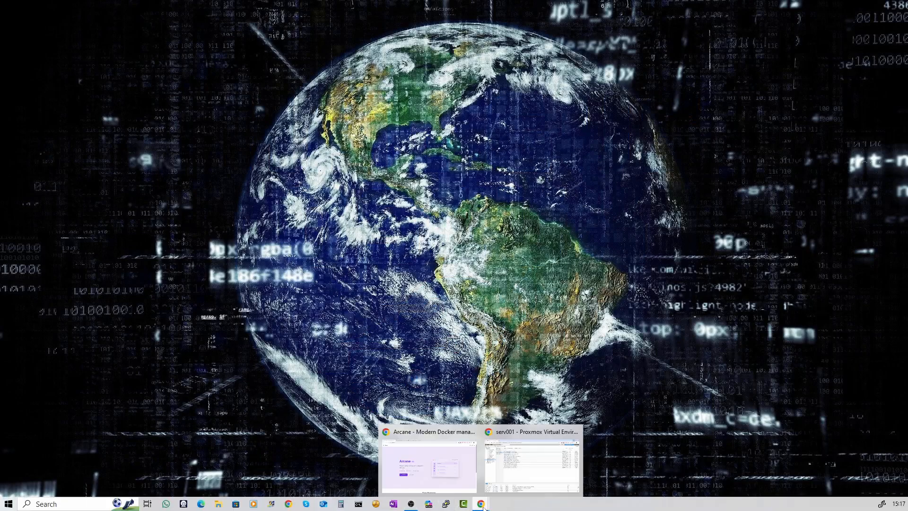
# Step: Review the Arcane homepage and the Quick Start docker-compose example in the docs
pyautogui.click(530, 460)
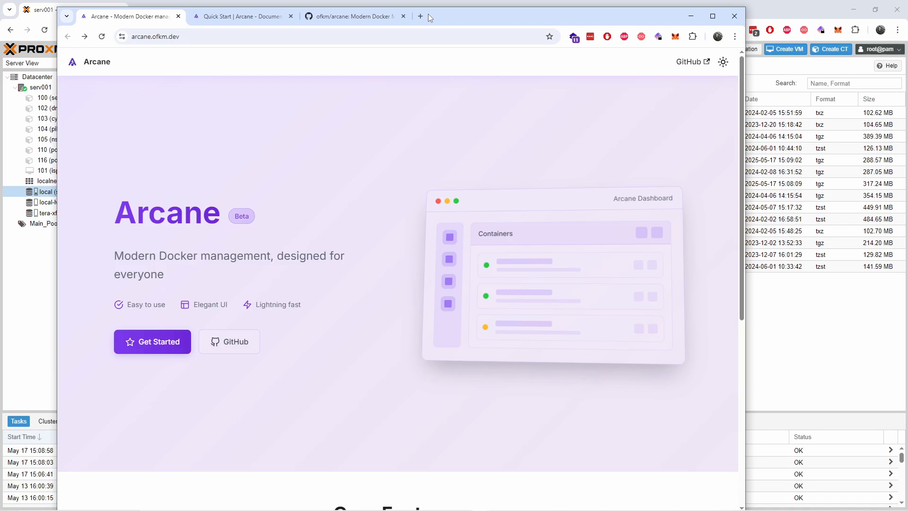
pyautogui.moveTo(237, 214)
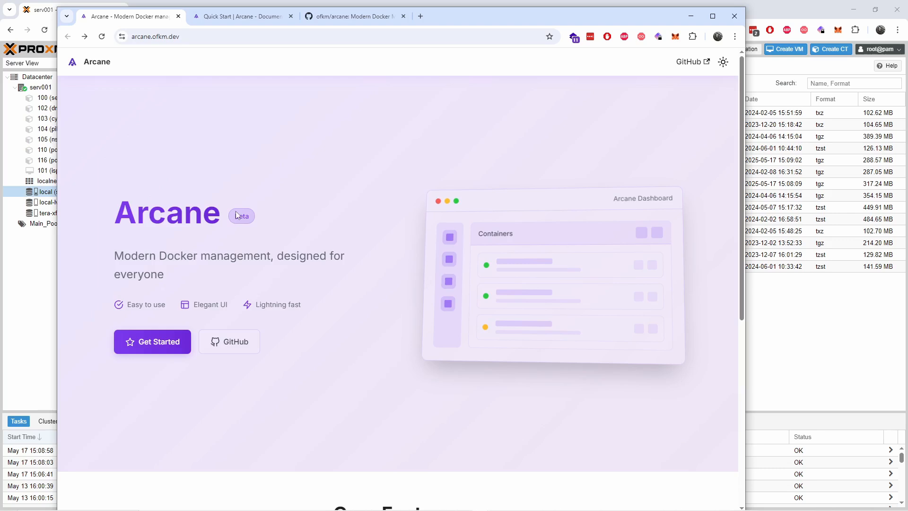
pyautogui.moveTo(255, 225)
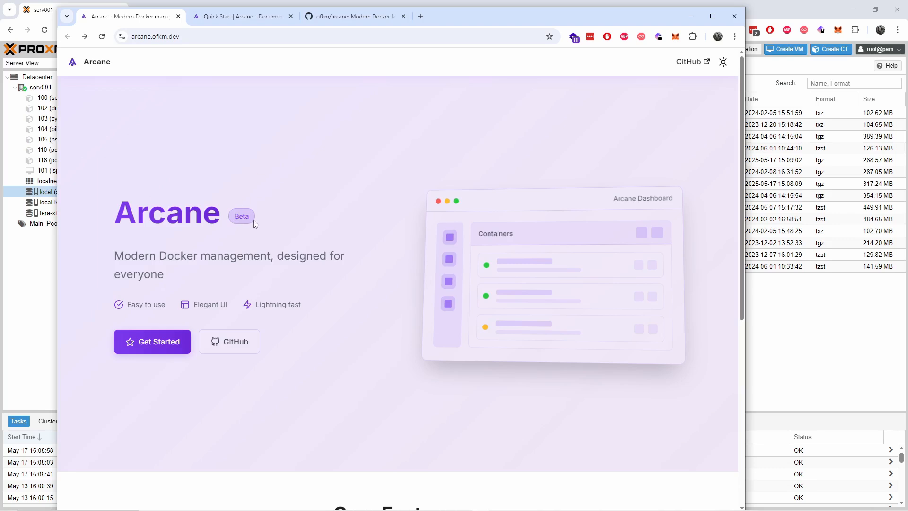
pyautogui.moveTo(241, 257)
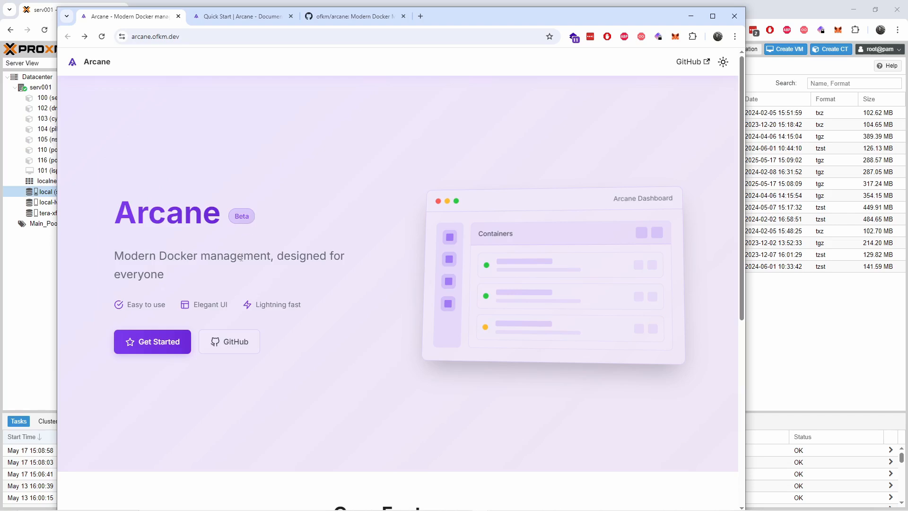
pyautogui.scroll(-3)
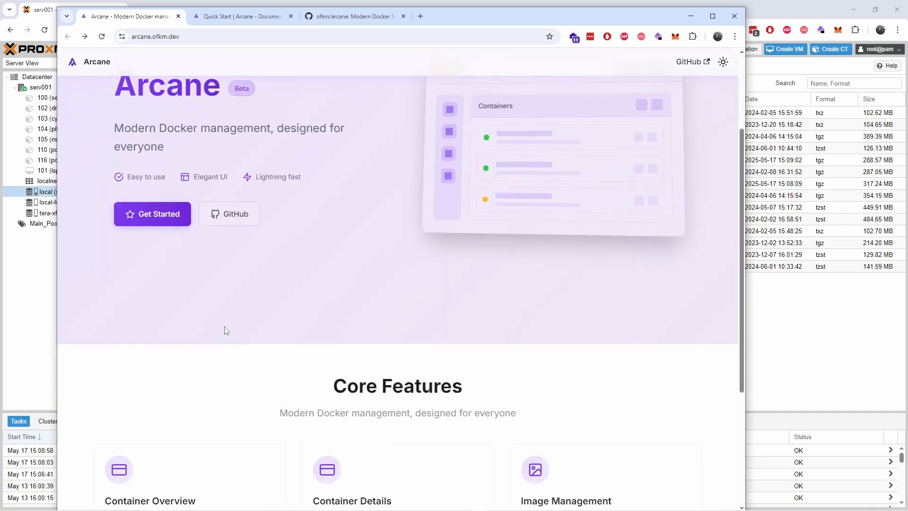
pyautogui.scroll(3)
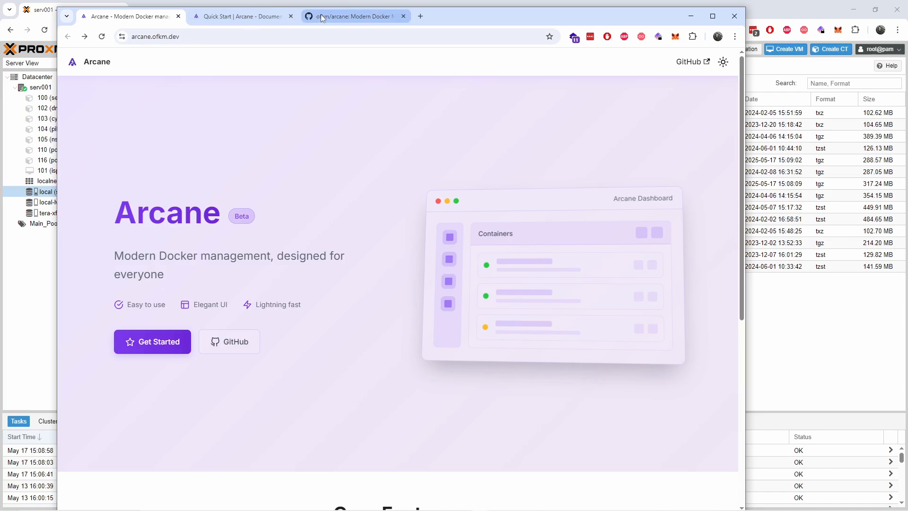
pyautogui.click(240, 16)
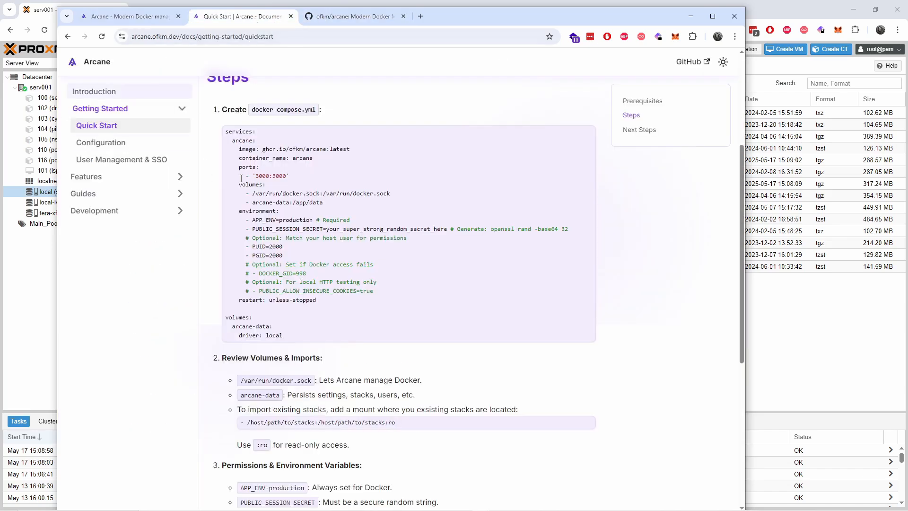
pyautogui.scroll(3)
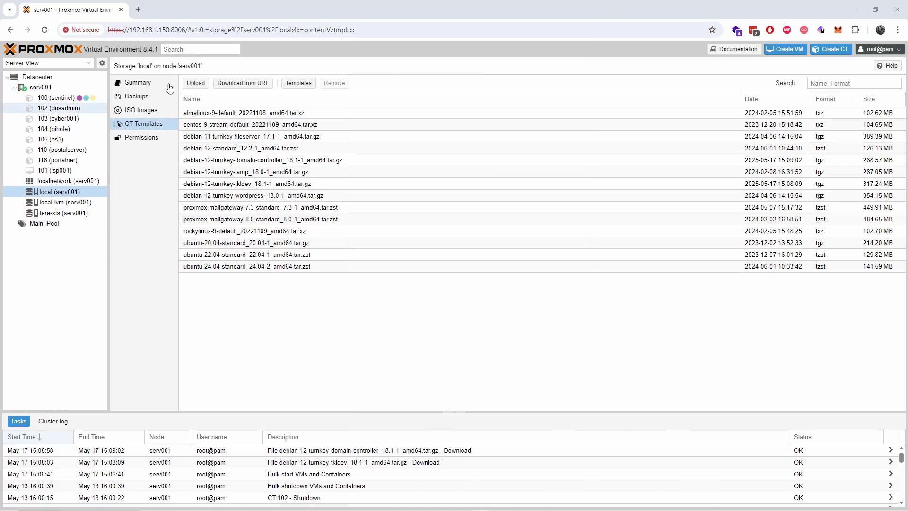
# Step: Start a new LXC container on node serv001 with hostname 'arcane'
pyautogui.click(41, 87)
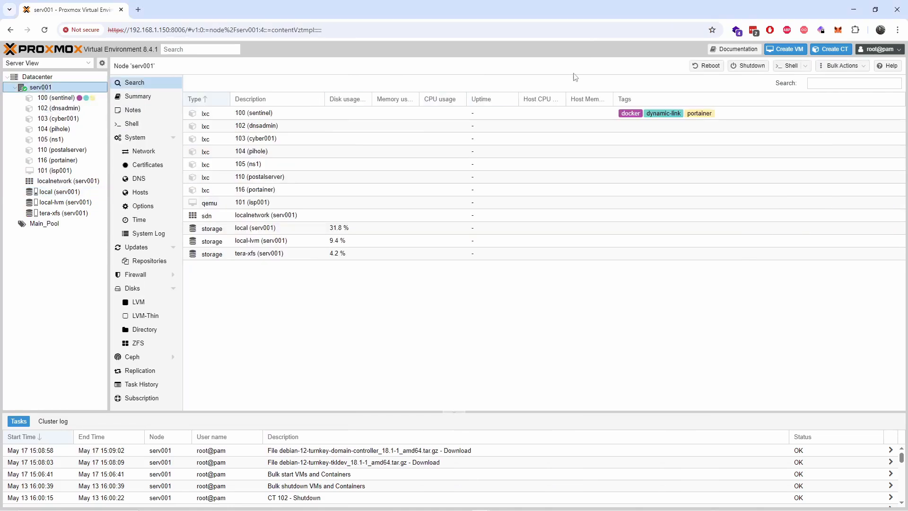
pyautogui.click(831, 50)
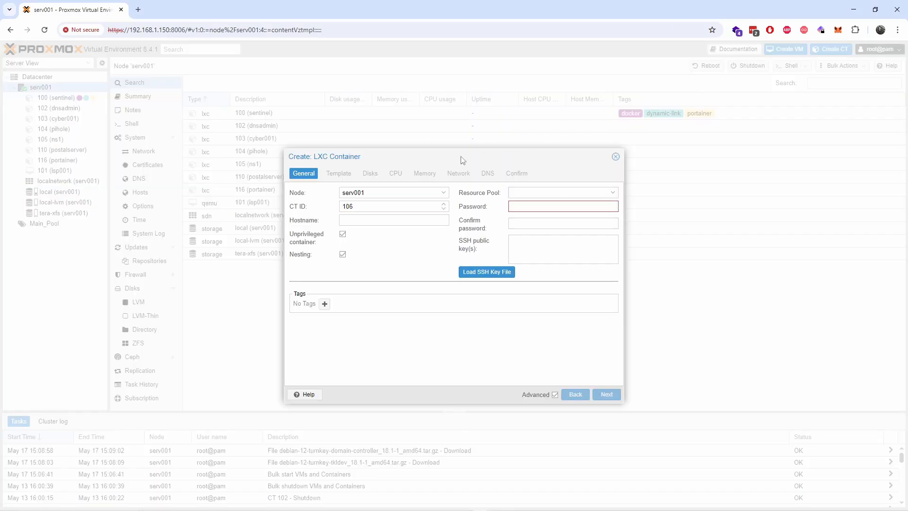
pyautogui.click(393, 219)
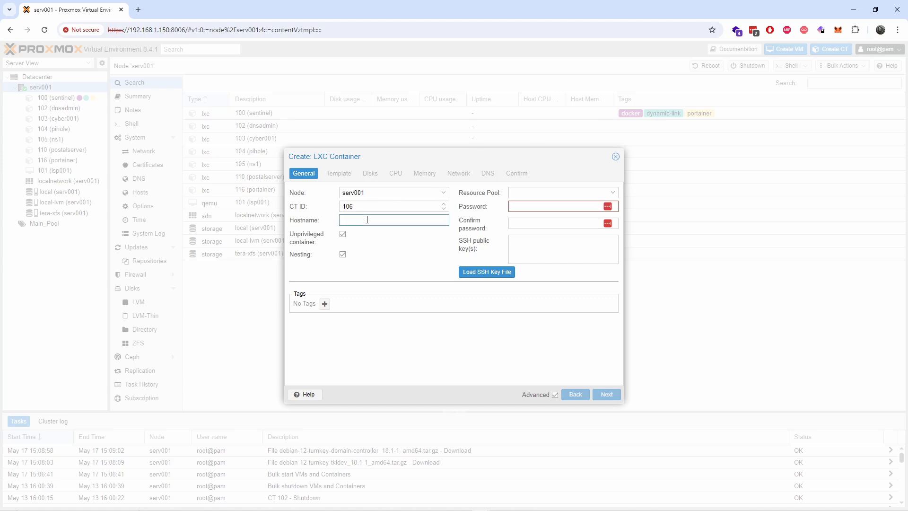
pyautogui.write('arca')
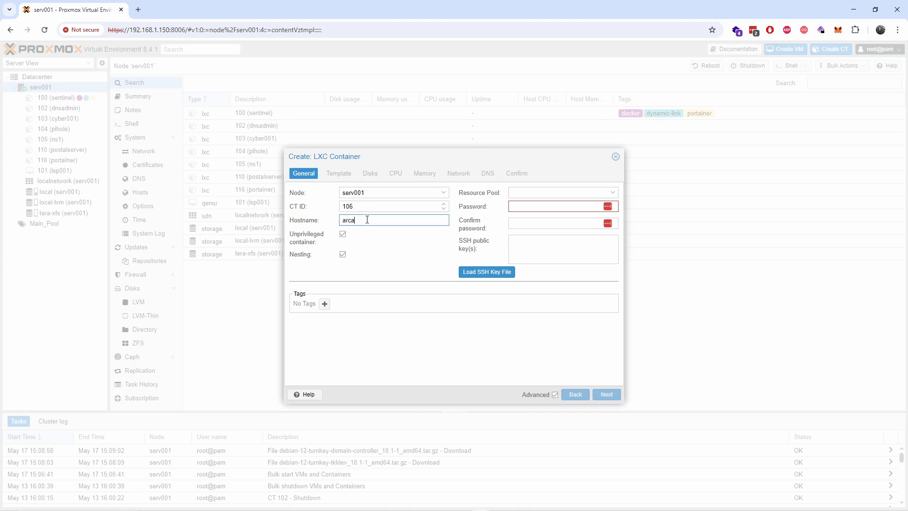
pyautogui.write('ne')
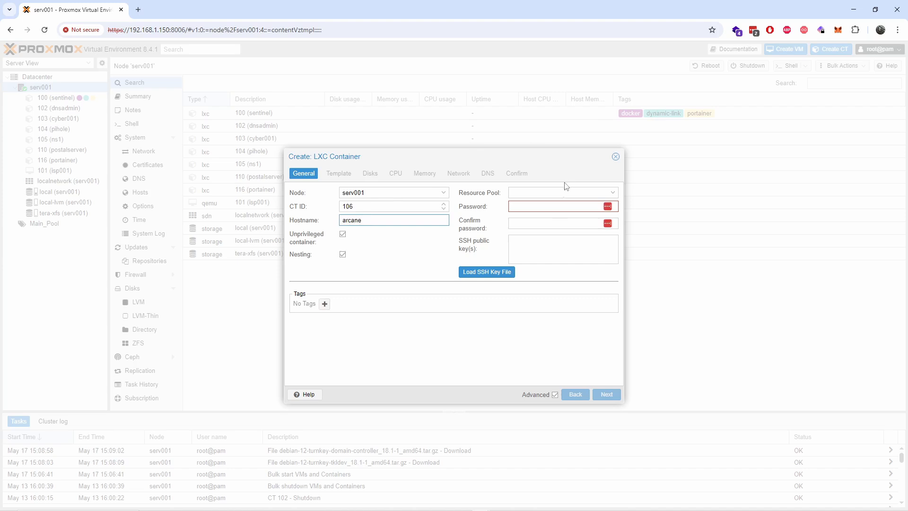
# Step: Assign the Main_Pool resource pool and a root password, then continue to template selection
pyautogui.click(557, 206)
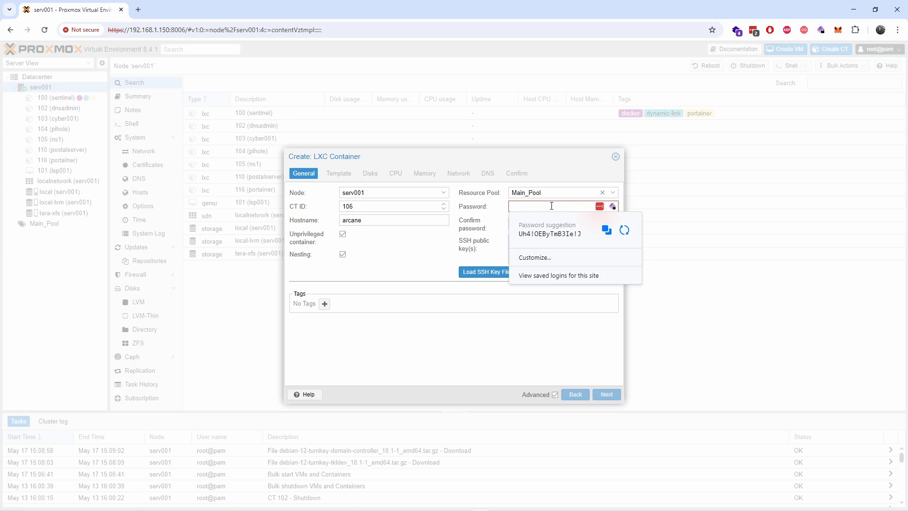
pyautogui.click(574, 234)
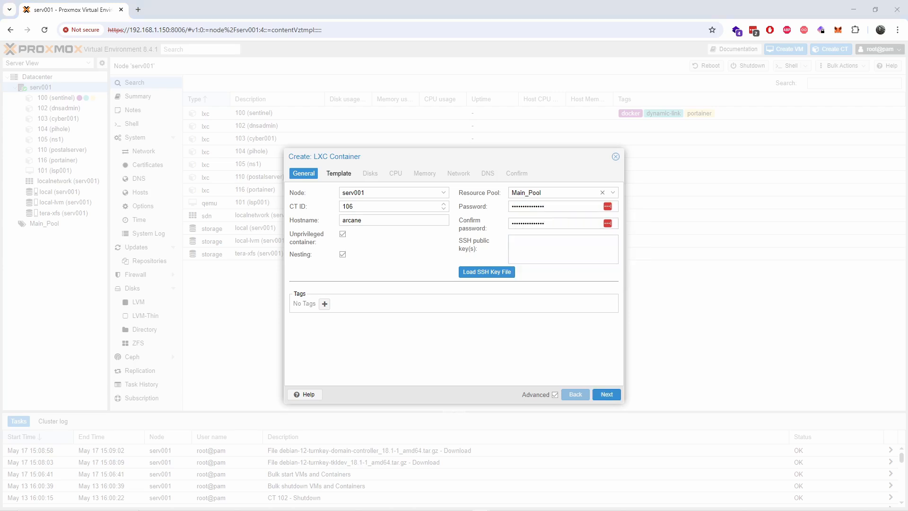
pyautogui.click(605, 394)
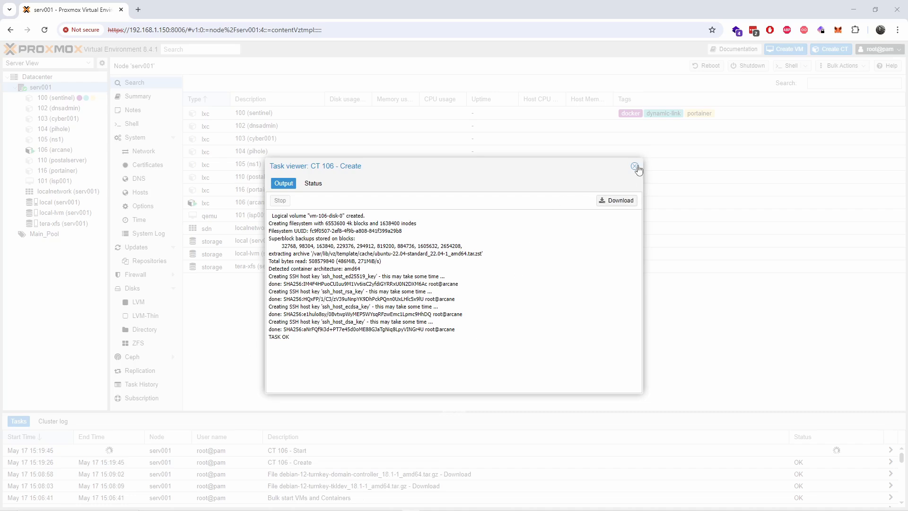
# Step: Dismiss the creation log and bring up container 106 arcane's console terminal
pyautogui.click(635, 167)
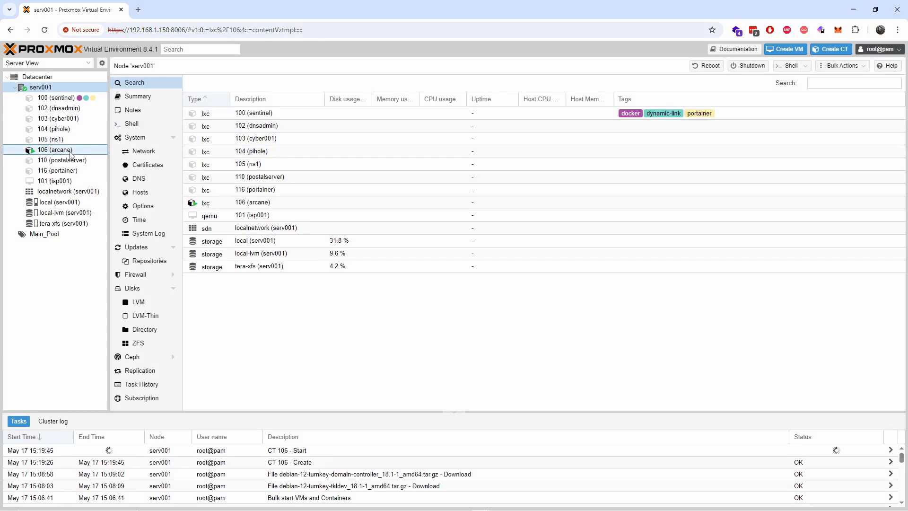
pyautogui.click(56, 149)
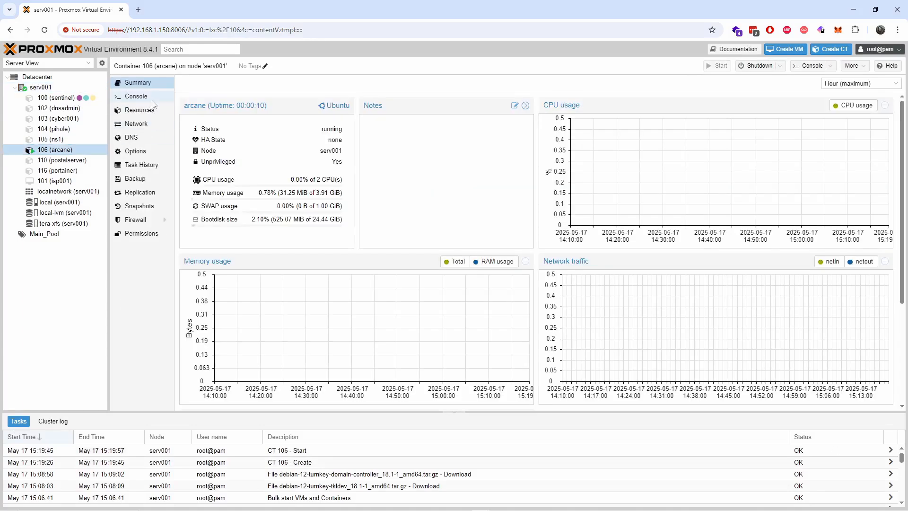
pyautogui.click(136, 97)
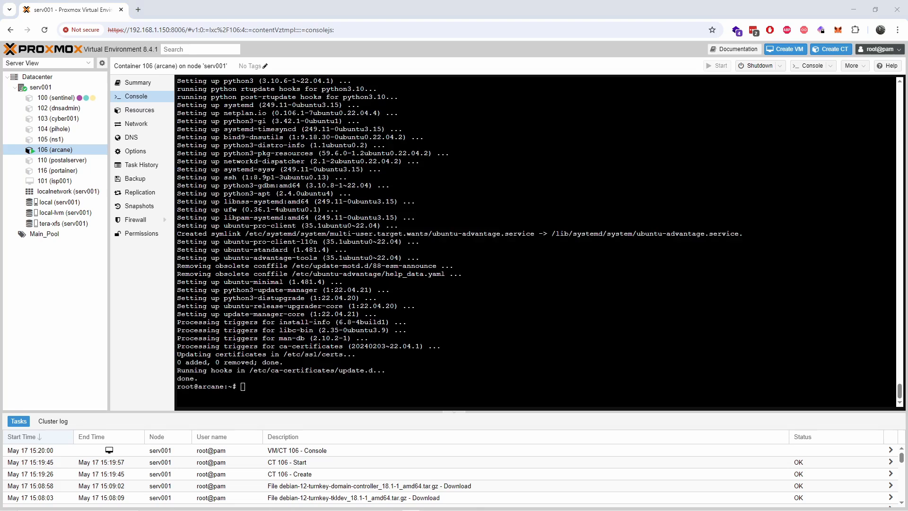
pyautogui.moveTo(282, 385)
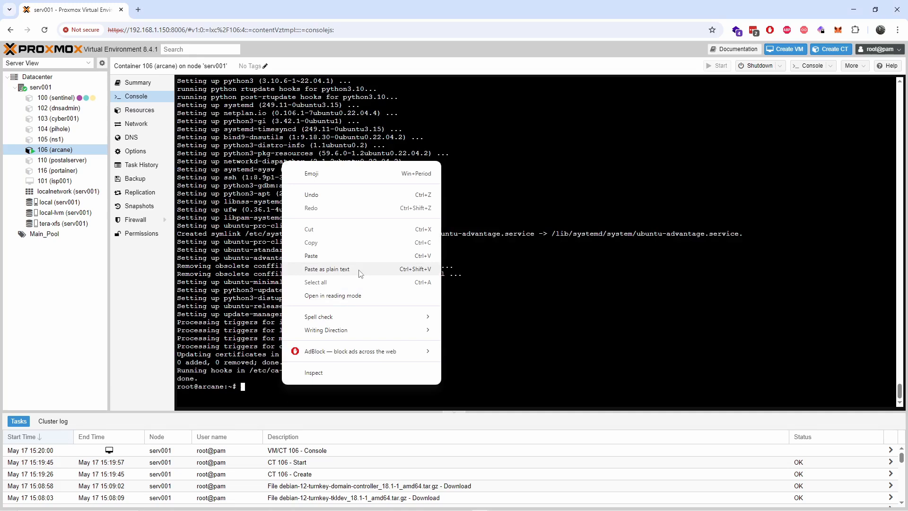
# Step: Run the loop removing conflicting Docker packages, repasting after clearing a bad paste
pyautogui.click(312, 255)
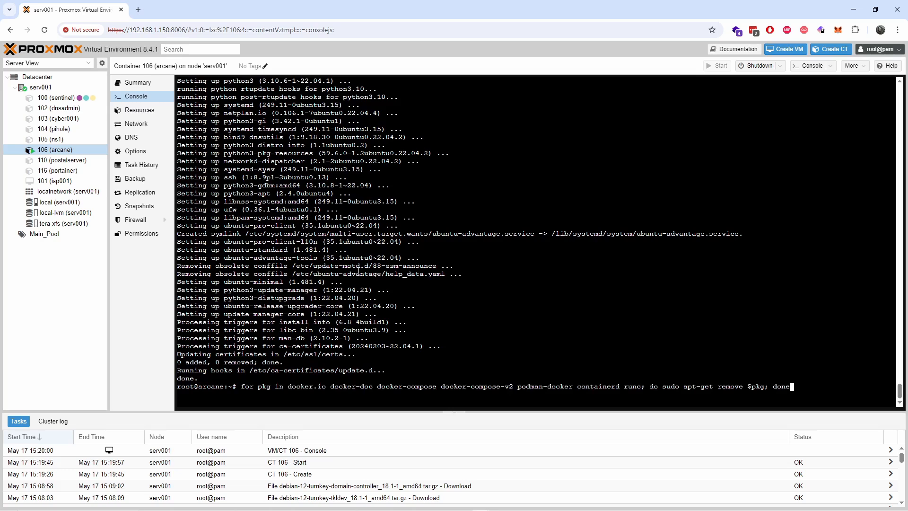
pyautogui.moveTo(876, 388)
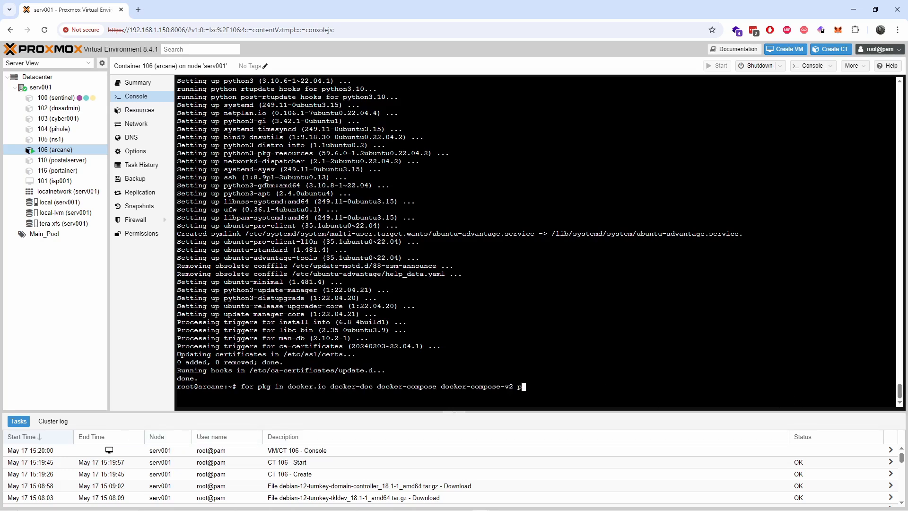
pyautogui.press('BackSpace')
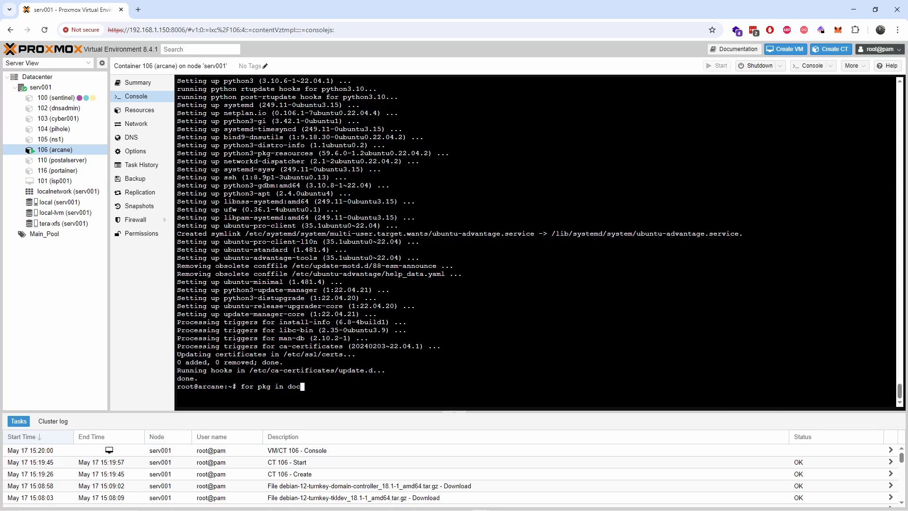
pyautogui.press('ctrl+c')
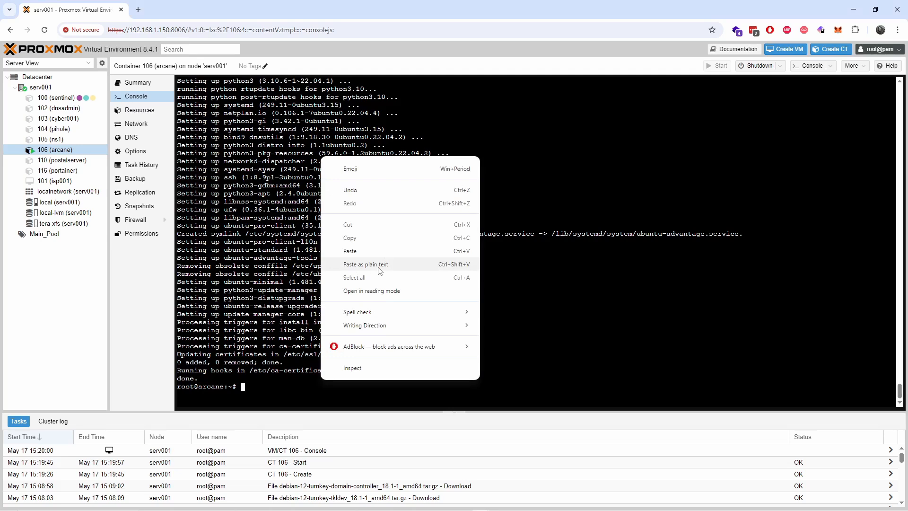
pyautogui.click(365, 263)
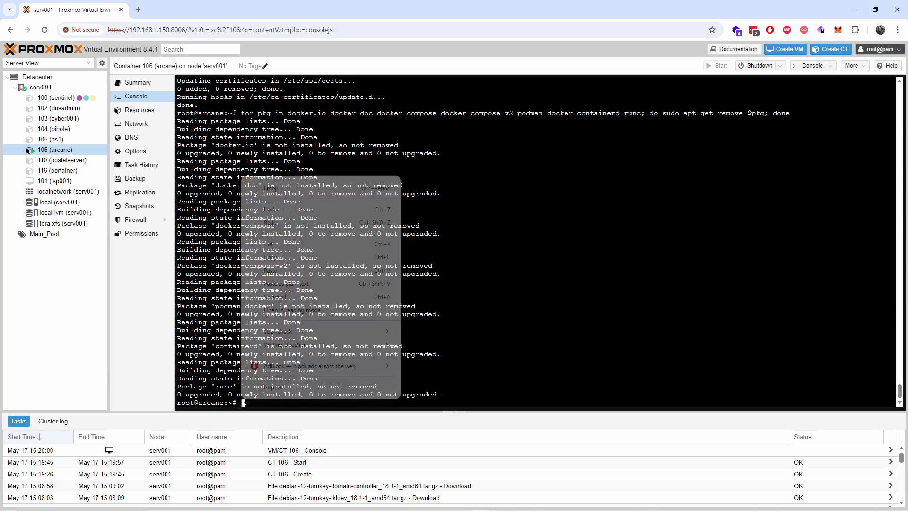
# Step: Update package lists, install curl and keyrings, and fetch Docker's GPG signing key
pyautogui.write('sudo apt-get update')
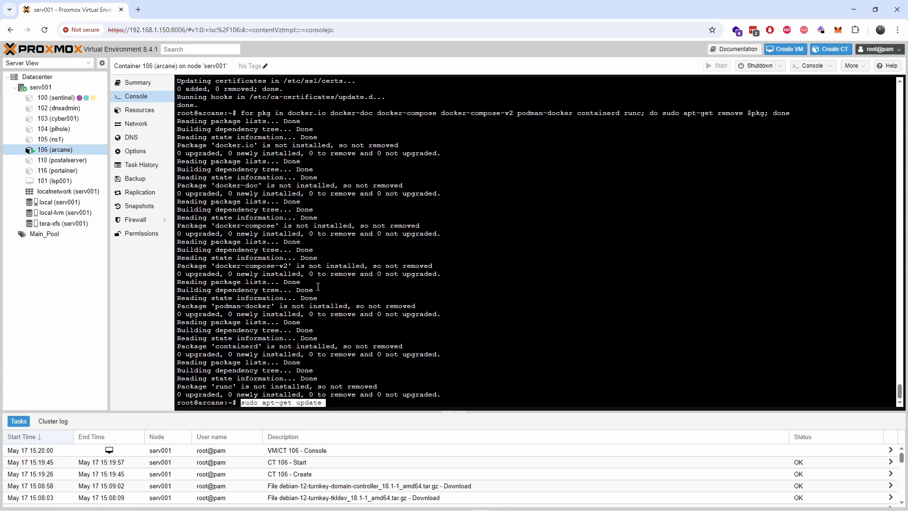
pyautogui.press('Return')
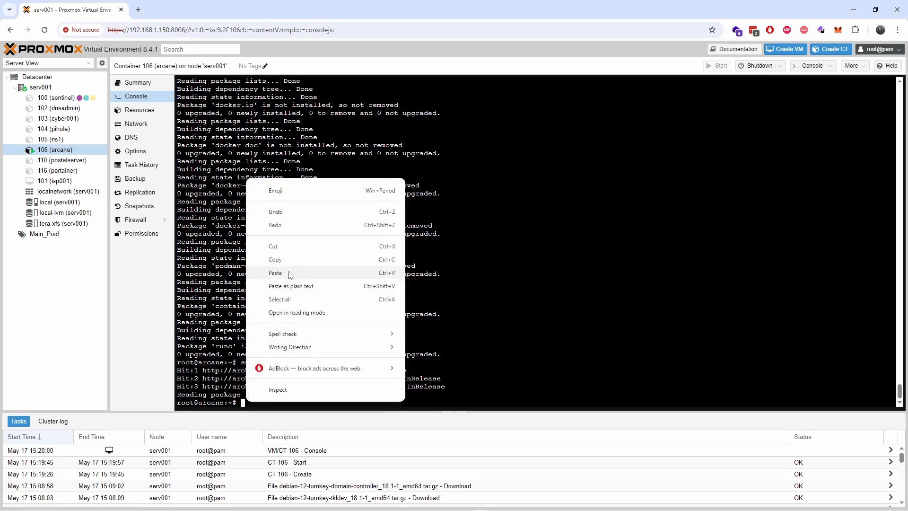
pyautogui.click(276, 272)
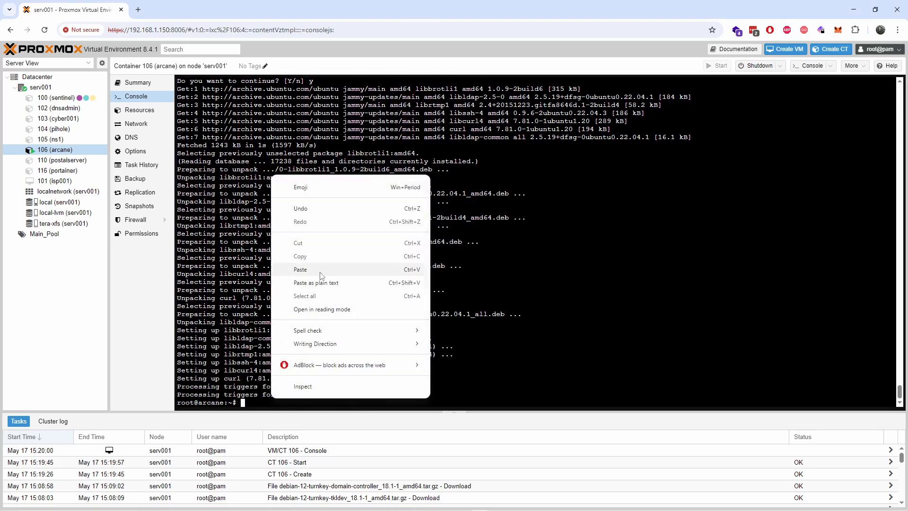
pyautogui.click(301, 270)
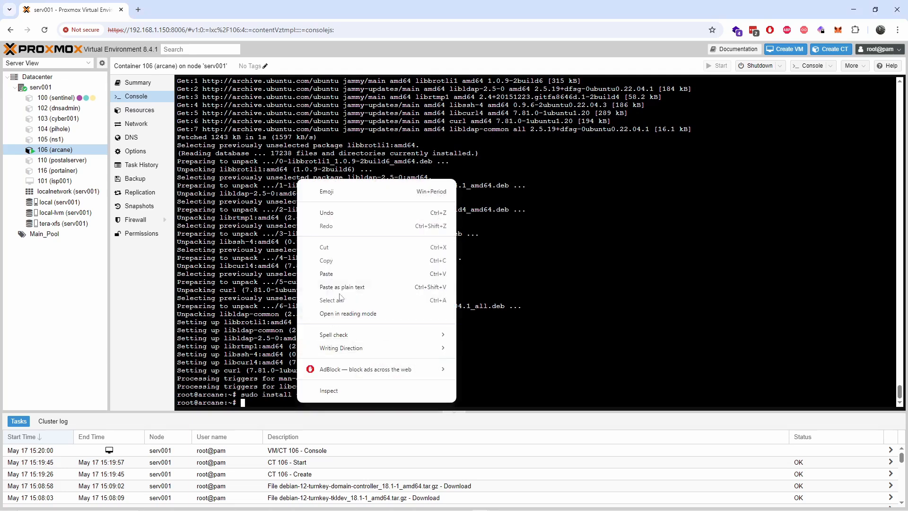
pyautogui.click(326, 274)
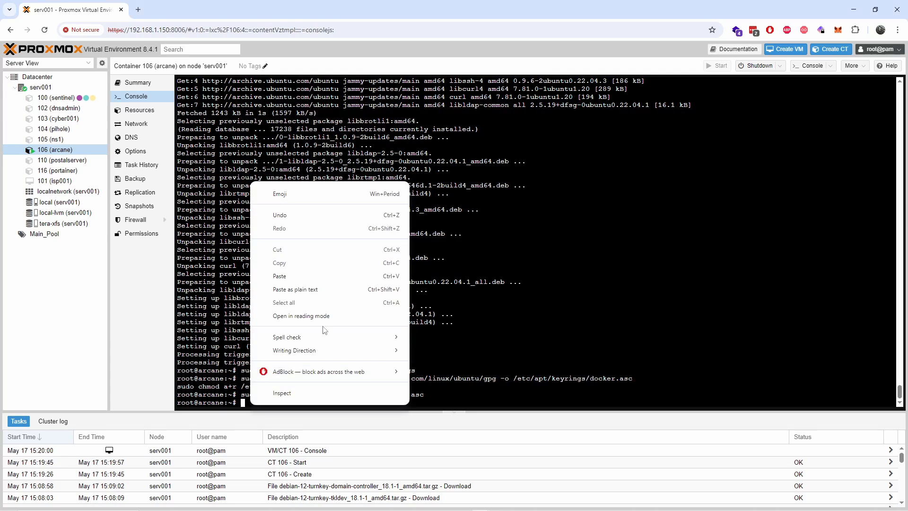
# Step: Write Docker's apt repository entry into docker.list
pyautogui.click(279, 275)
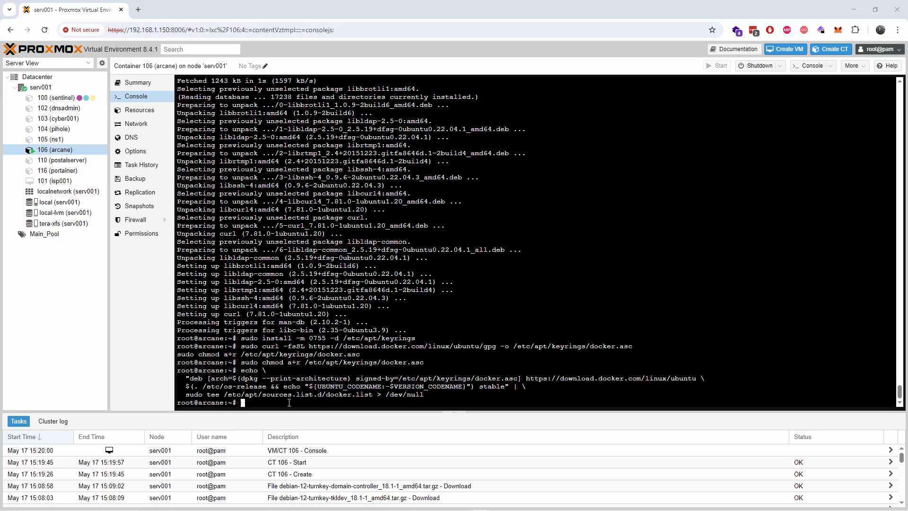
# Step: Refresh package lists with -y and install docker-ce, containerd, Buildx and Compose plugins, confirming with y
pyautogui.write('sudo apt-get update')
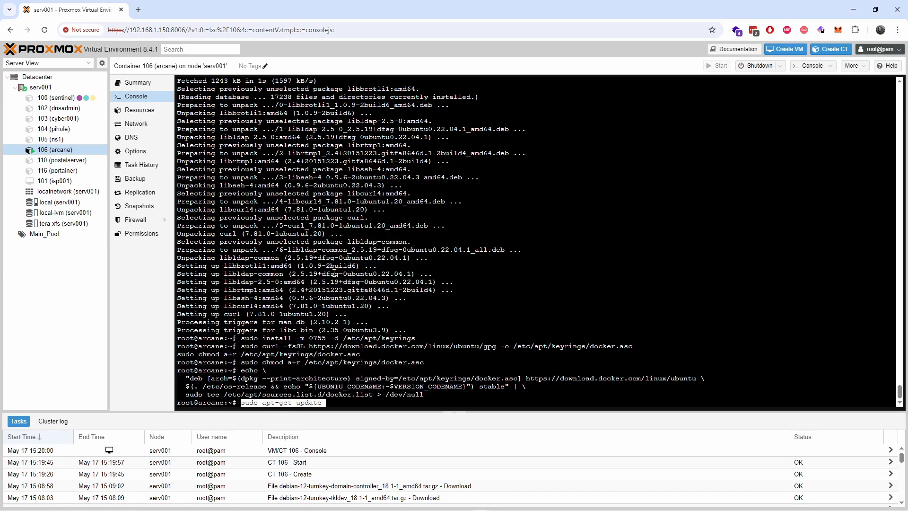
pyautogui.write('-y')
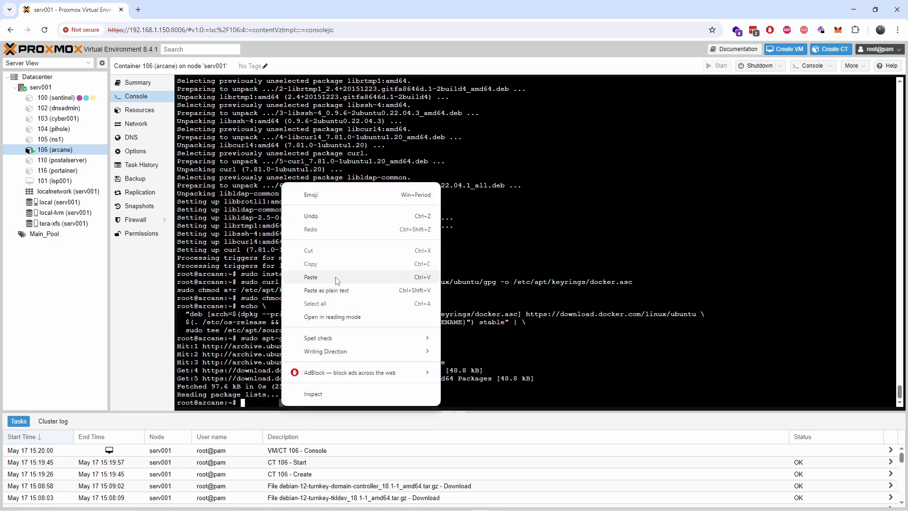
pyautogui.click(312, 278)
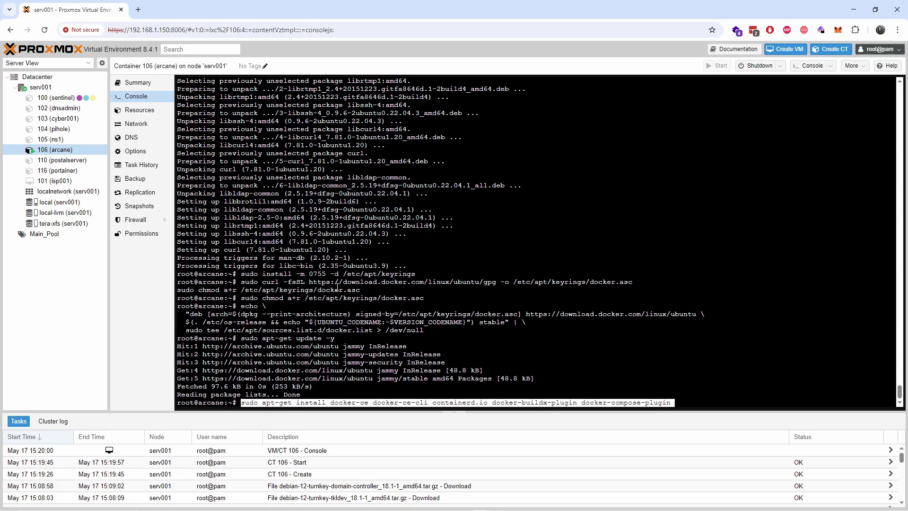
pyautogui.press('Return')
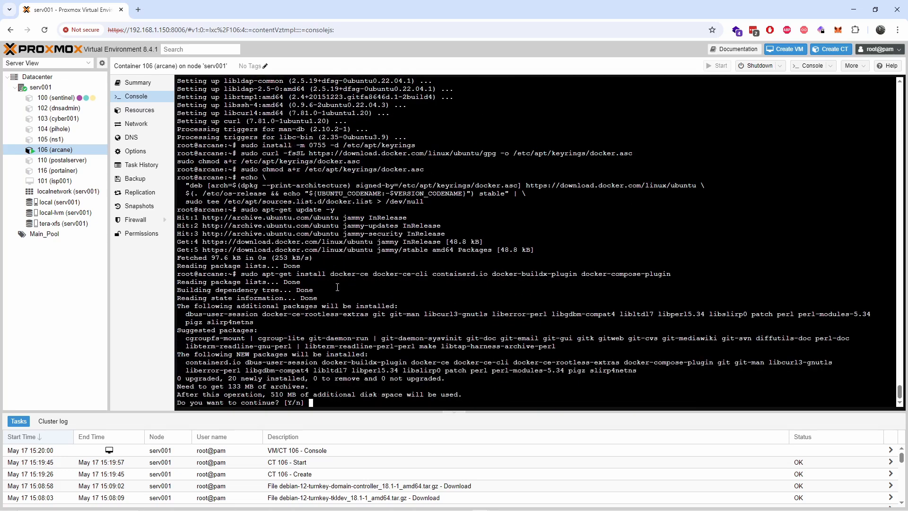
pyautogui.write('y')
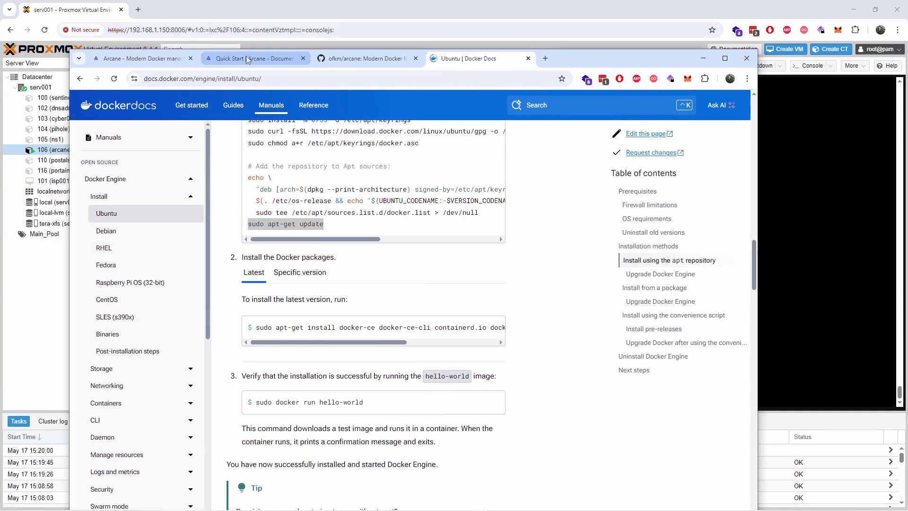
# Step: Copy the sample docker-compose.yml from Arcane's Quick Start docs
pyautogui.click(254, 57)
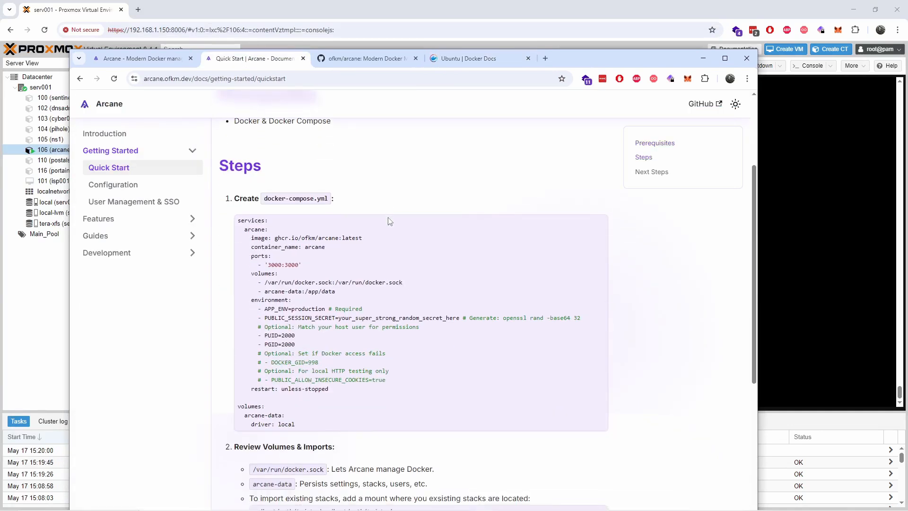
pyautogui.moveTo(502, 233)
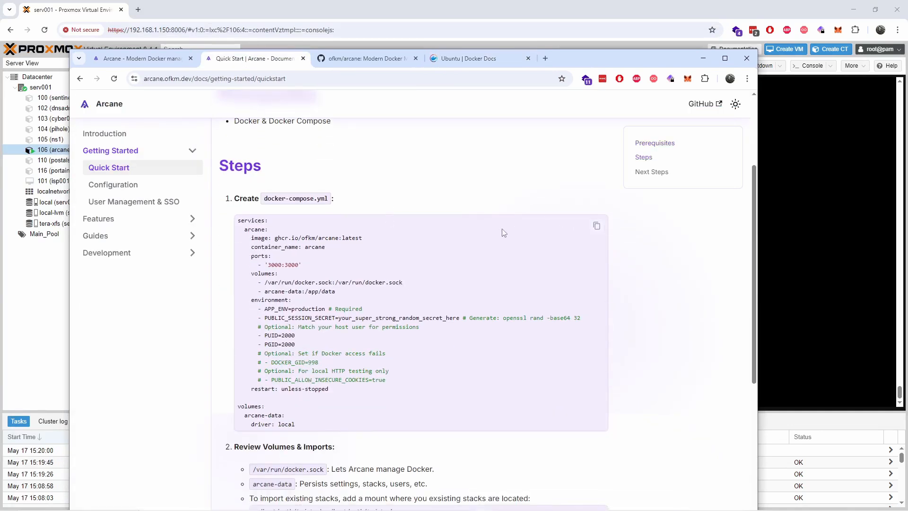
pyautogui.click(596, 225)
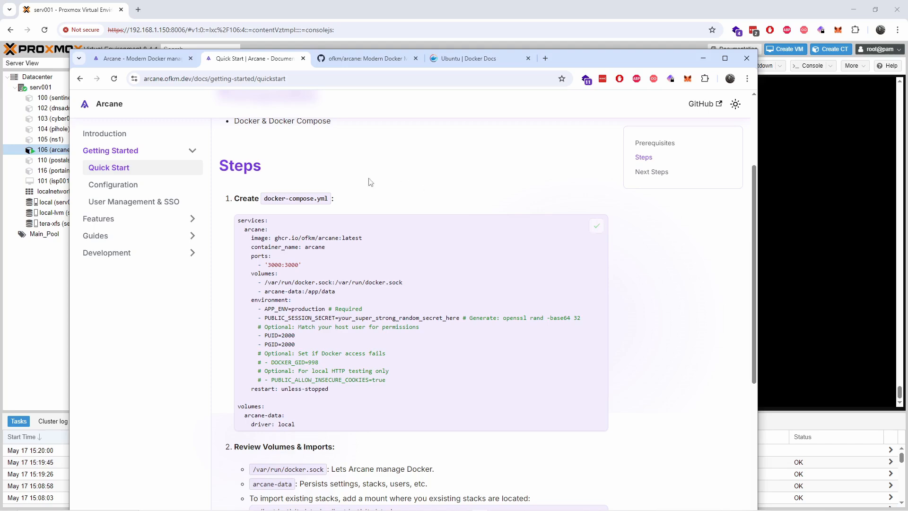
pyautogui.moveTo(536, 66)
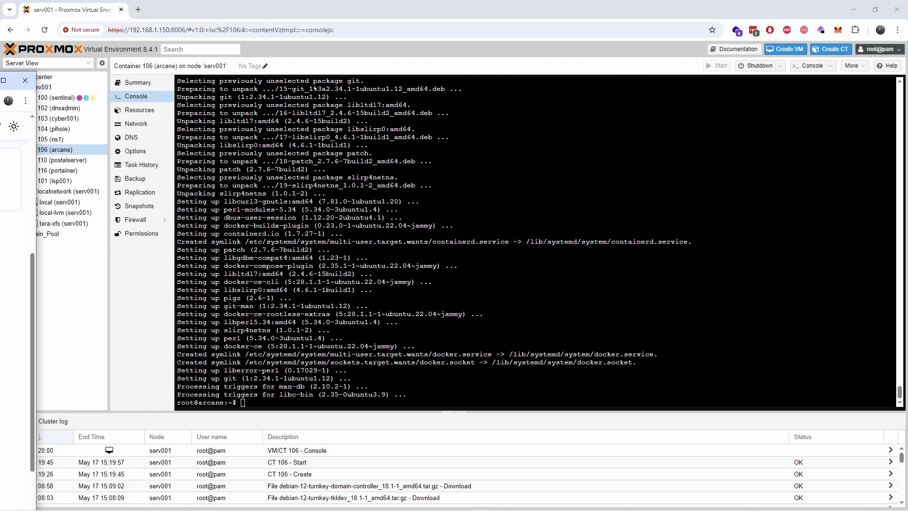
# Step: In the container console, create a new docker-compose.yml in nano
pyautogui.click(18, 421)
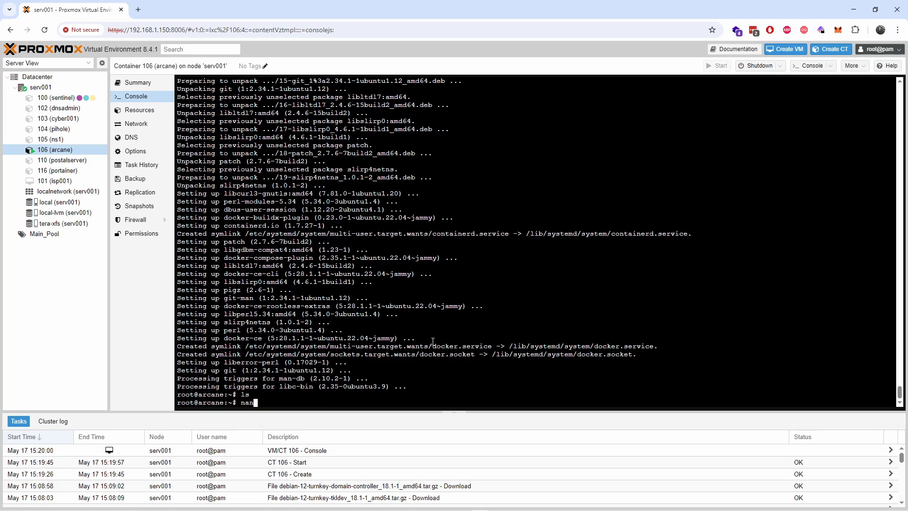
pyautogui.write('o')
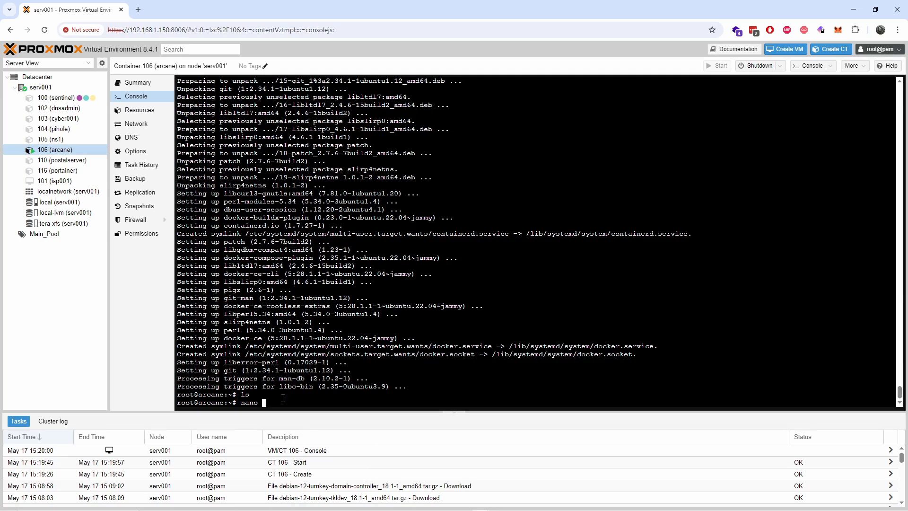
pyautogui.write('docker')
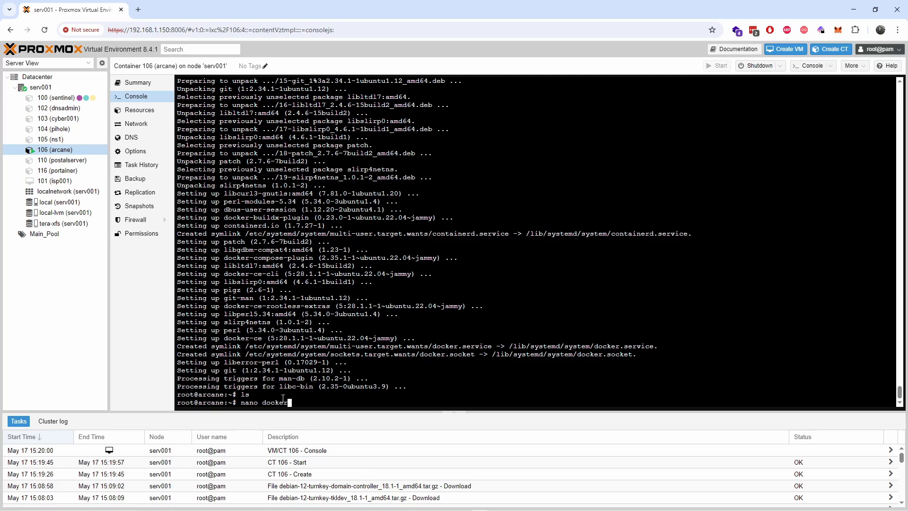
pyautogui.write('-co')
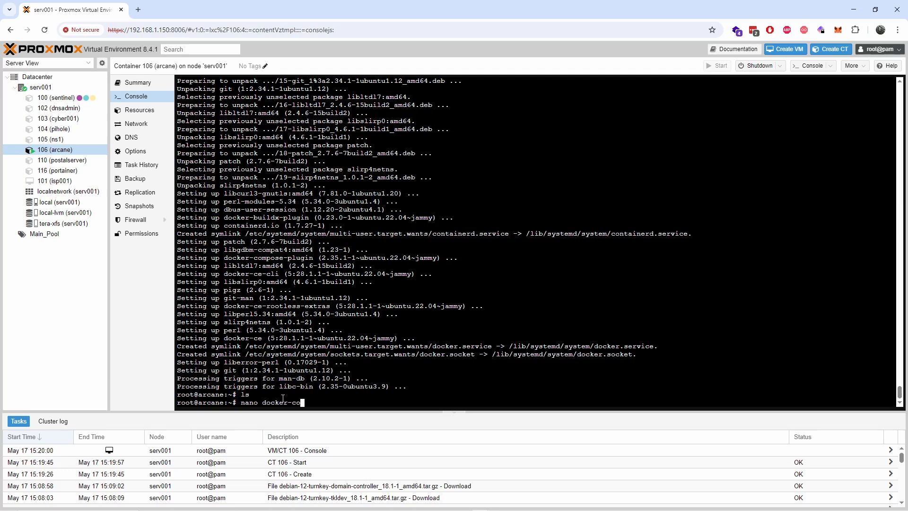
pyautogui.write('mpose')
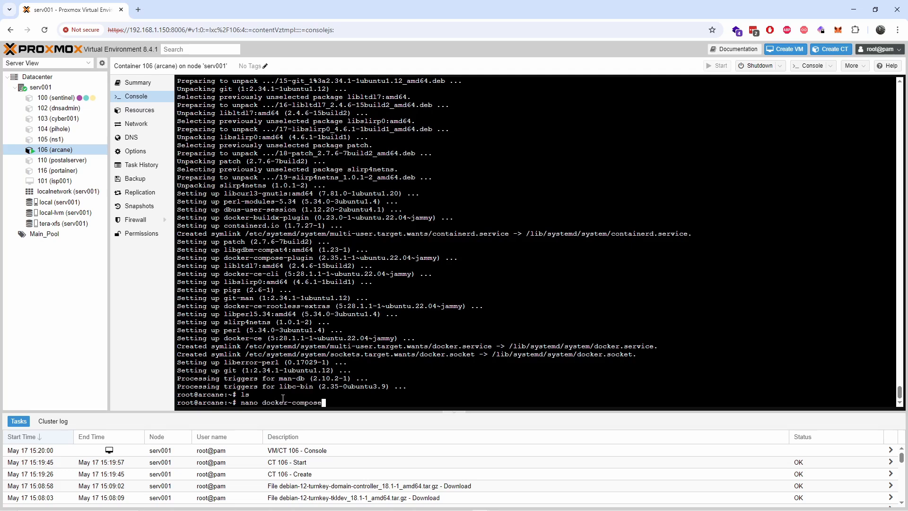
pyautogui.press('Return')
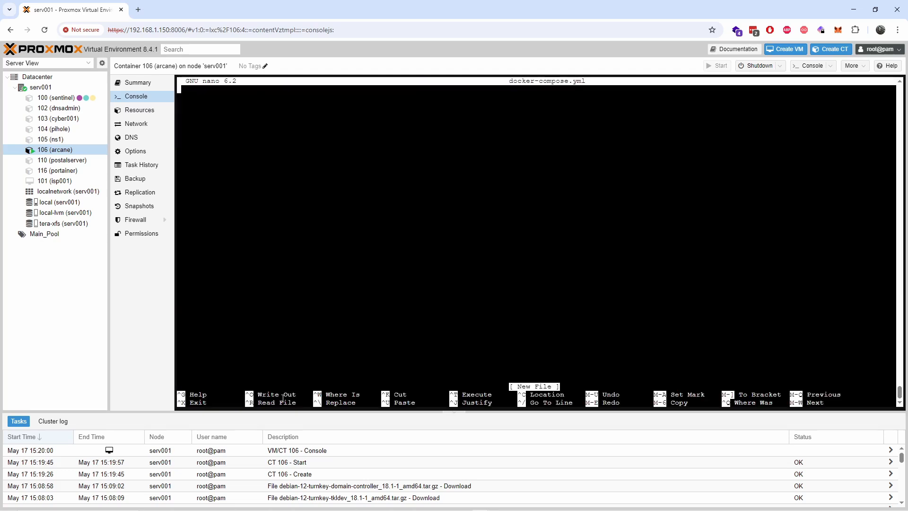
# Step: Paste the Arcane compose definition into docker-compose.yml, save it and exit nano
pyautogui.rightClick(342, 232)
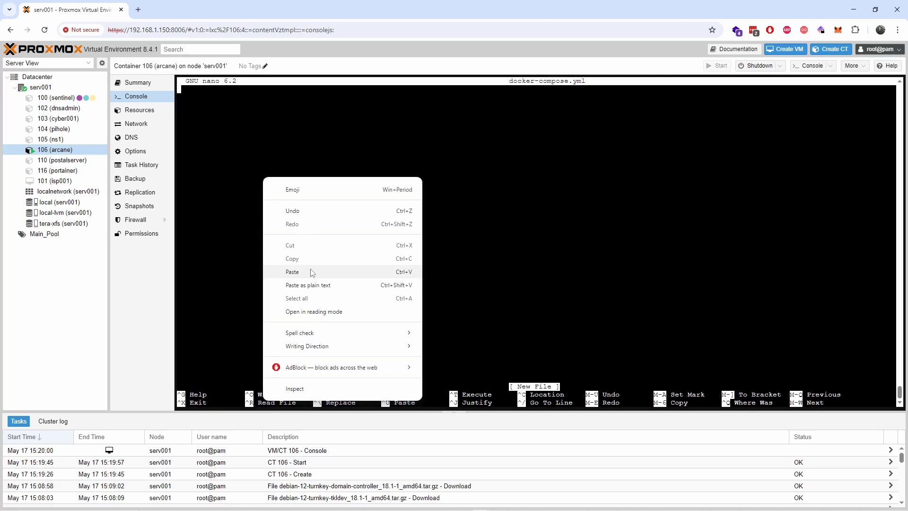
pyautogui.click(293, 271)
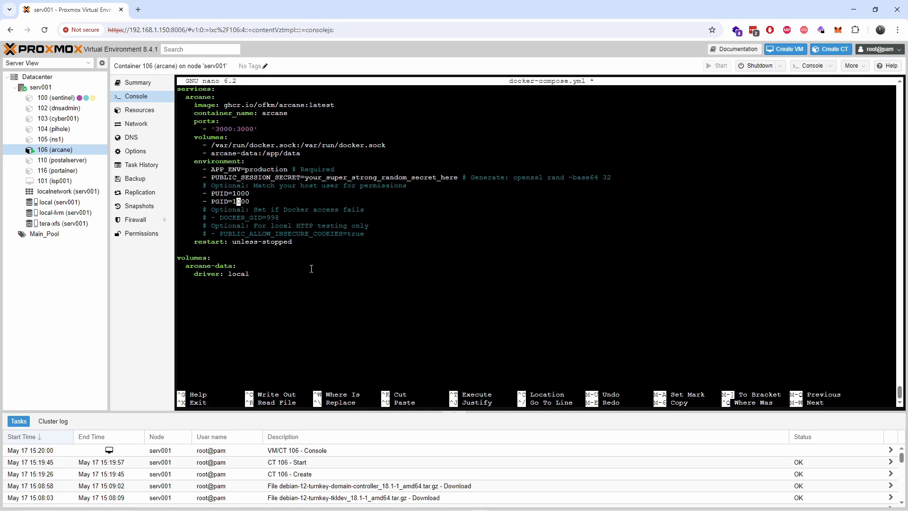
pyautogui.press('ctrl+o')
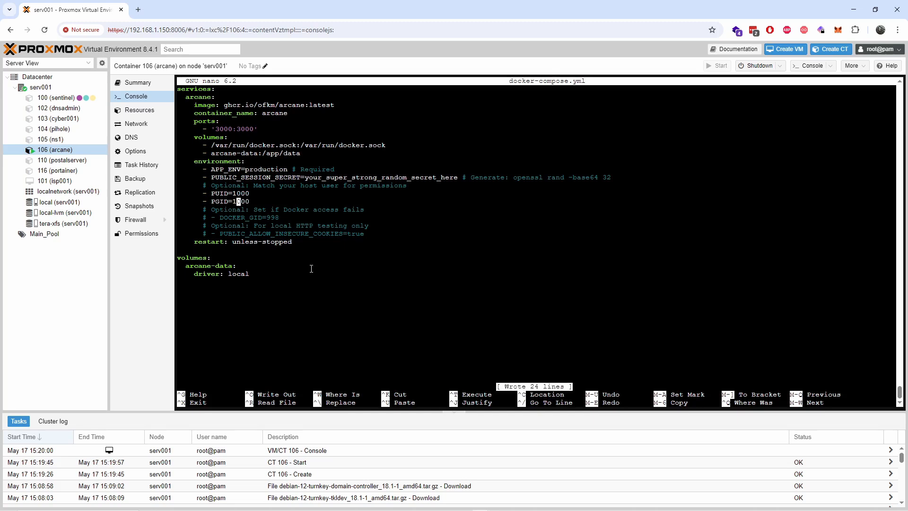
pyautogui.write('y')
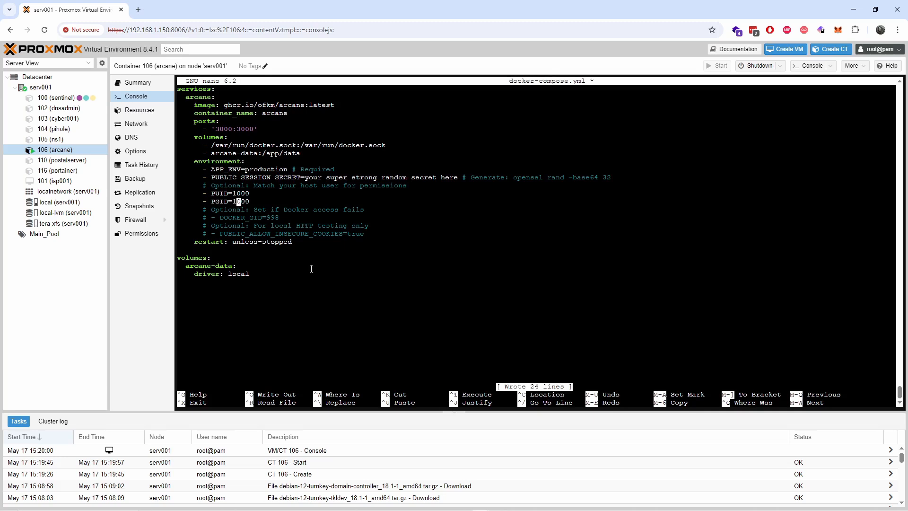
pyautogui.press('ctrl+x')
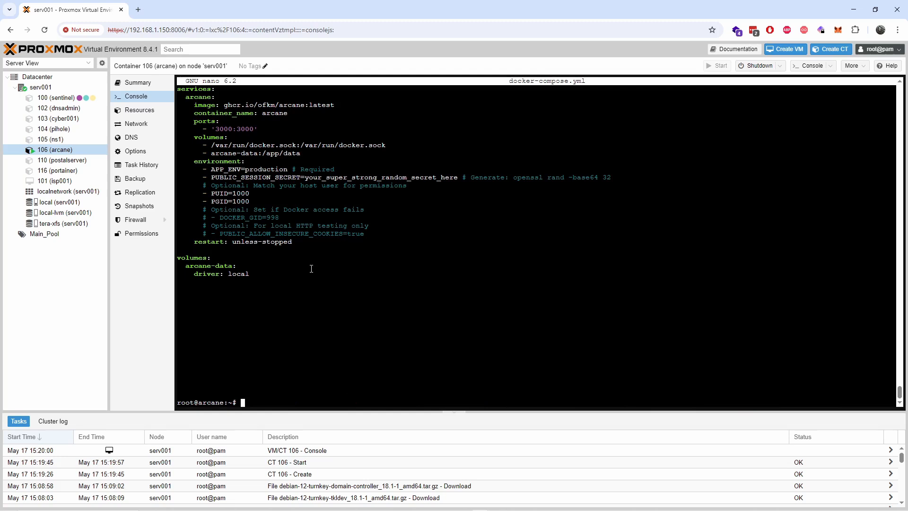
# Step: Run id to confirm the shell is root with uid and gid 0
pyautogui.write('id')
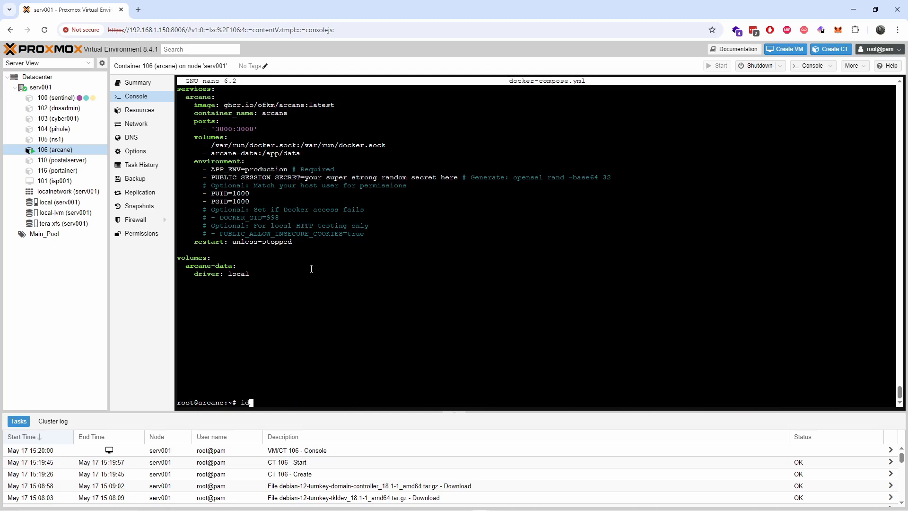
pyautogui.press('Return')
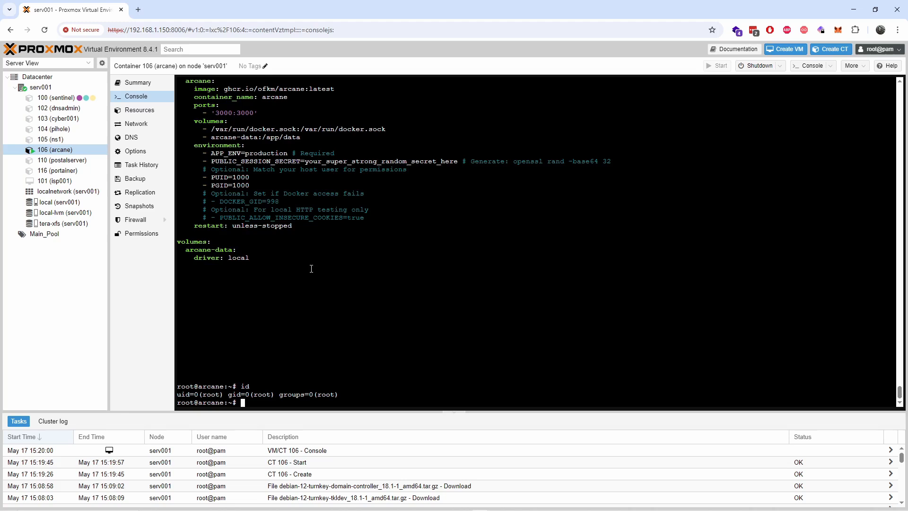
pyautogui.write('id')
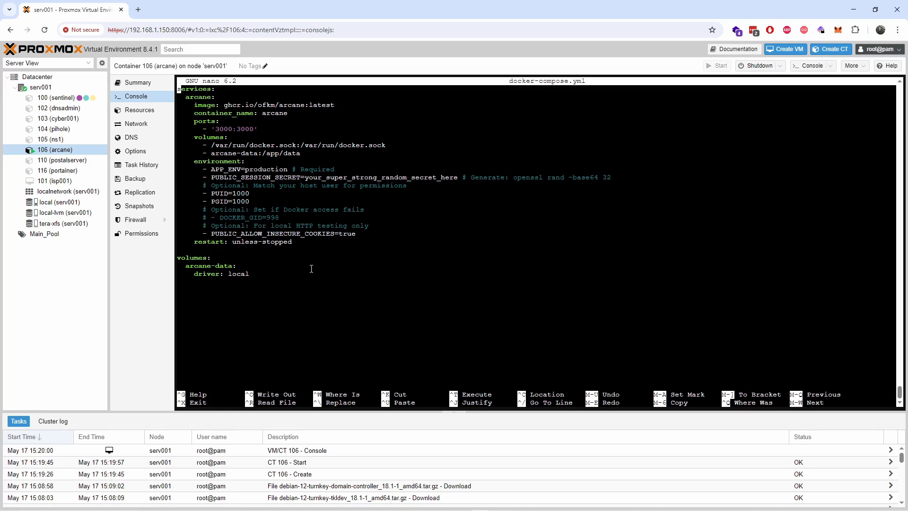
pyautogui.moveTo(473, 180)
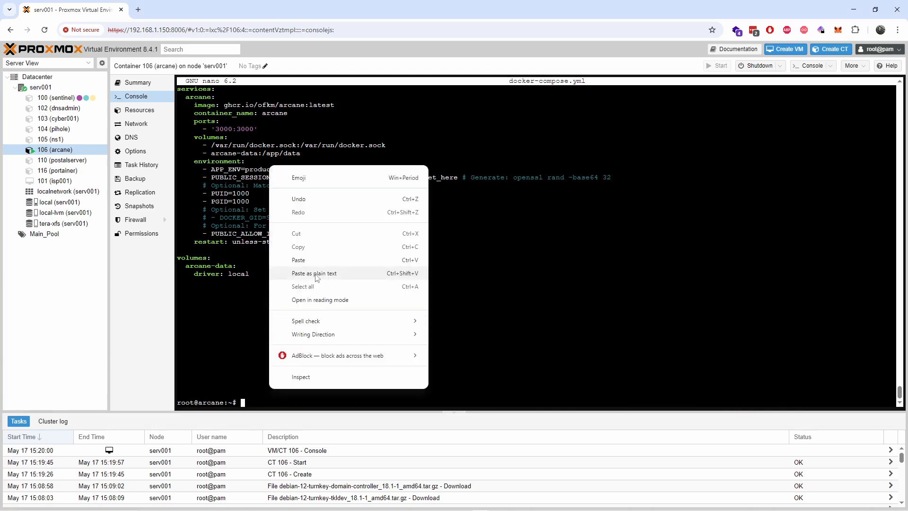
# Step: Generate a random base64 secret with openssl and copy it
pyautogui.click(317, 273)
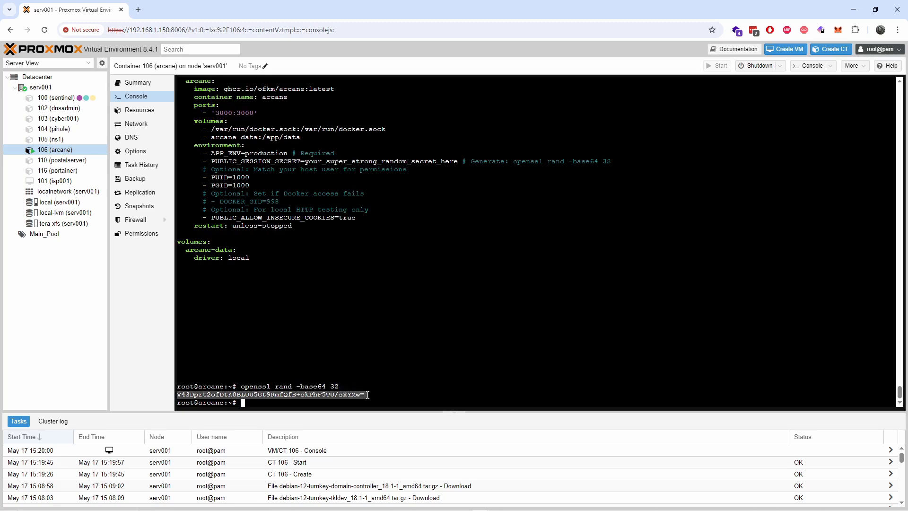
pyautogui.rightClick(270, 394)
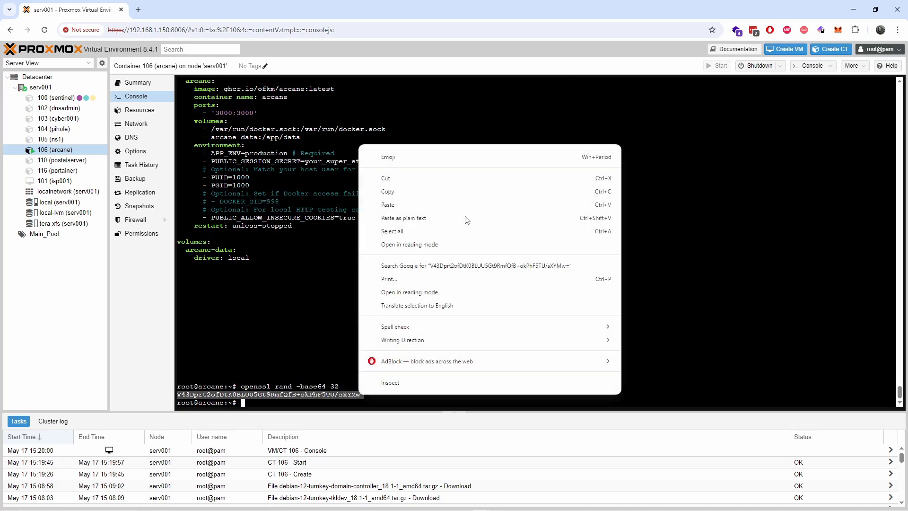
pyautogui.click(345, 269)
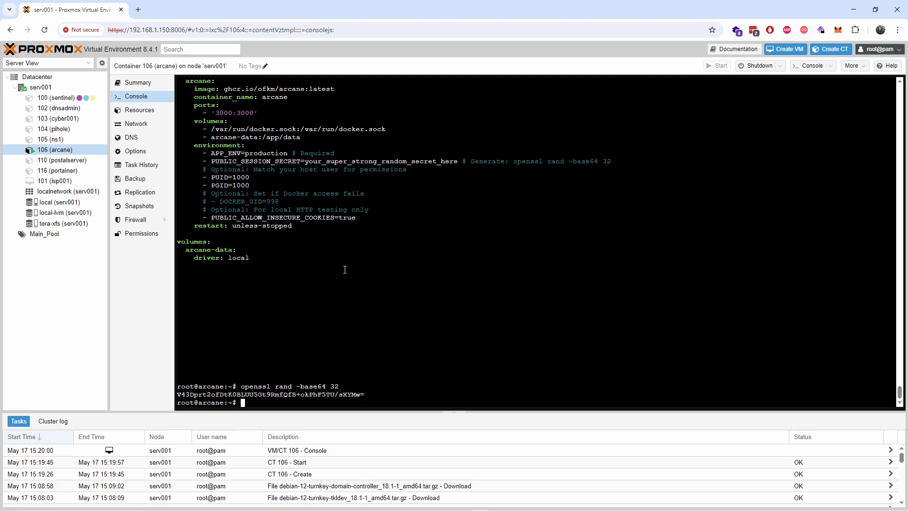
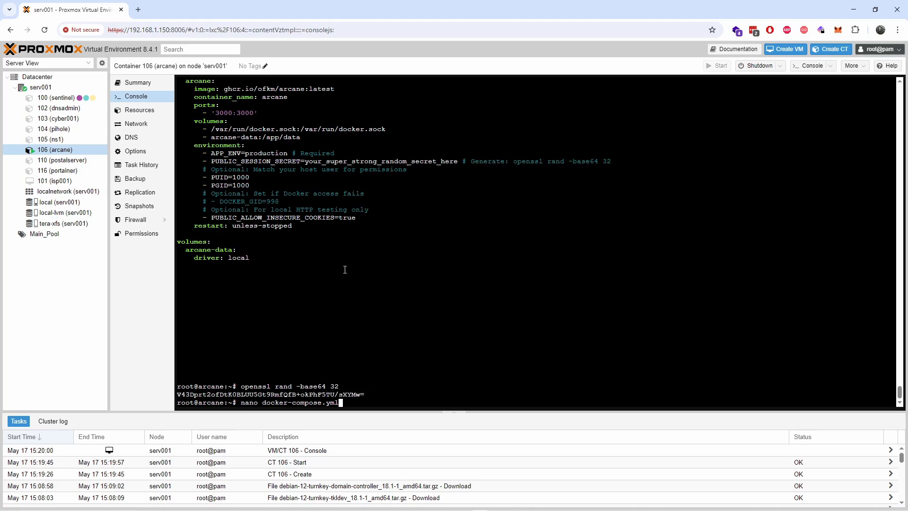
# Step: Set PUBLIC_SESSION_SECRET to the generated value in docker-compose.yml, save and exit nano
pyautogui.press('Return')
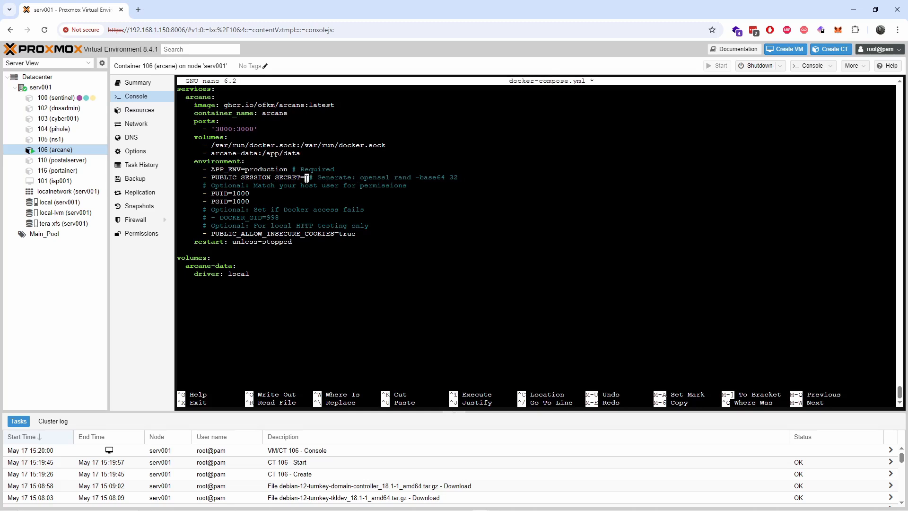
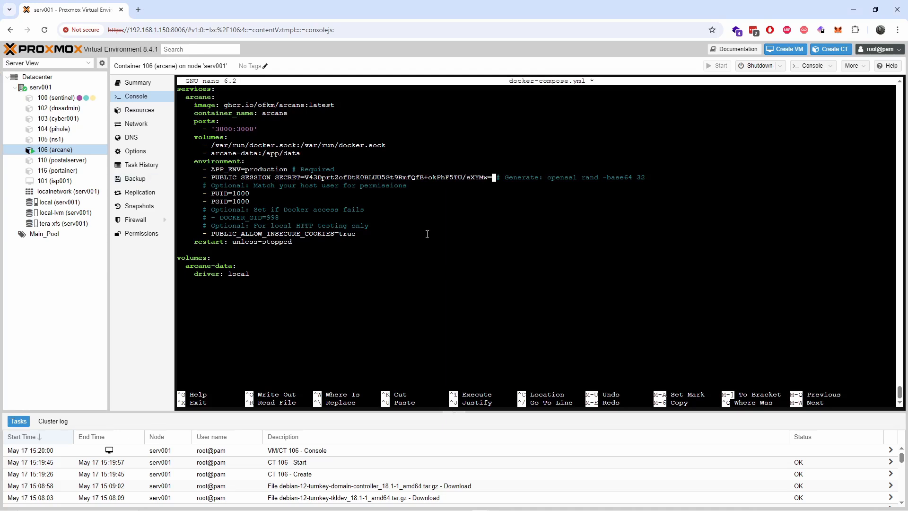
pyautogui.press('ctrl+o')
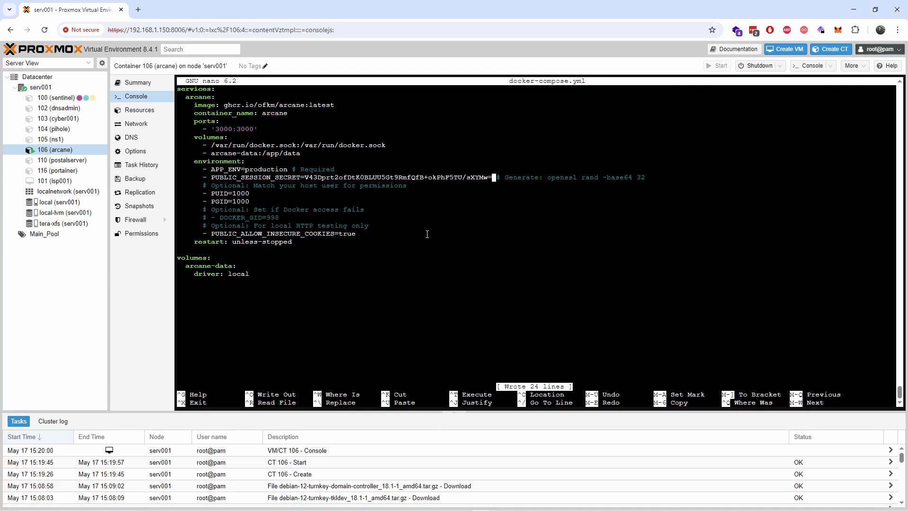
pyautogui.press('ctrl+x')
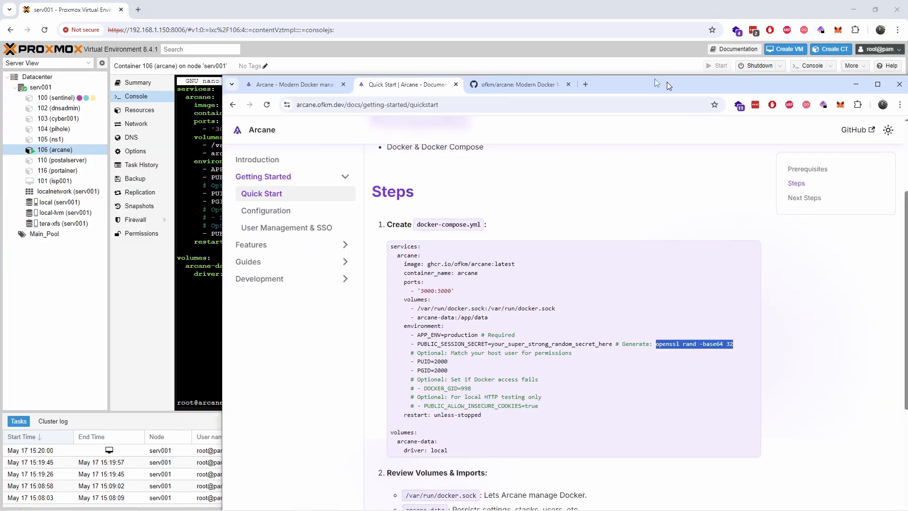
# Step: Read through the Quick Start steps and copy the 'docker compose up -d' command under Start Arcane
pyautogui.scroll(-3)
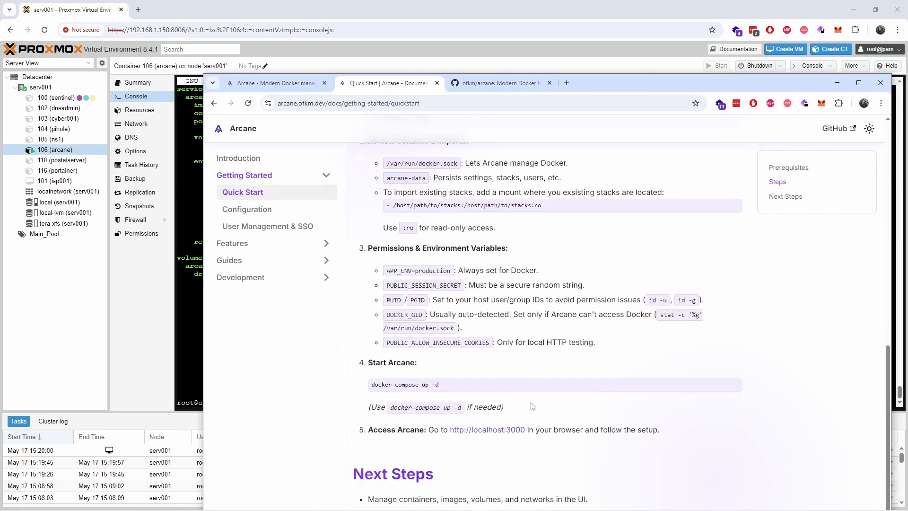
pyautogui.scroll(3)
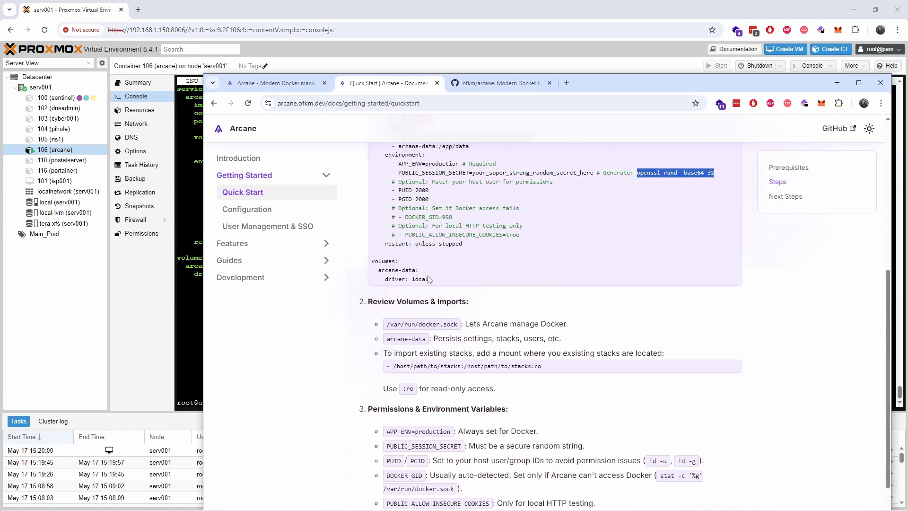
pyautogui.scroll(3)
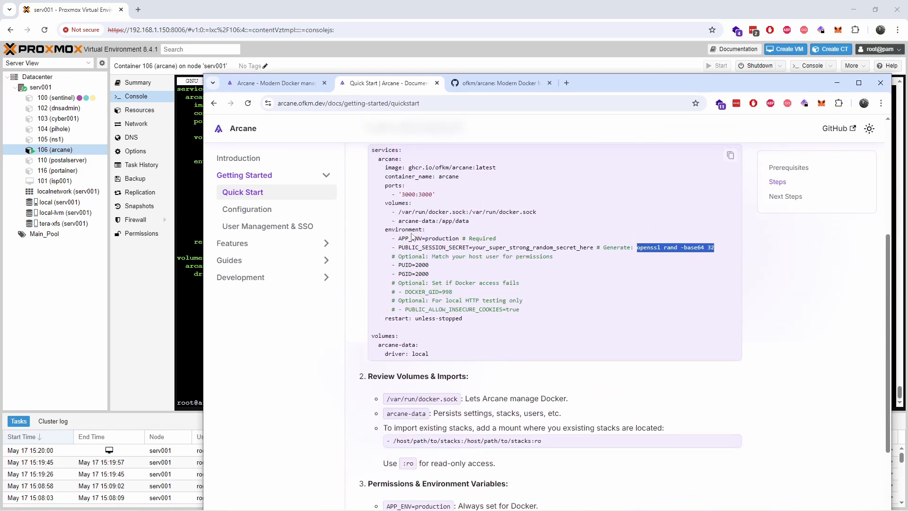
pyautogui.moveTo(486, 278)
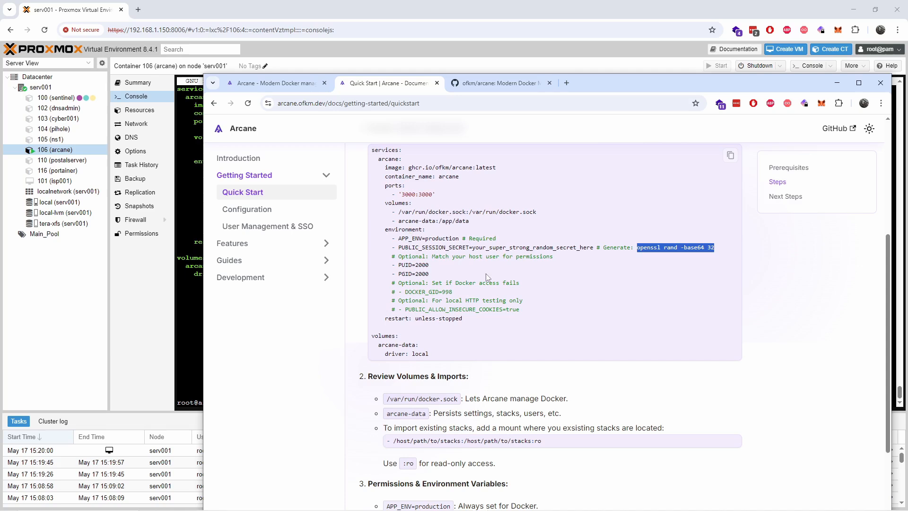
pyautogui.moveTo(485, 300)
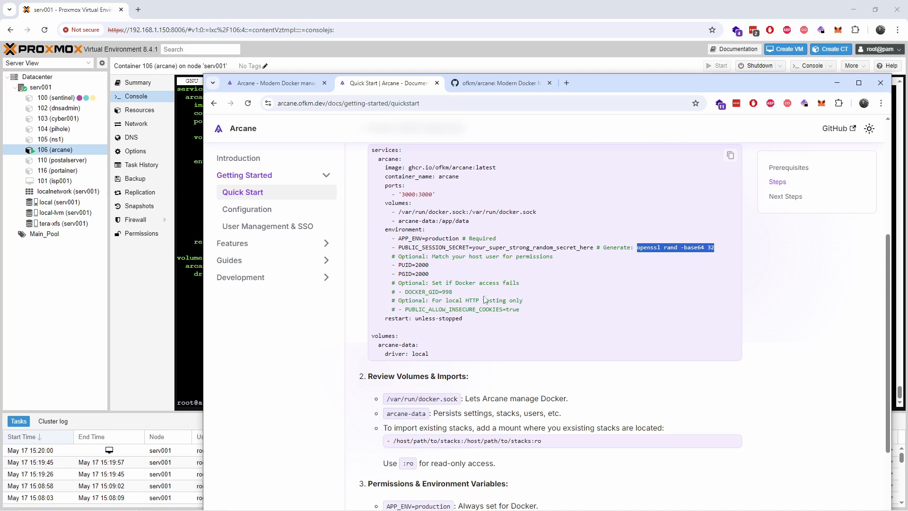
pyautogui.scroll(-3)
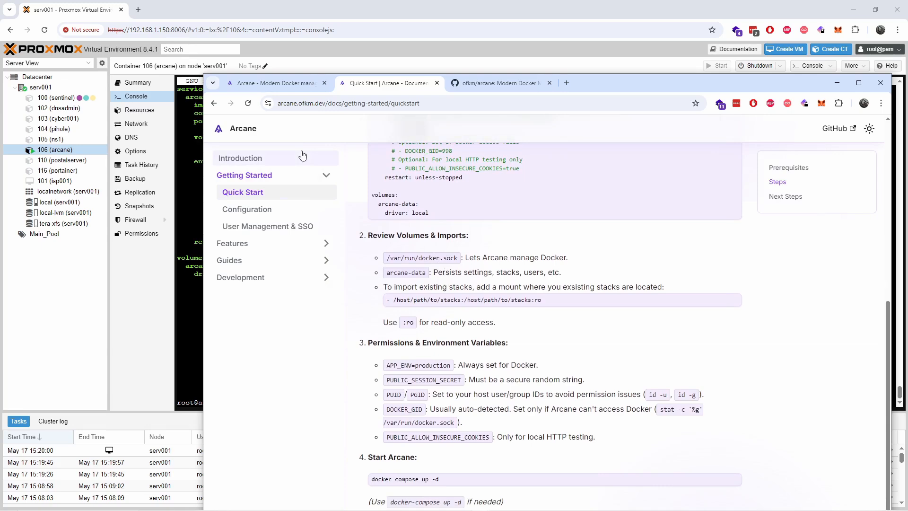
pyautogui.scroll(-3)
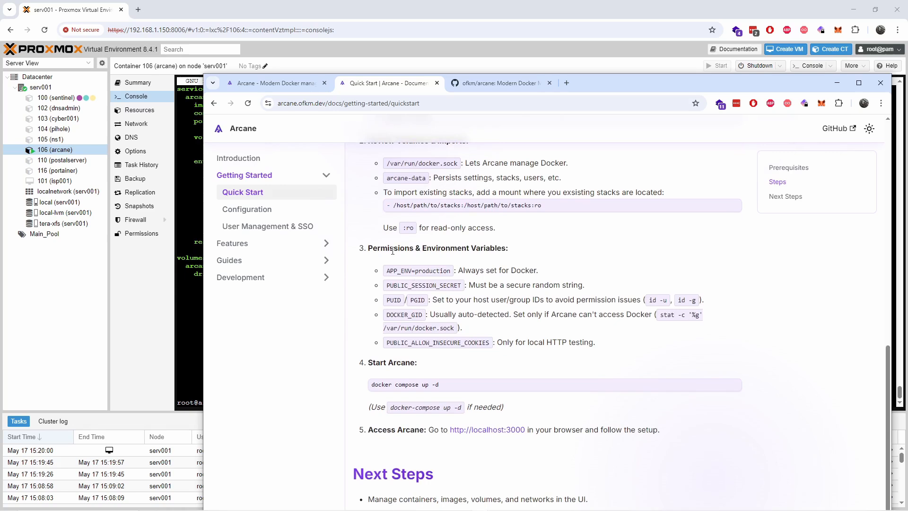
pyautogui.moveTo(443, 385)
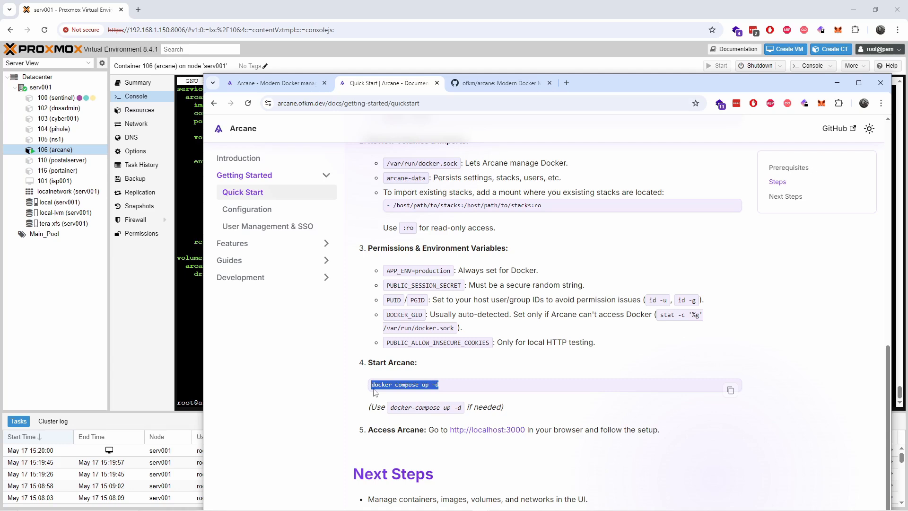
pyautogui.rightClick(404, 384)
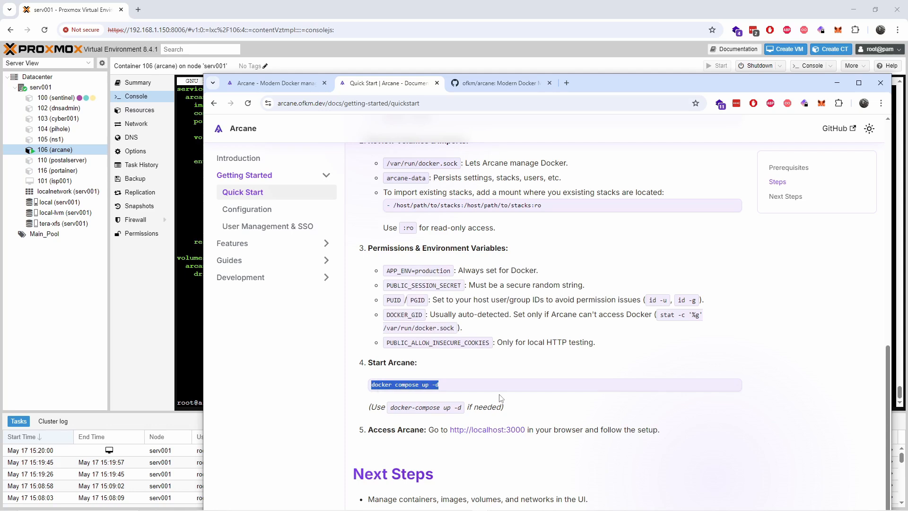
pyautogui.moveTo(435, 325)
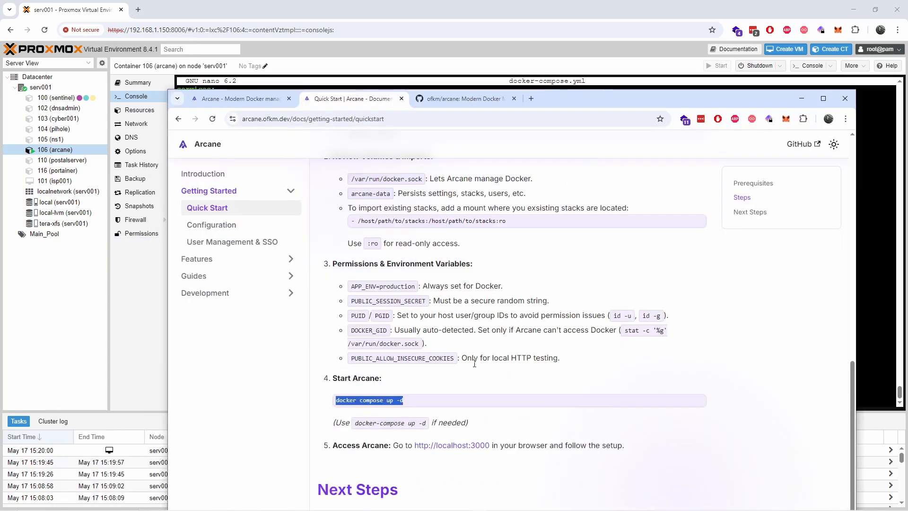
pyautogui.moveTo(552, 380)
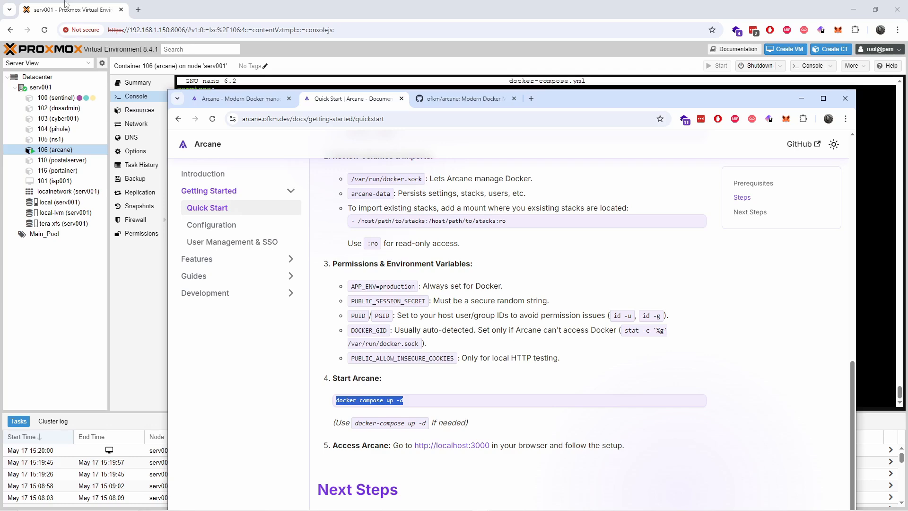
# Step: Run 'docker compose up -d' in the container console, then run 'ip a' and copy the eth0 address 192.168.1.247
pyautogui.click(844, 99)
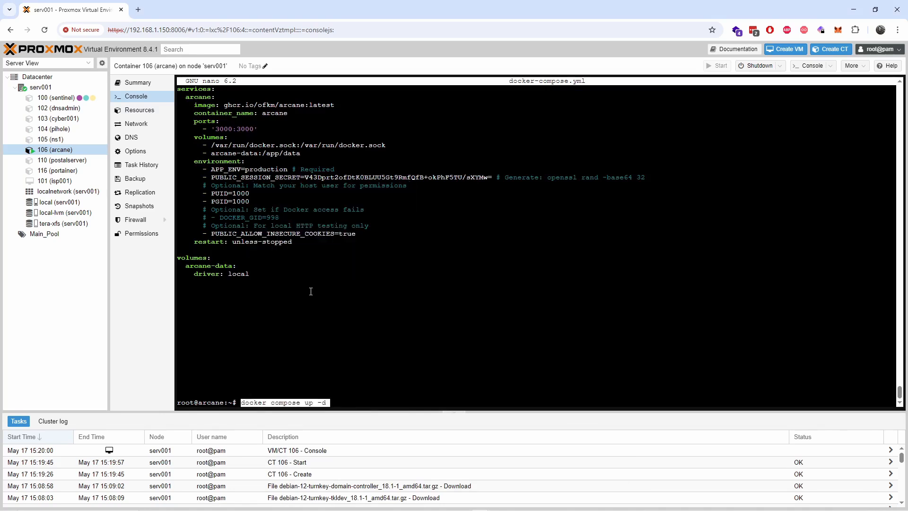
pyautogui.press('Return')
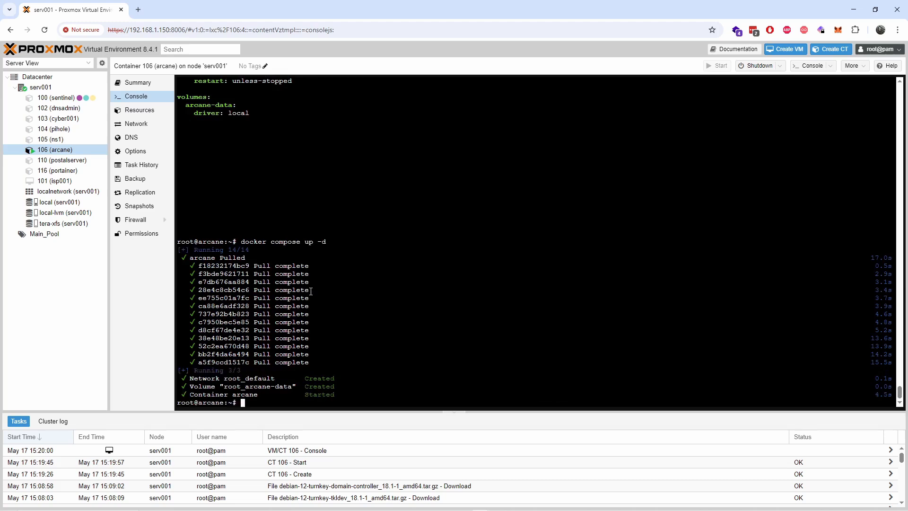
pyautogui.write('ip a')
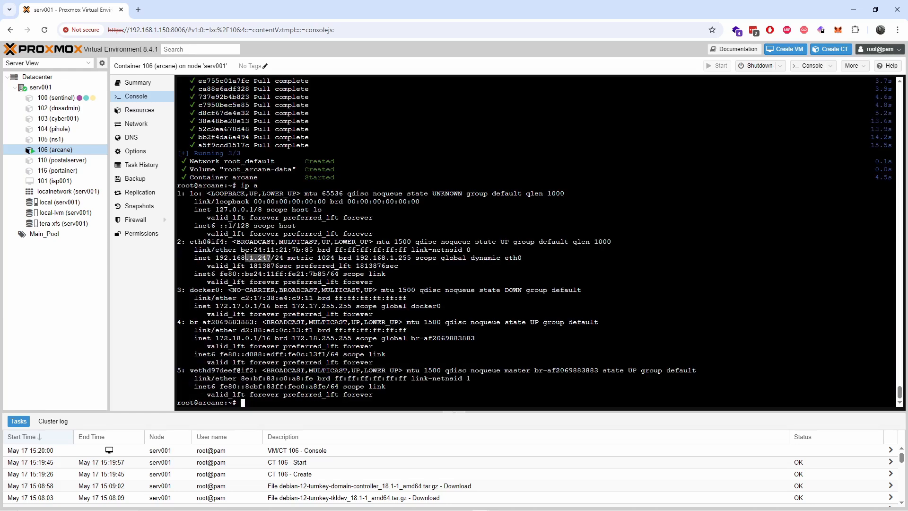
pyautogui.rightClick(249, 257)
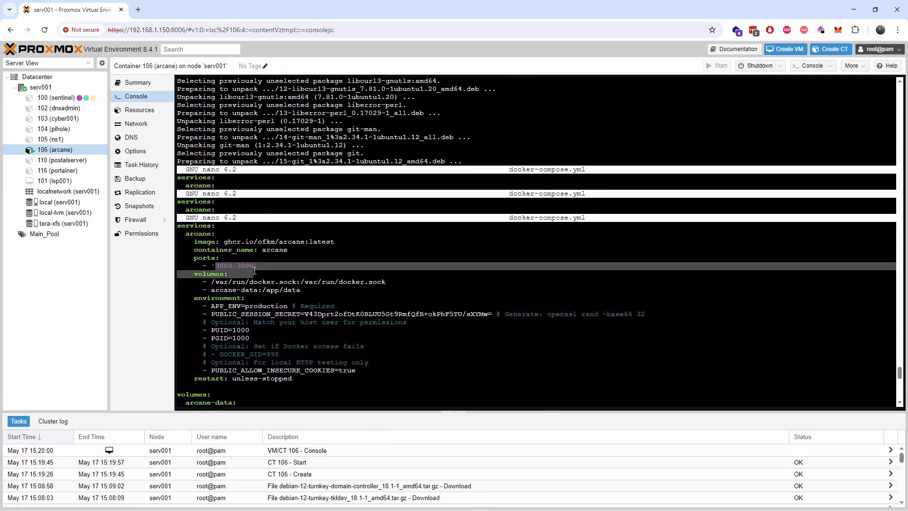
pyautogui.scroll(-3)
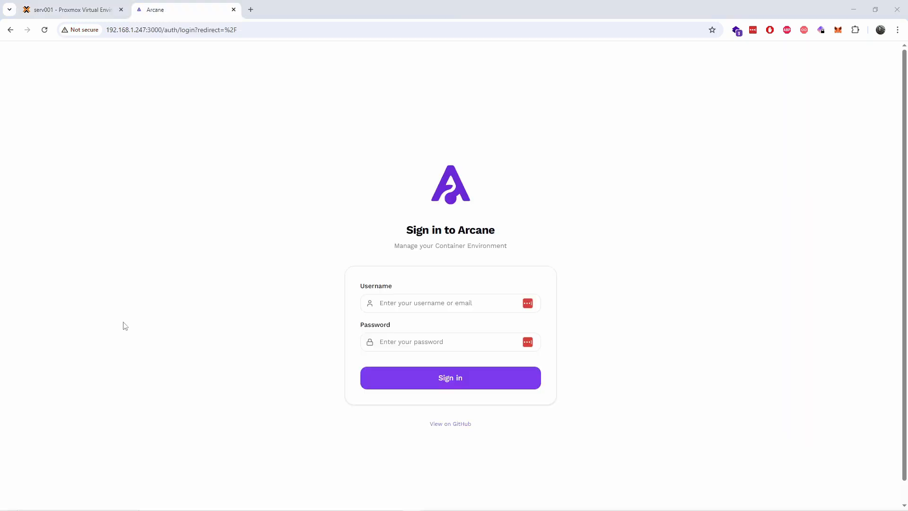
pyautogui.moveTo(340, 313)
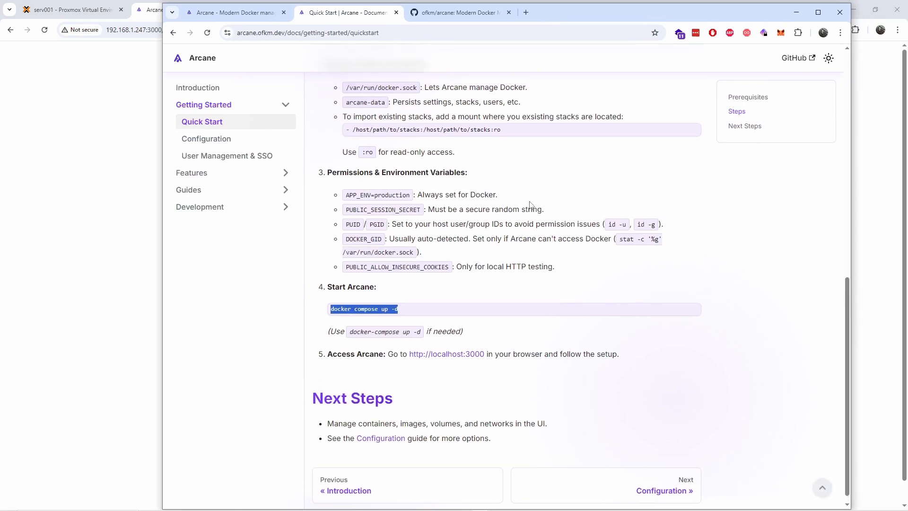
pyautogui.scroll(3)
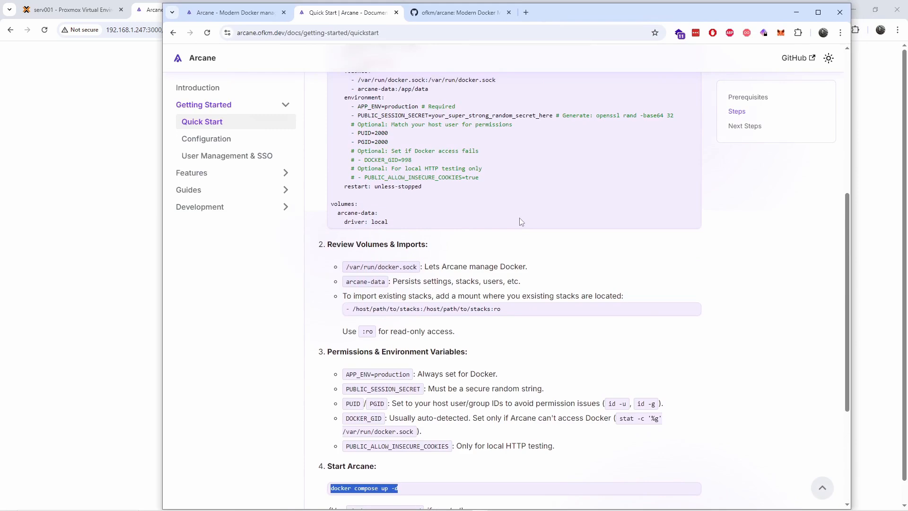
pyautogui.scroll(3)
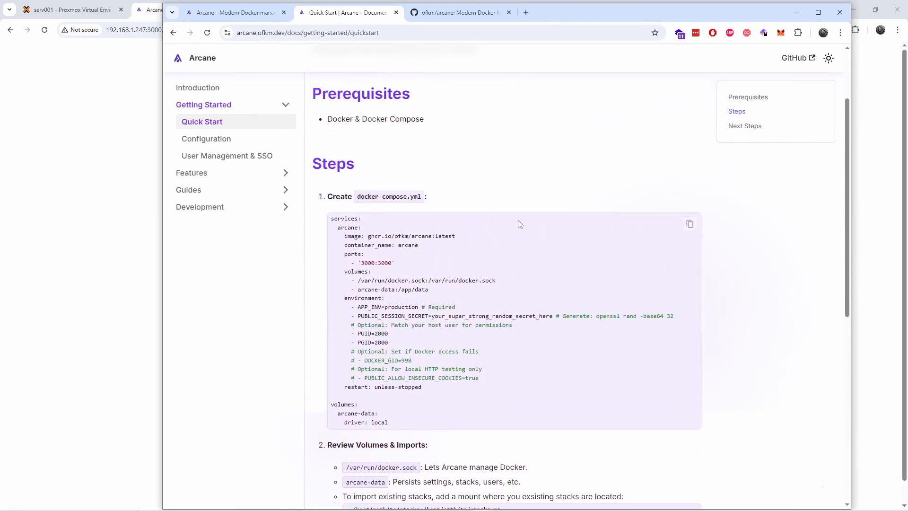
pyautogui.scroll(-3)
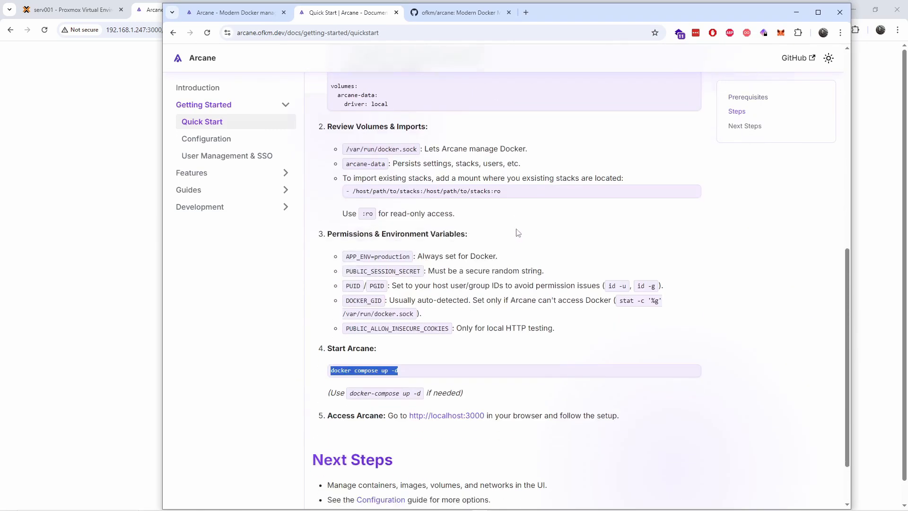
pyautogui.scroll(-3)
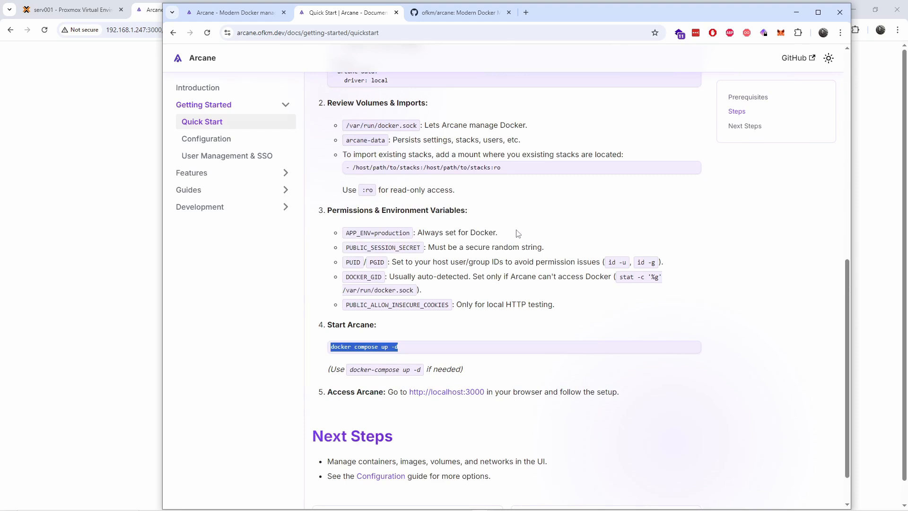
pyautogui.moveTo(487, 353)
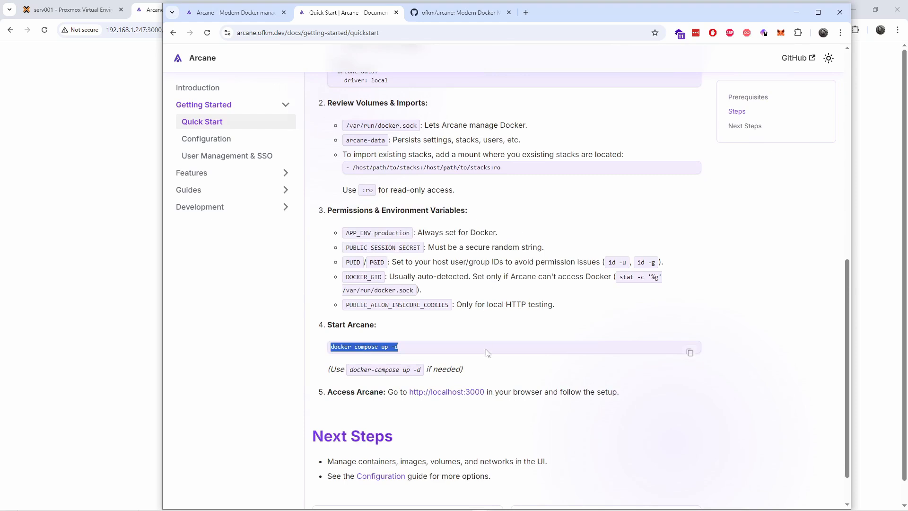
pyautogui.scroll(3)
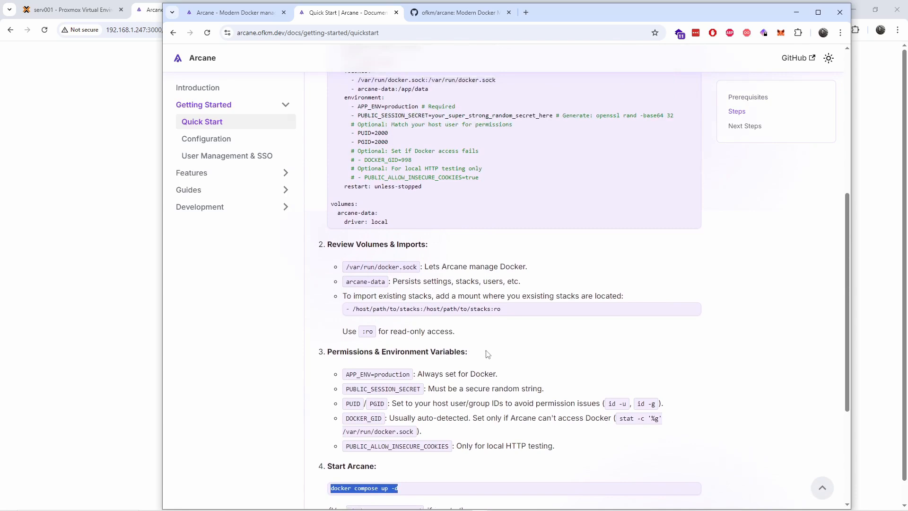
pyautogui.scroll(3)
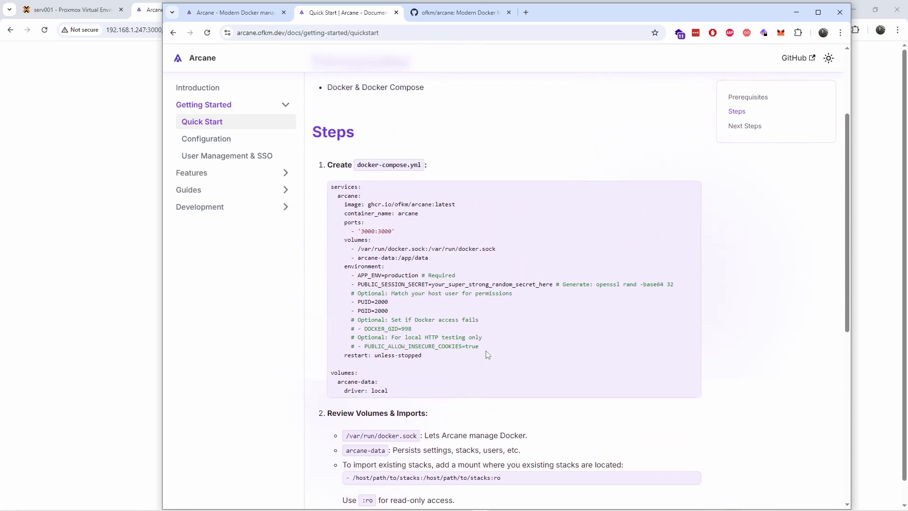
pyautogui.scroll(3)
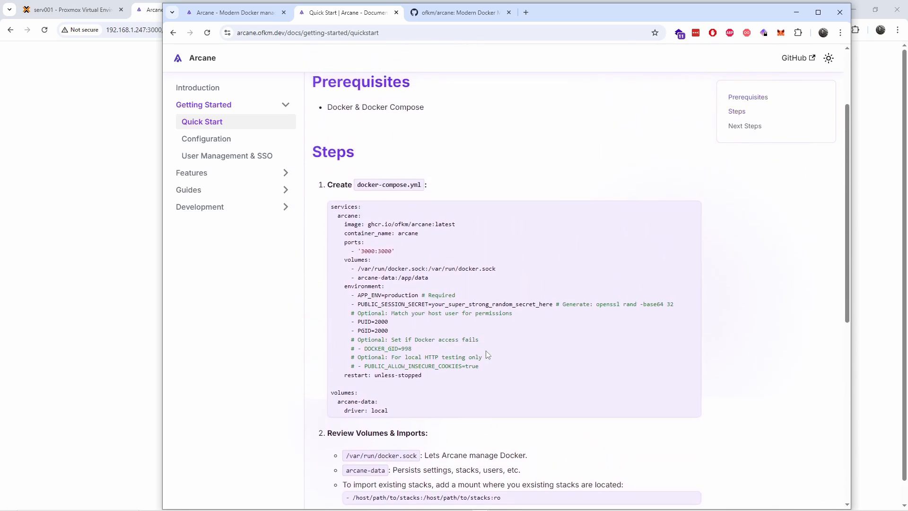
pyautogui.scroll(-3)
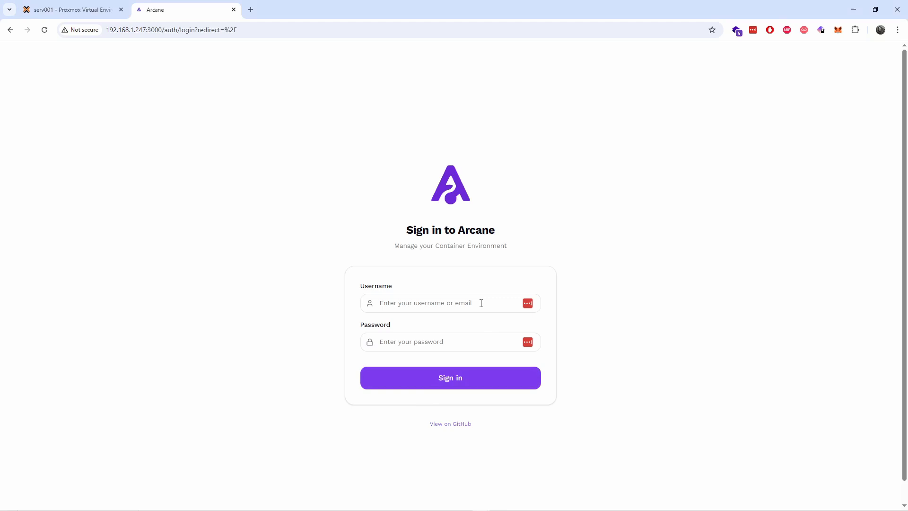
pyautogui.click(440, 303)
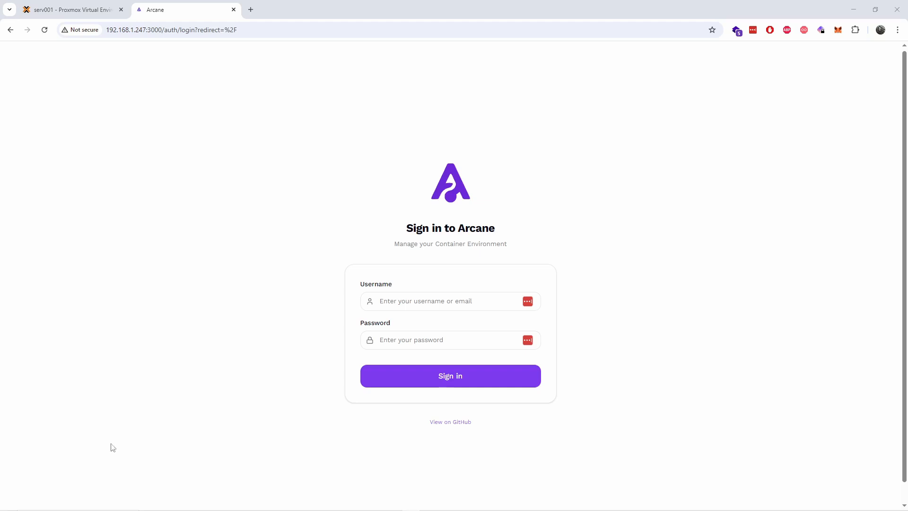
pyautogui.moveTo(382, 505)
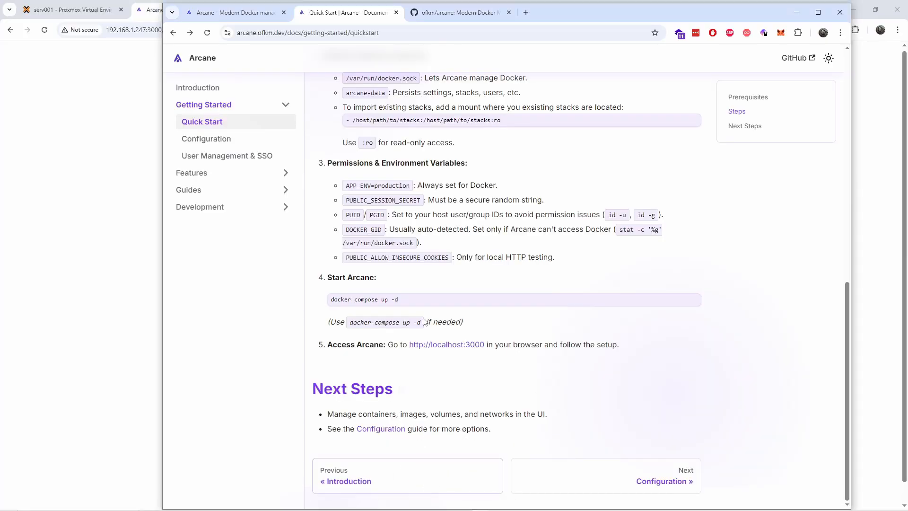
pyautogui.scroll(3)
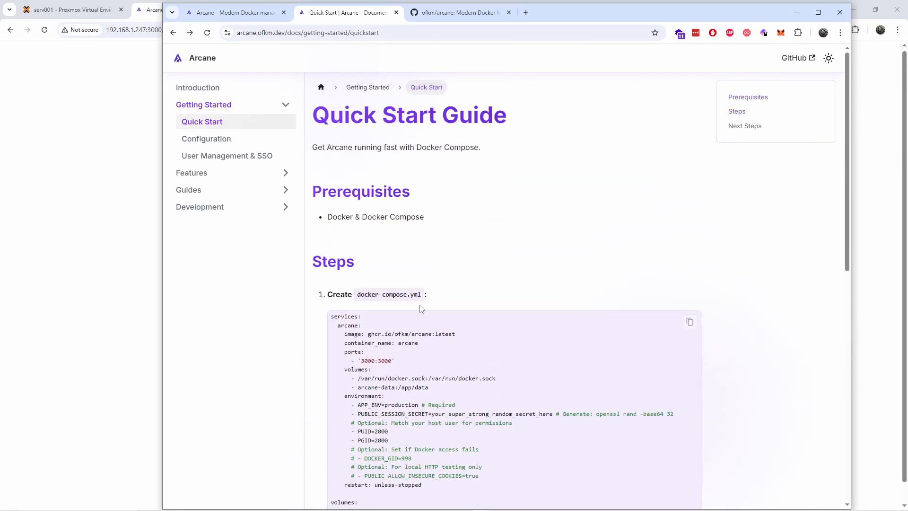
pyautogui.moveTo(386, 255)
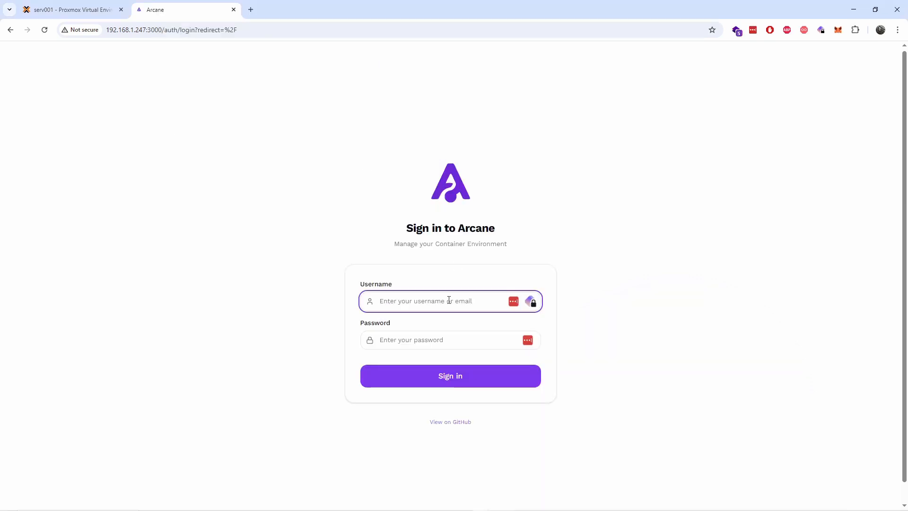
# Step: Sign in as arcane, retrying with the corrected password after Authentication Failed, reaching the setup welcome page
pyautogui.write('aarcane')
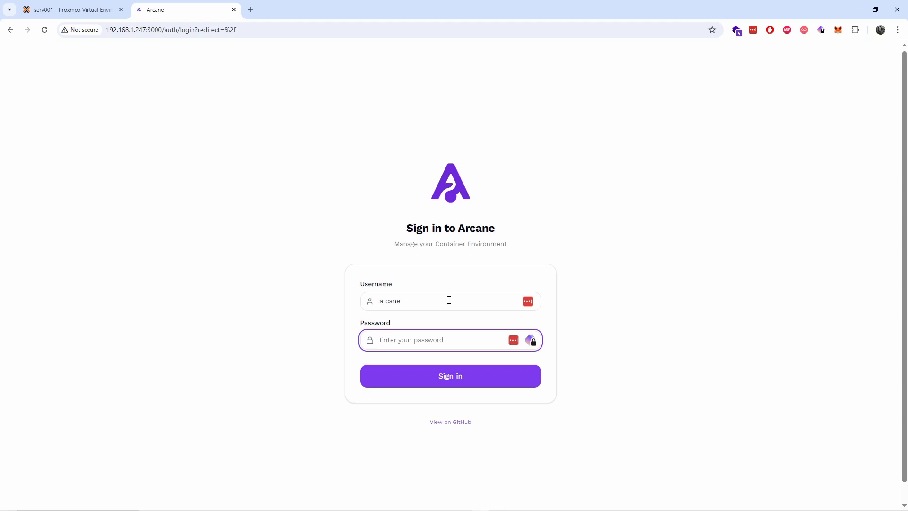
pyautogui.write('password')
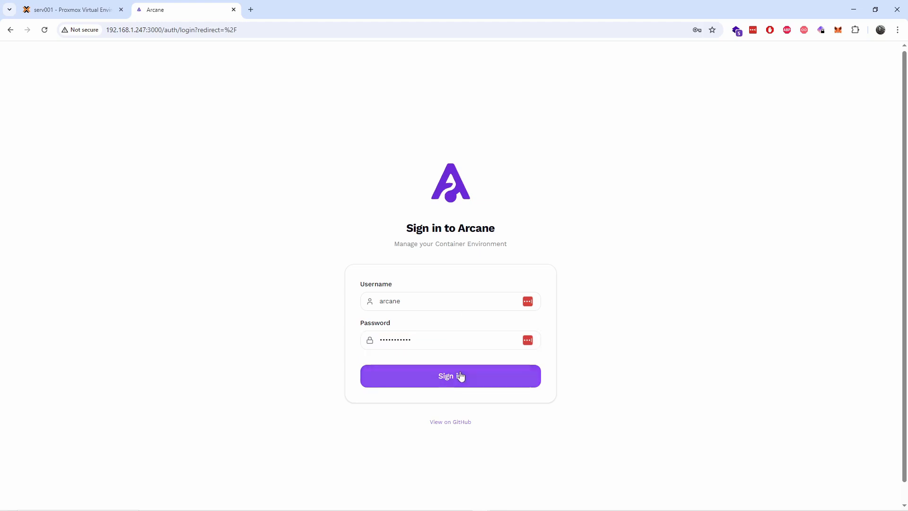
pyautogui.click(450, 376)
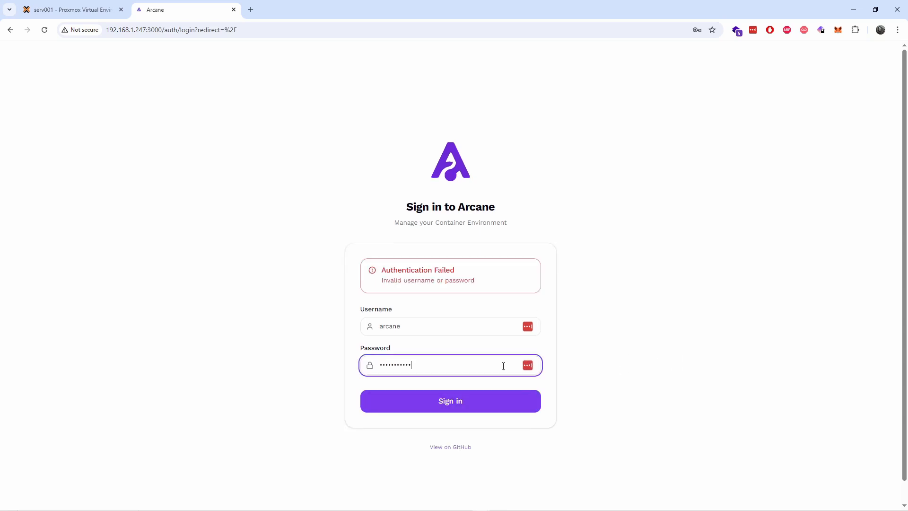
pyautogui.click(450, 401)
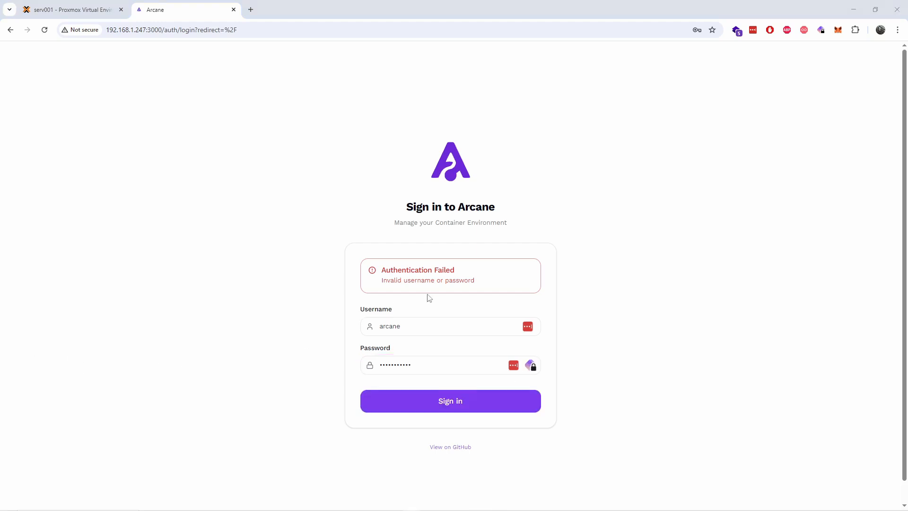
pyautogui.click(434, 365)
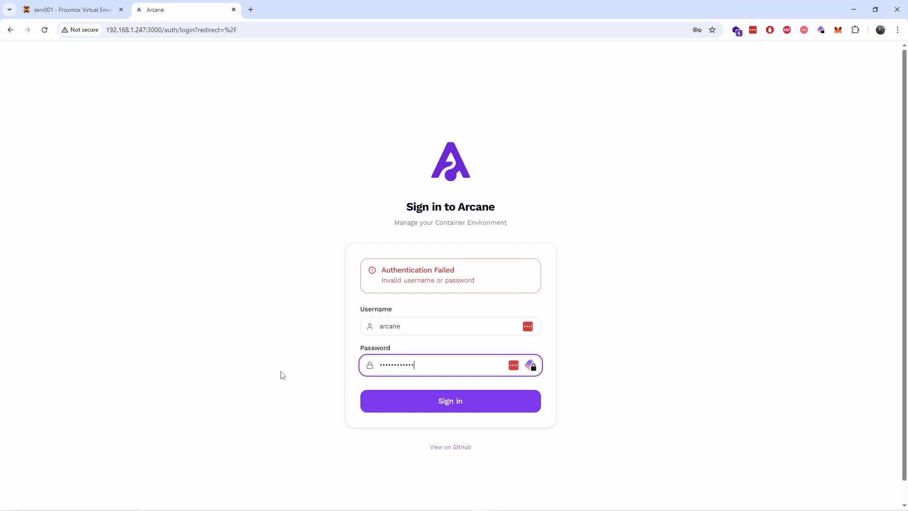
pyautogui.click(451, 401)
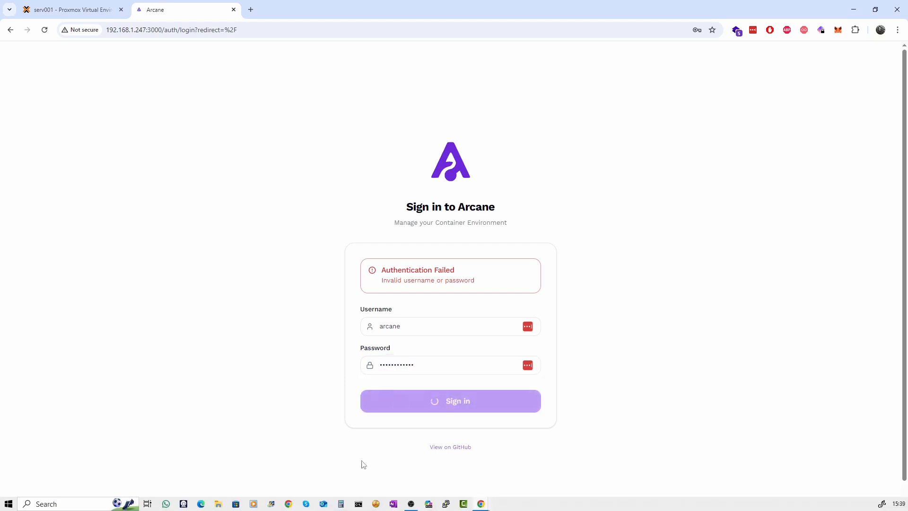
pyautogui.click(450, 401)
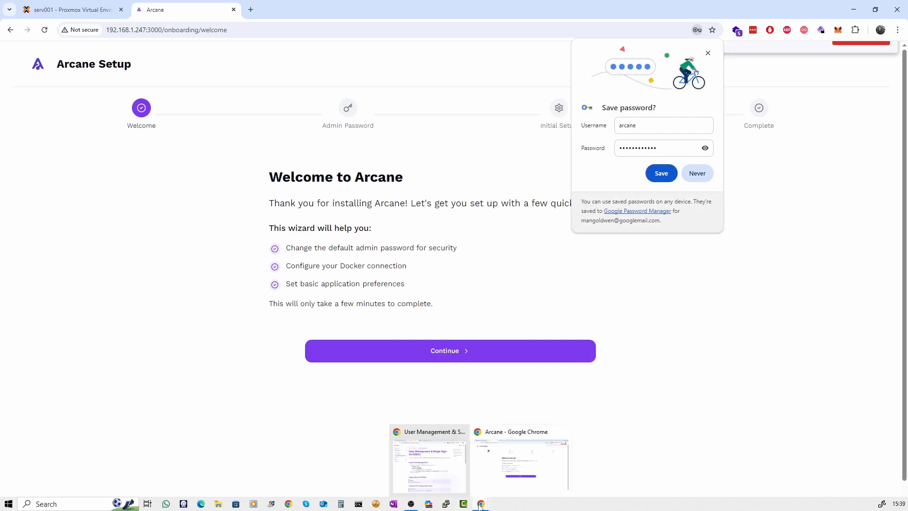
pyautogui.click(429, 457)
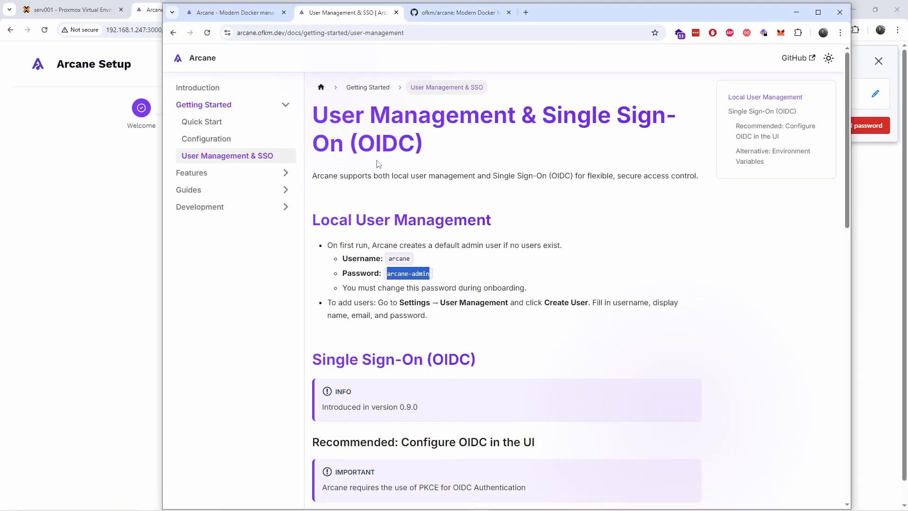
pyautogui.moveTo(262, 165)
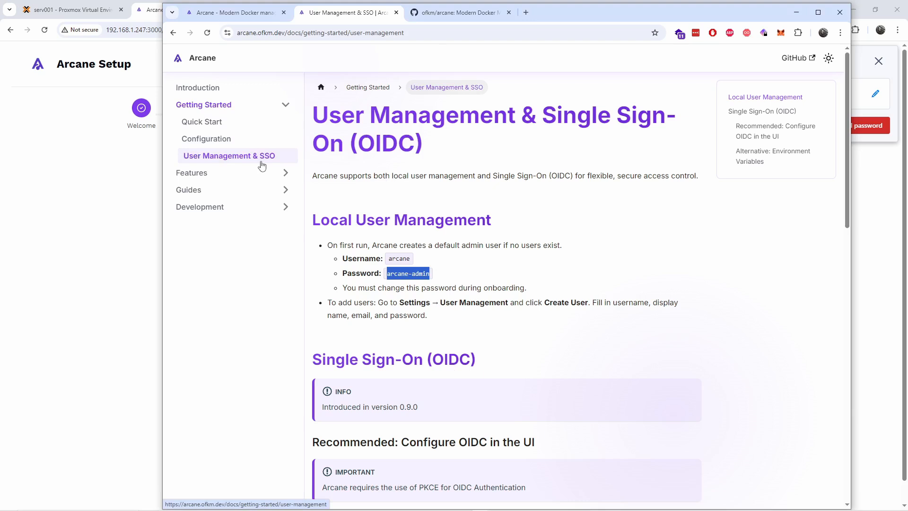
pyautogui.moveTo(414, 242)
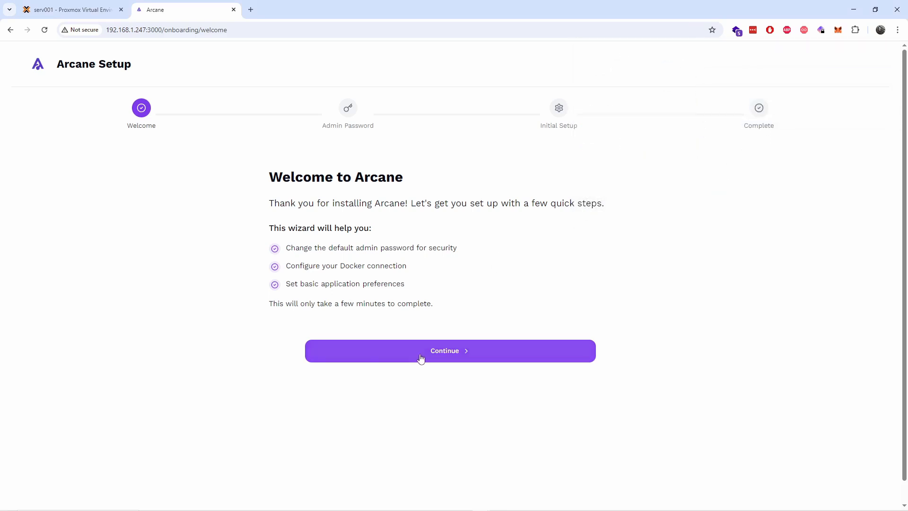
# Step: Fill both admin password fields with Chrome's suggested strong password and continue to Initial Setup
pyautogui.click(450, 351)
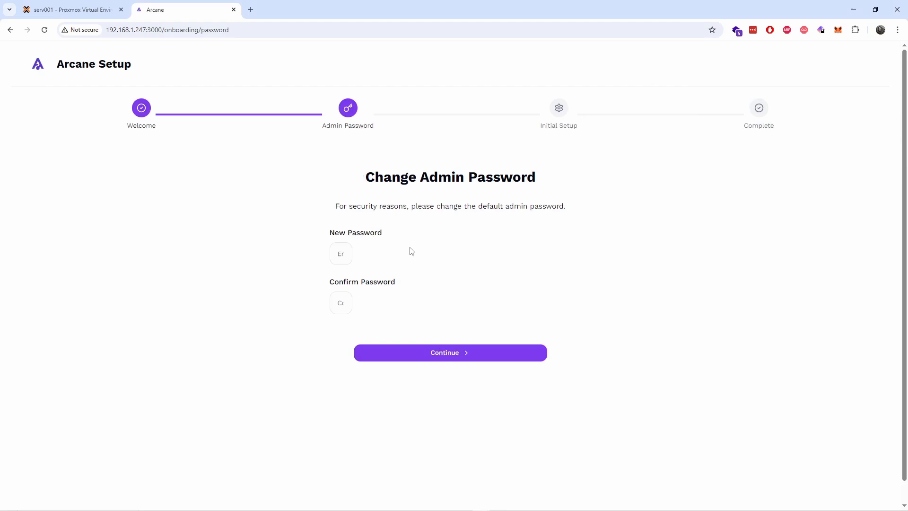
pyautogui.moveTo(406, 257)
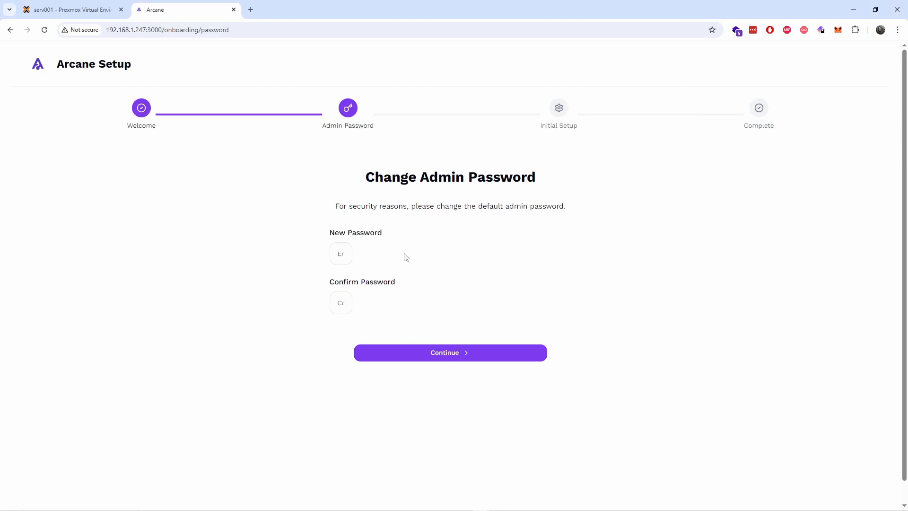
pyautogui.click(341, 254)
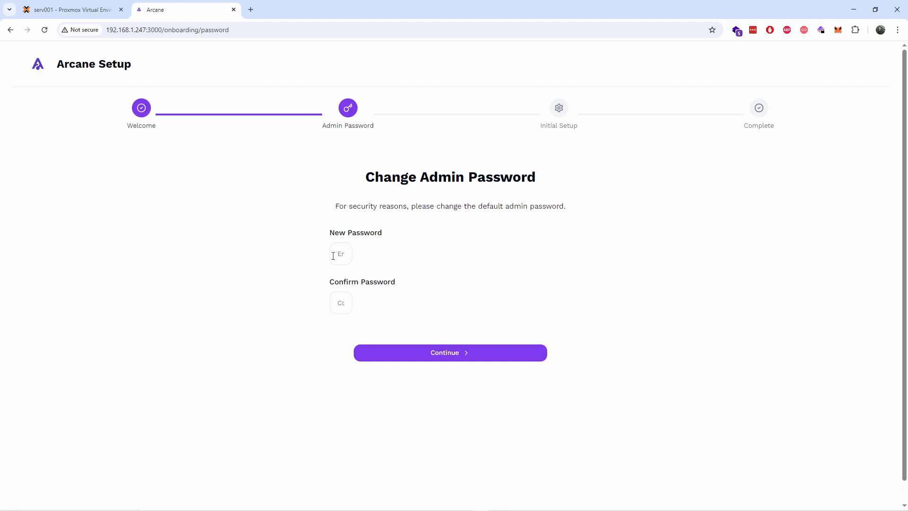
pyautogui.click(340, 253)
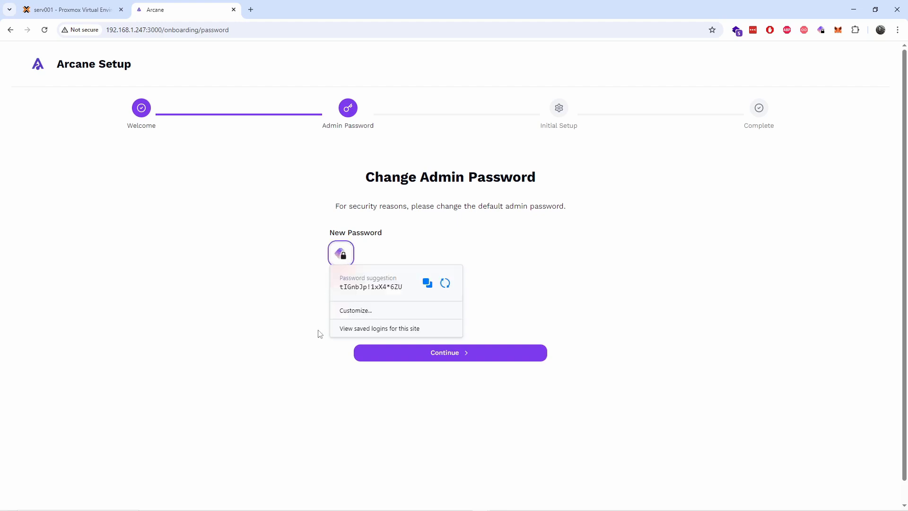
pyautogui.click(683, 153)
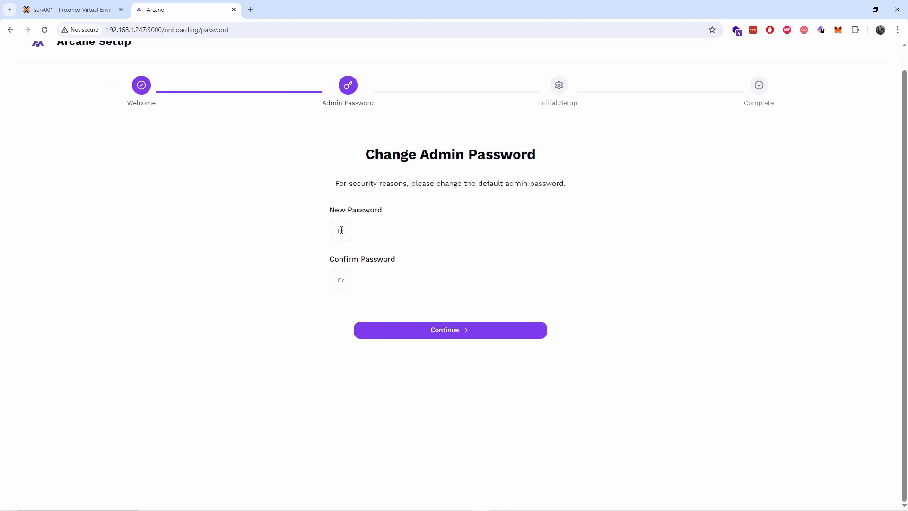
pyautogui.click(340, 230)
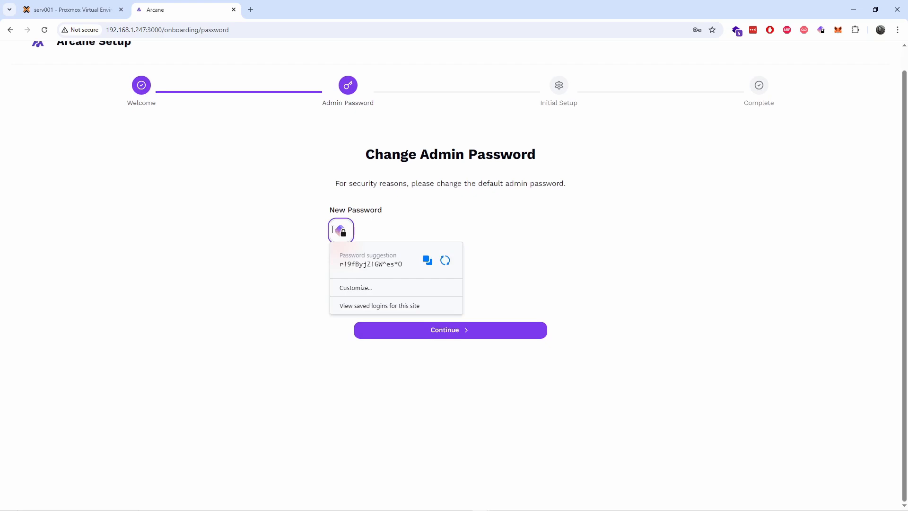
pyautogui.click(370, 259)
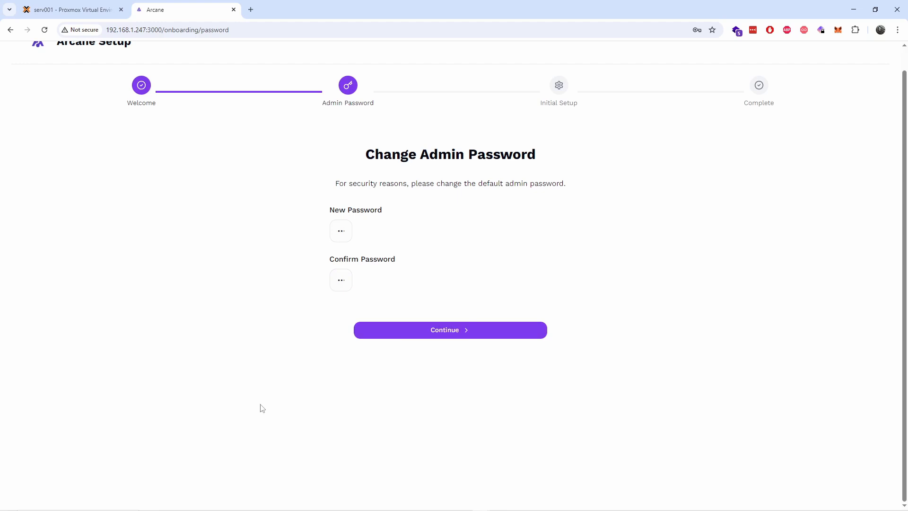
pyautogui.click(449, 330)
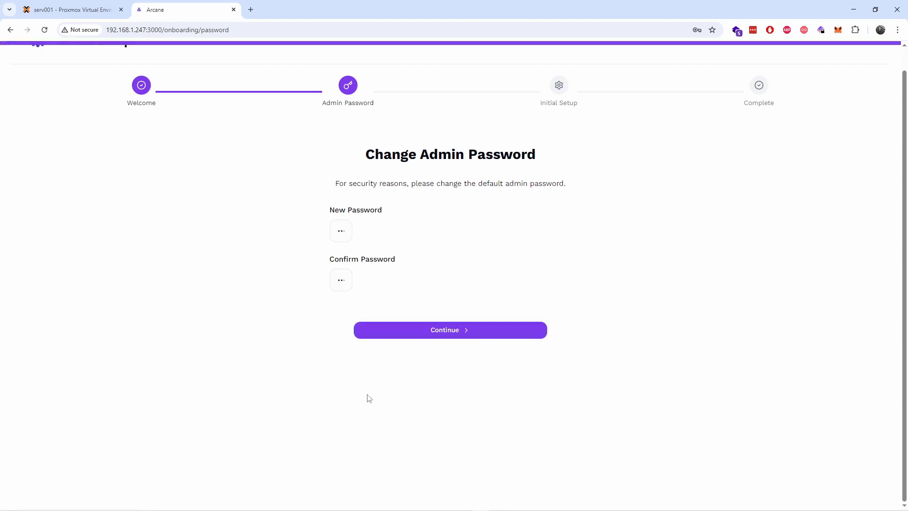
pyautogui.click(450, 330)
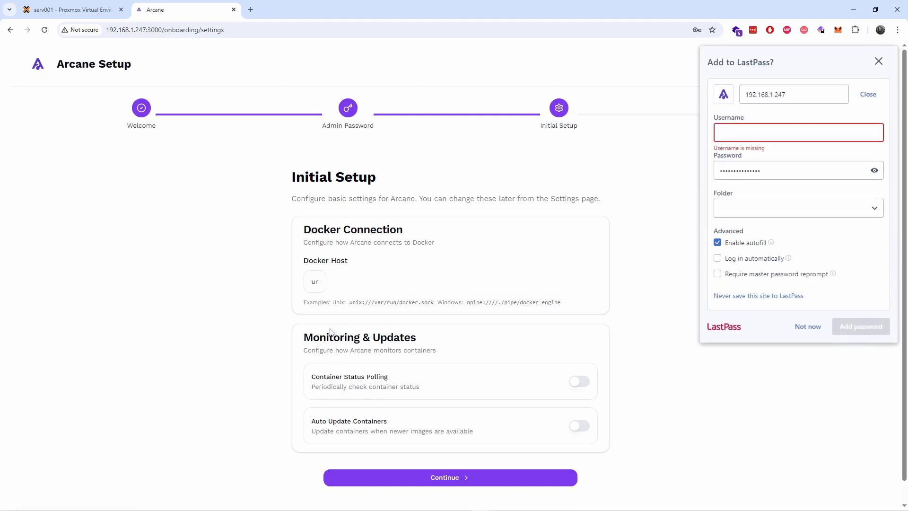
pyautogui.moveTo(783, 330)
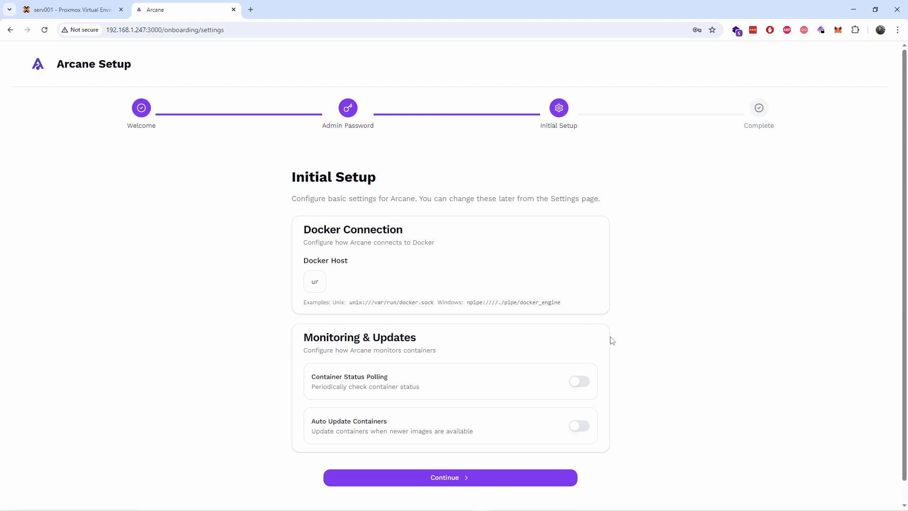
# Step: Enable periodic container status polling and automatic container updates, then complete the initial setup step
pyautogui.click(314, 282)
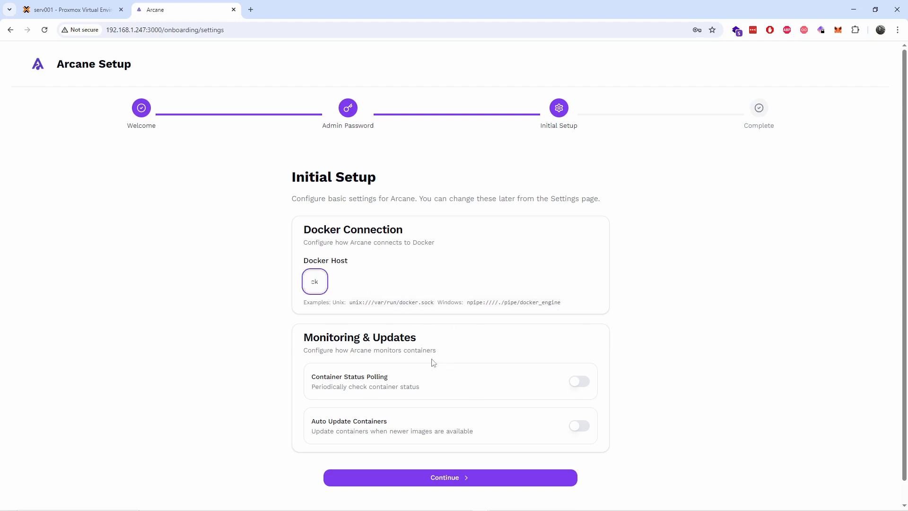
pyautogui.moveTo(588, 396)
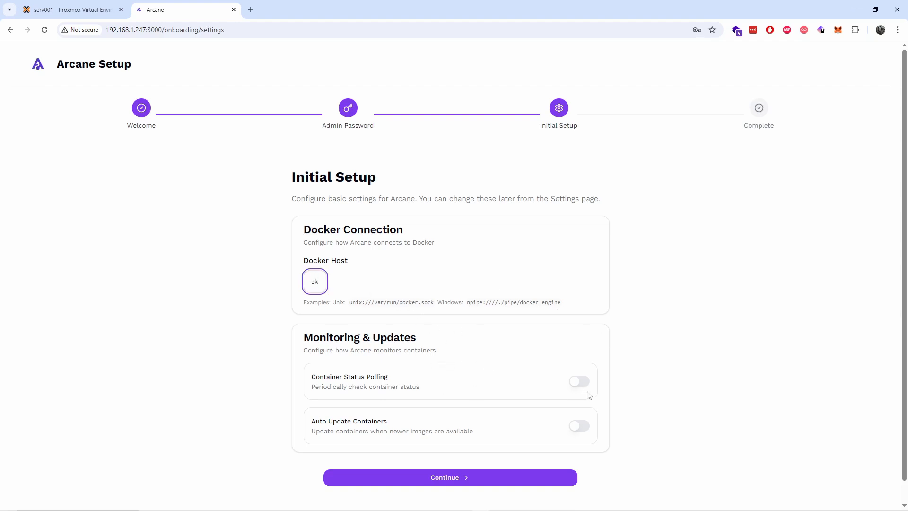
pyautogui.click(579, 381)
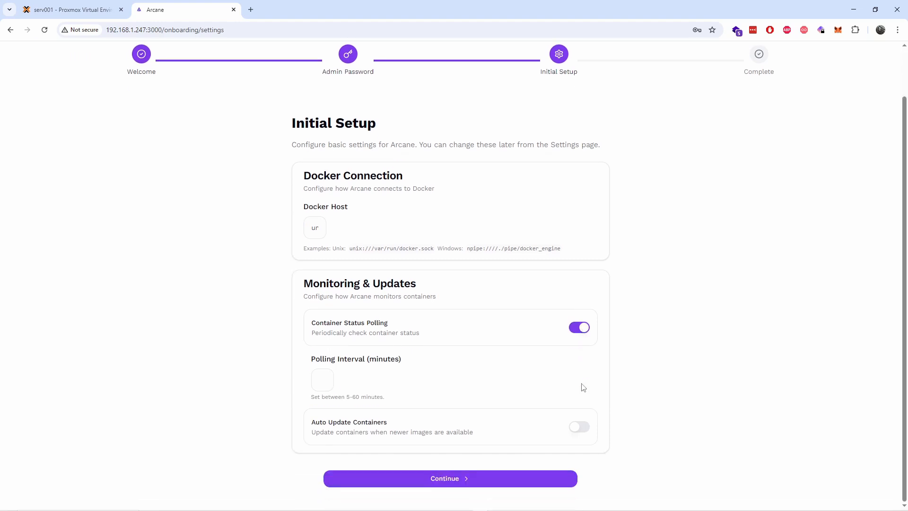
pyautogui.click(322, 380)
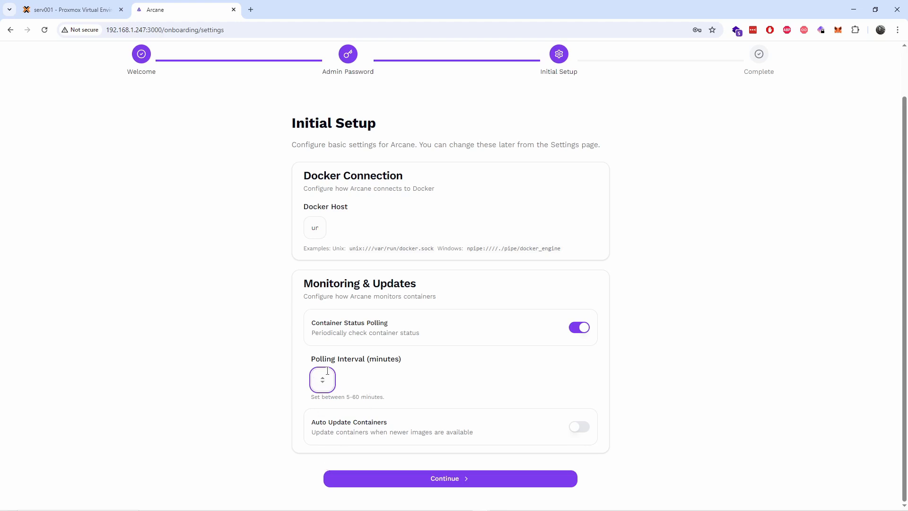
pyautogui.moveTo(562, 428)
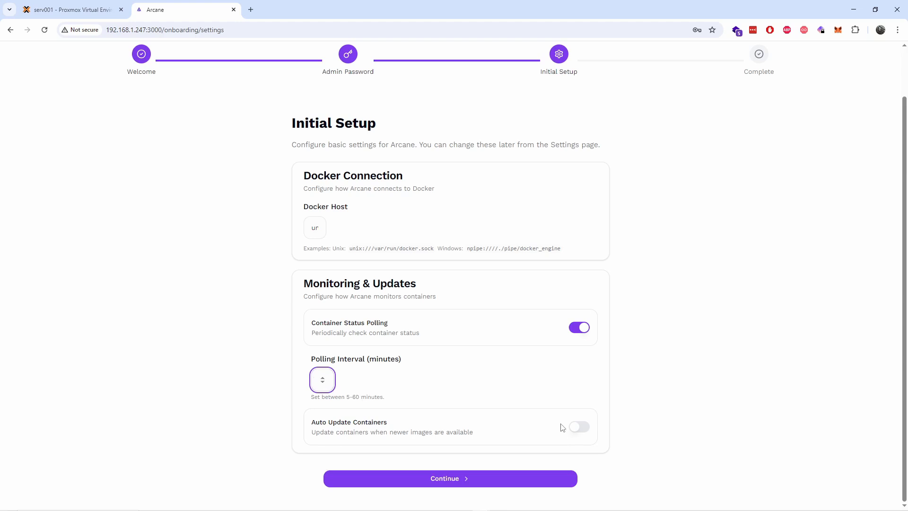
pyautogui.click(579, 426)
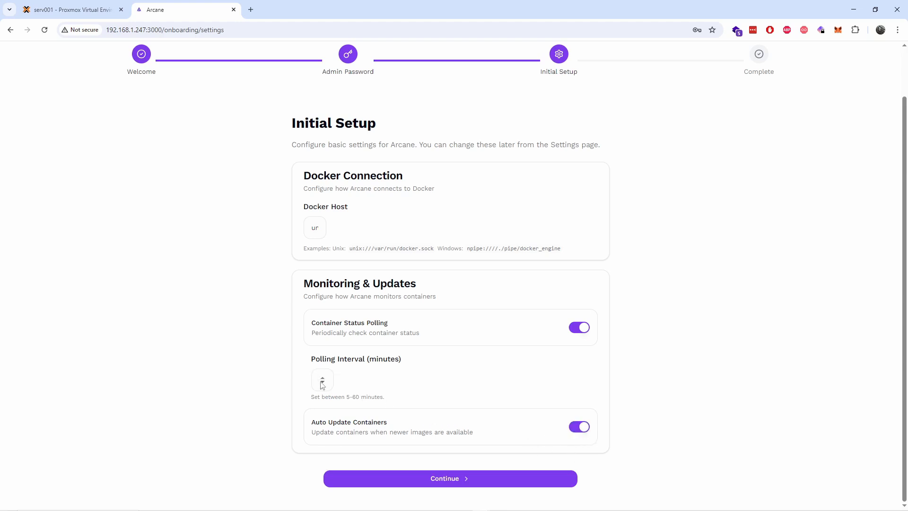
pyautogui.click(322, 381)
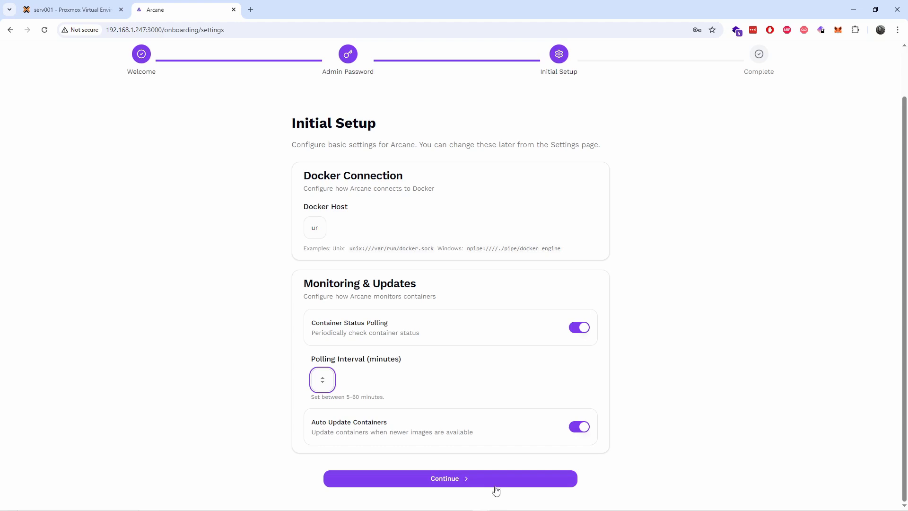
pyautogui.click(450, 478)
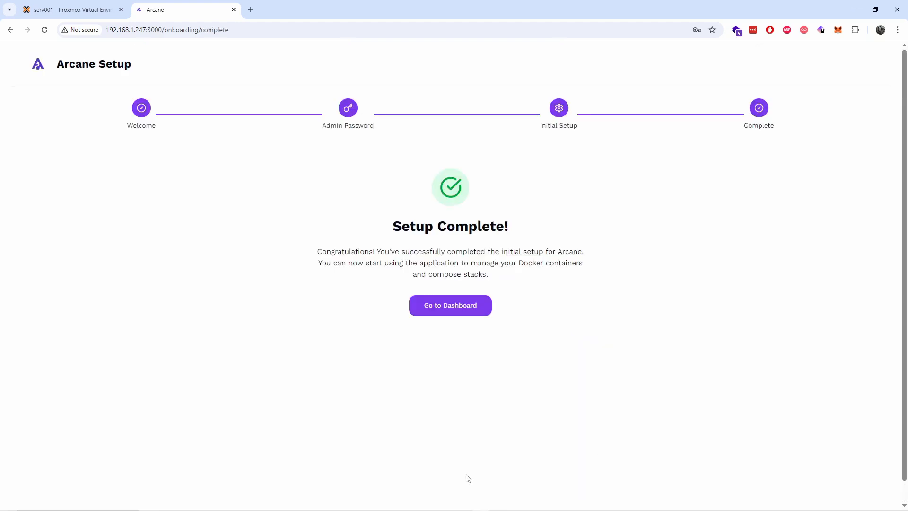
# Step: Go to the Dashboard showing one running arcane container, one image, 2 CPUs and 4 GB memory
pyautogui.click(450, 306)
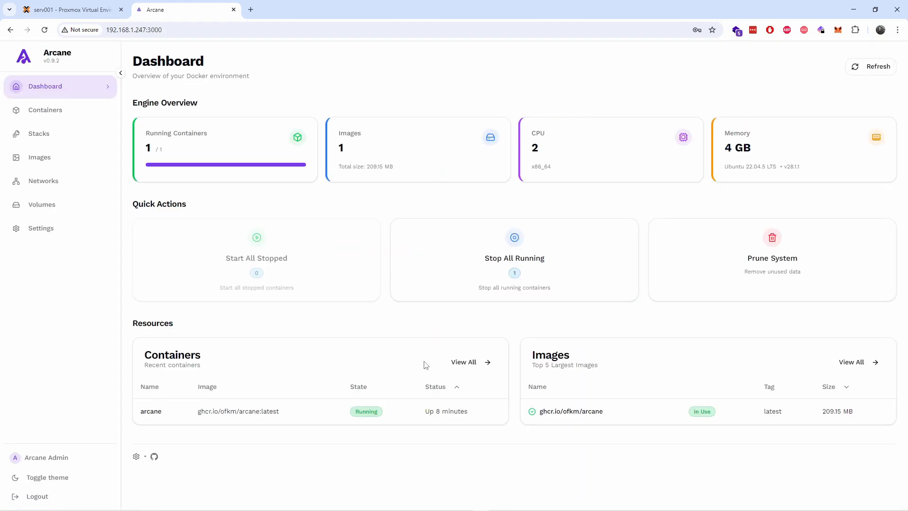
pyautogui.moveTo(860, 69)
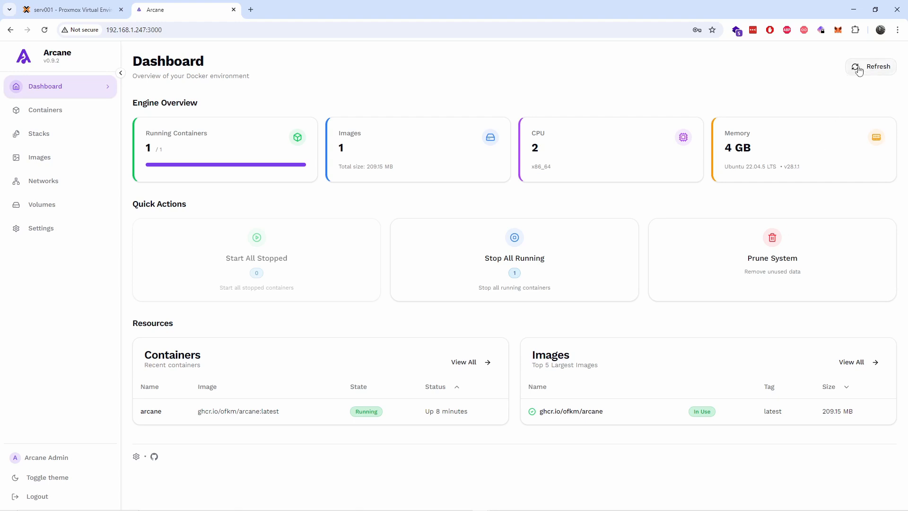
pyautogui.moveTo(354, 188)
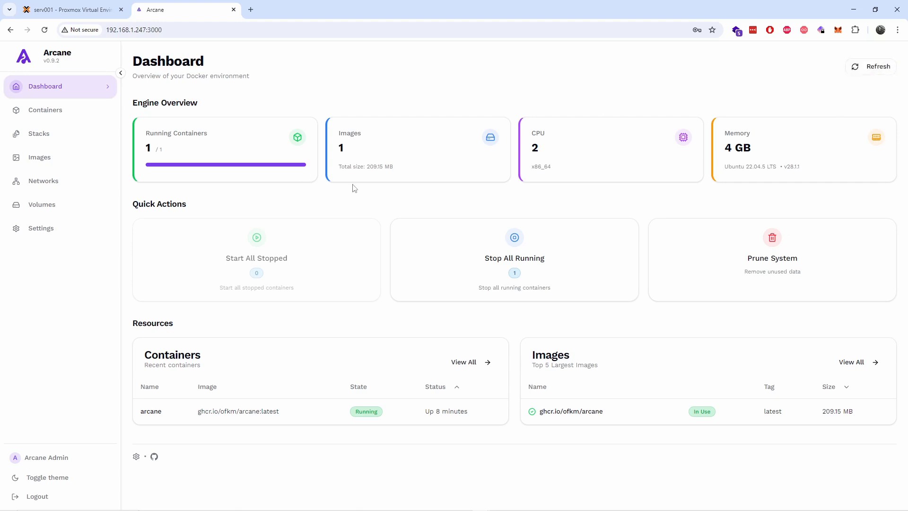
pyautogui.moveTo(41, 231)
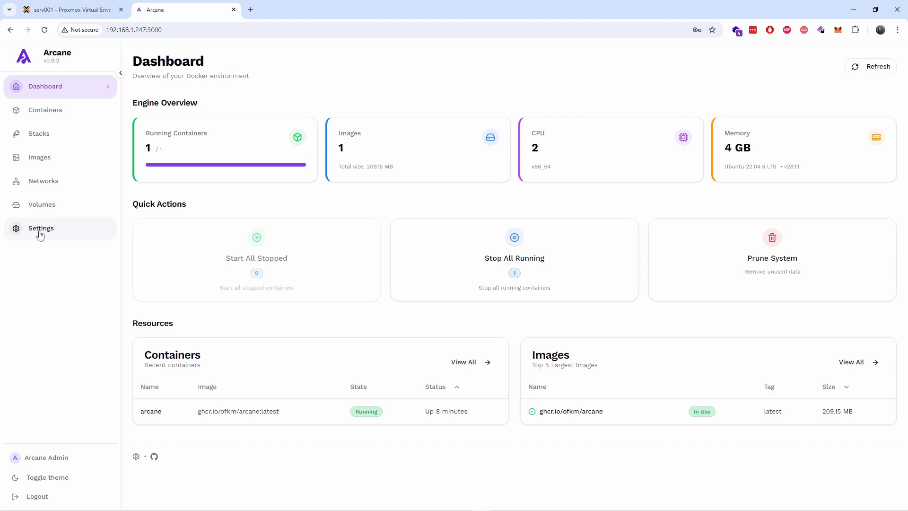
# Step: Show the Docker settings with socket host, image polling and auto-update enabled
pyautogui.click(41, 228)
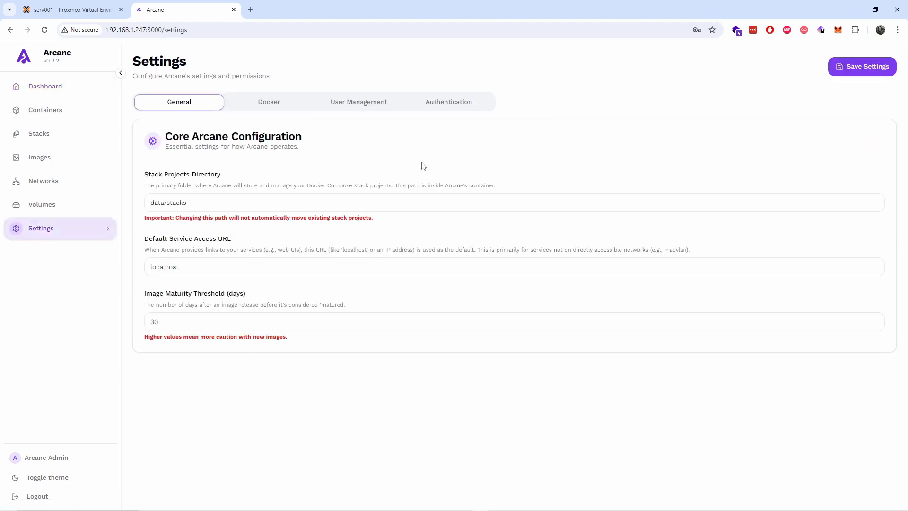
pyautogui.moveTo(274, 105)
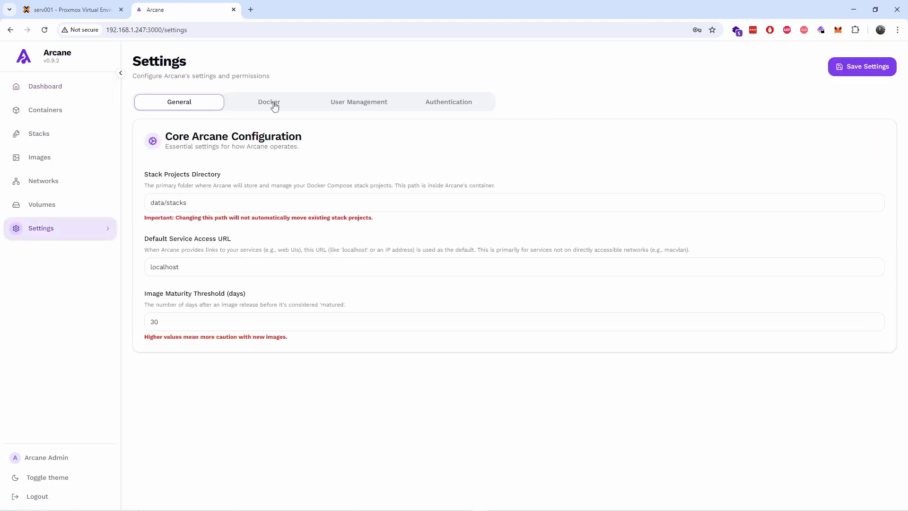
pyautogui.click(268, 102)
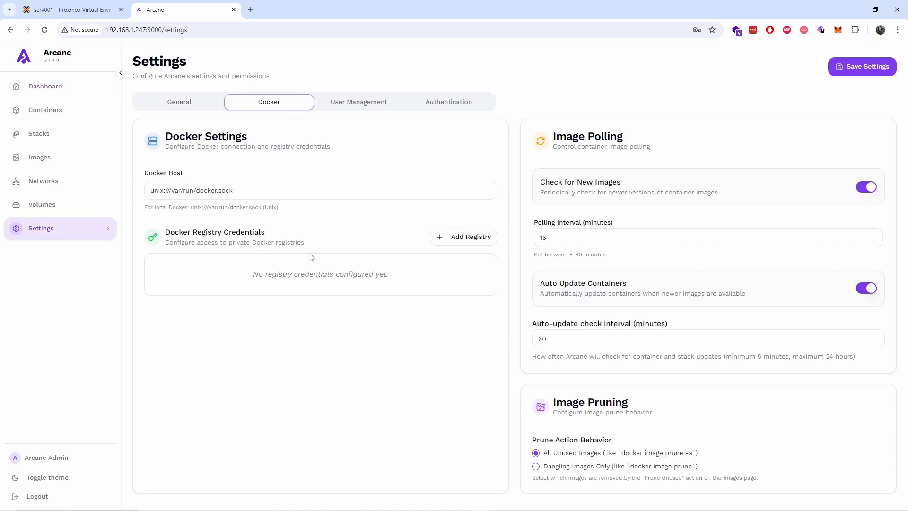
pyautogui.moveTo(511, 332)
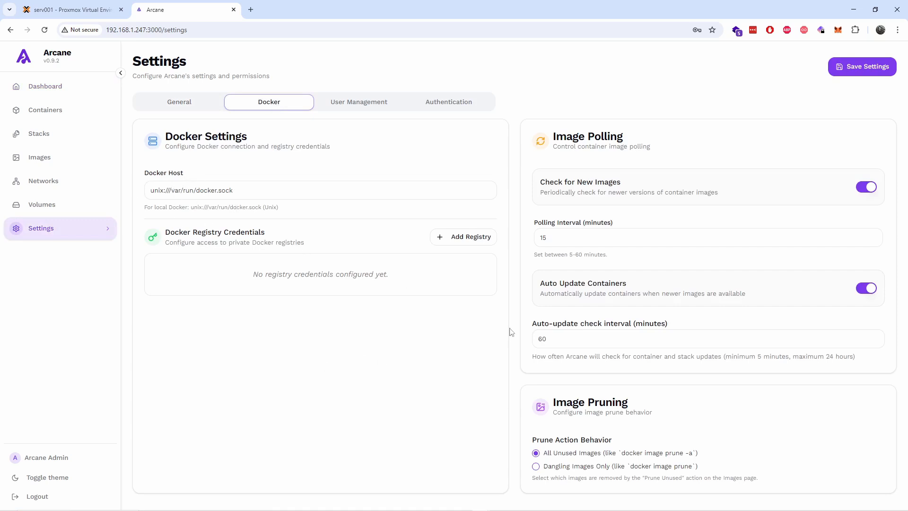
pyautogui.moveTo(547, 428)
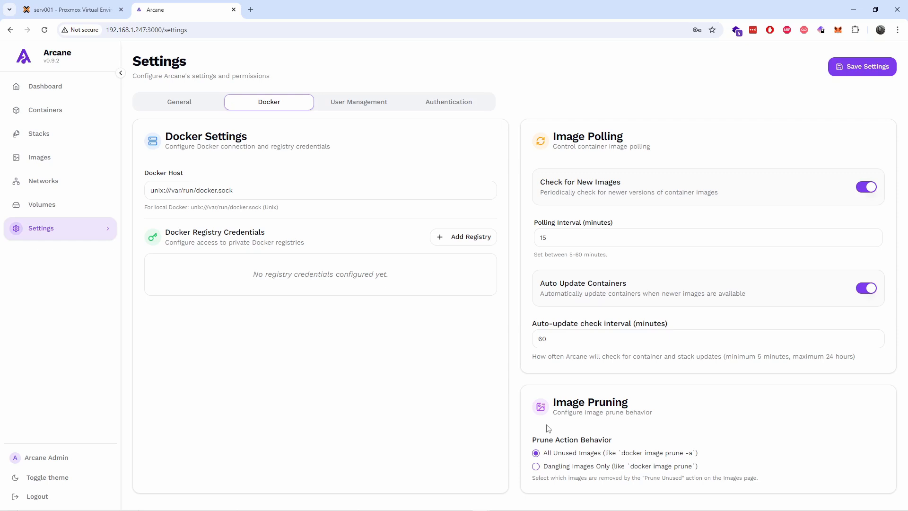
pyautogui.moveTo(553, 438)
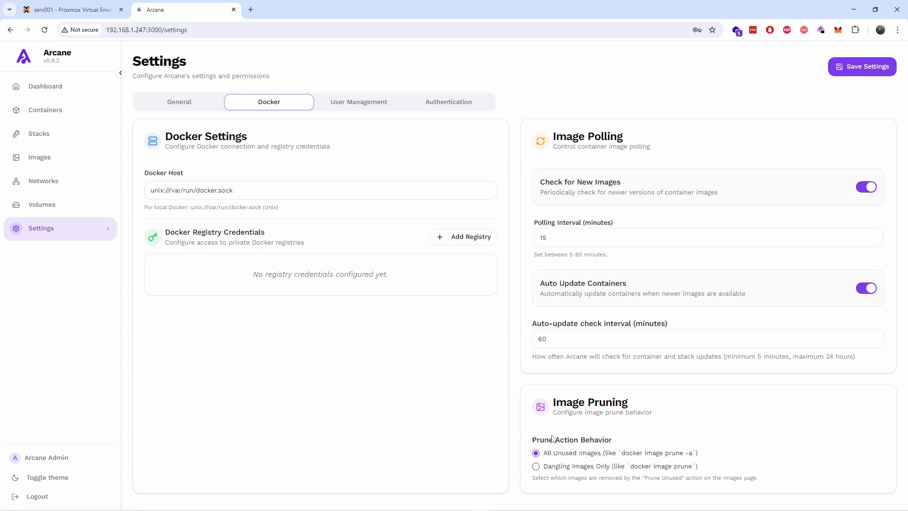
pyautogui.moveTo(365, 105)
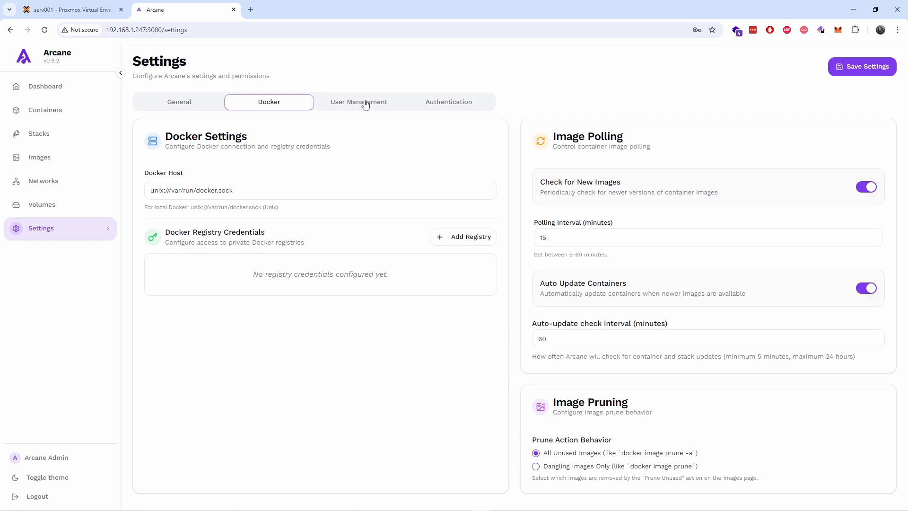
# Step: View the single Arcane Admin account in User Management, start a Create User form and cancel it
pyautogui.click(359, 102)
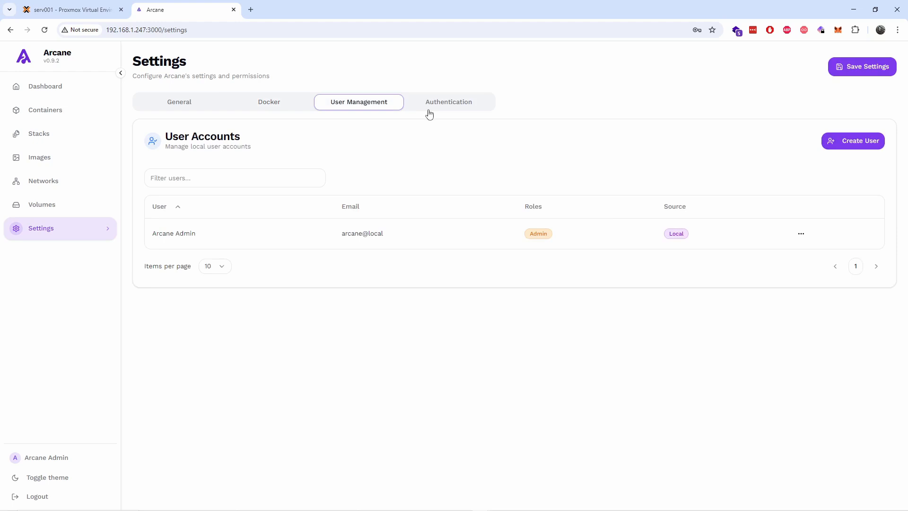
pyautogui.moveTo(801, 240)
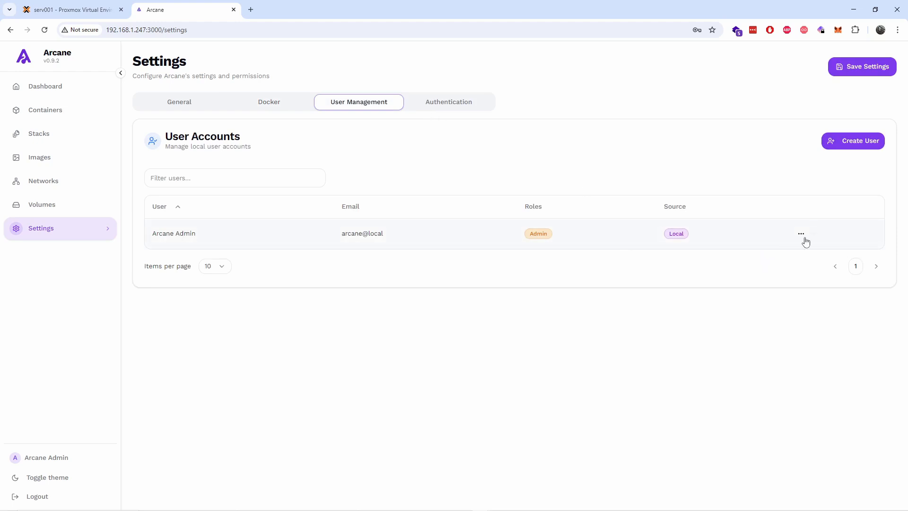
pyautogui.click(801, 233)
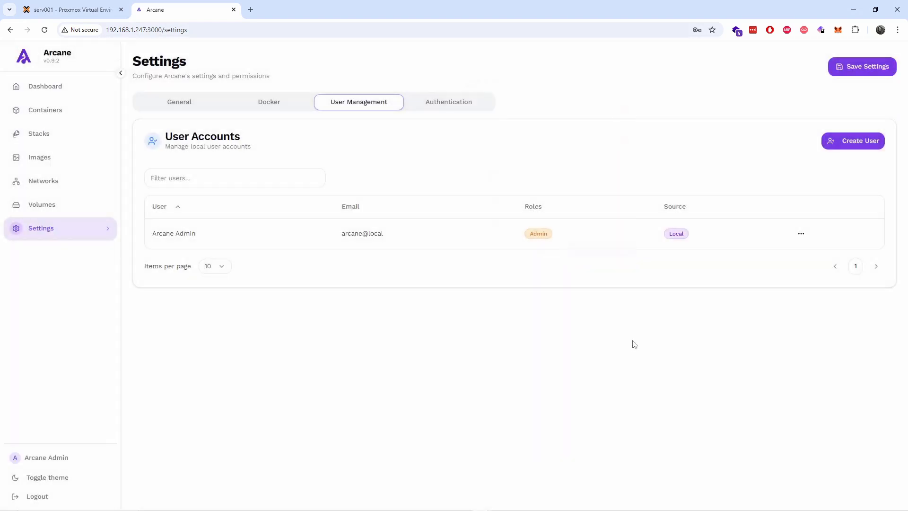
pyautogui.moveTo(827, 160)
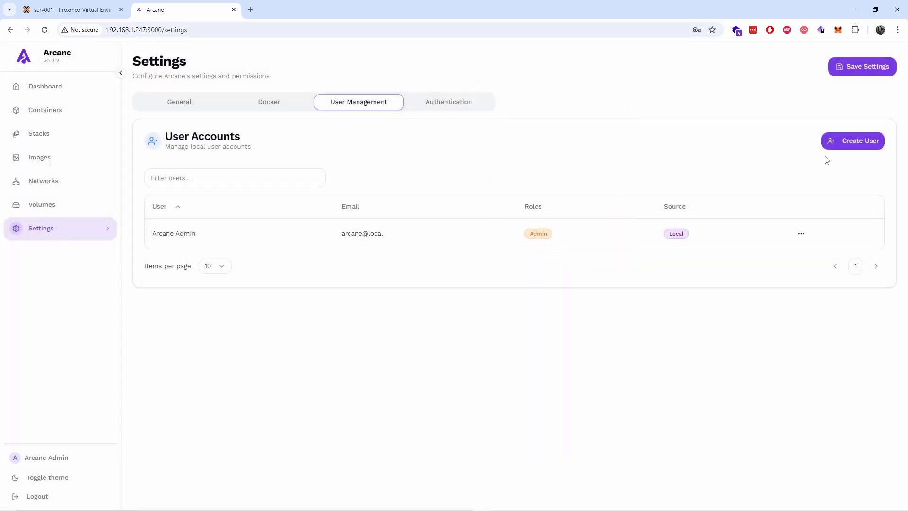
pyautogui.click(852, 141)
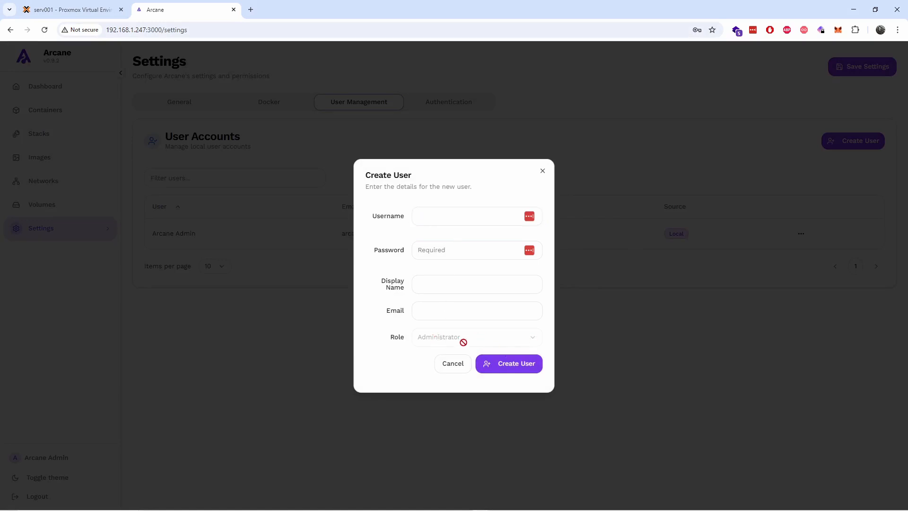
pyautogui.moveTo(452, 363)
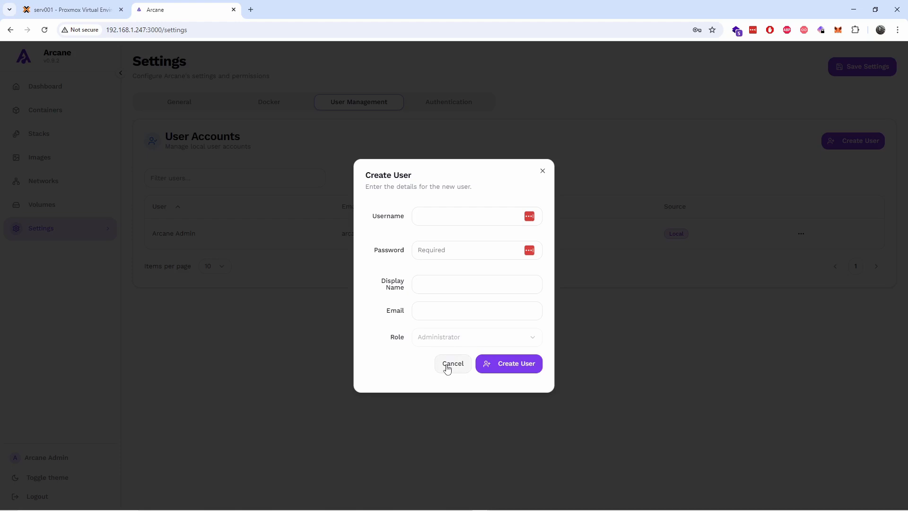
pyautogui.click(452, 363)
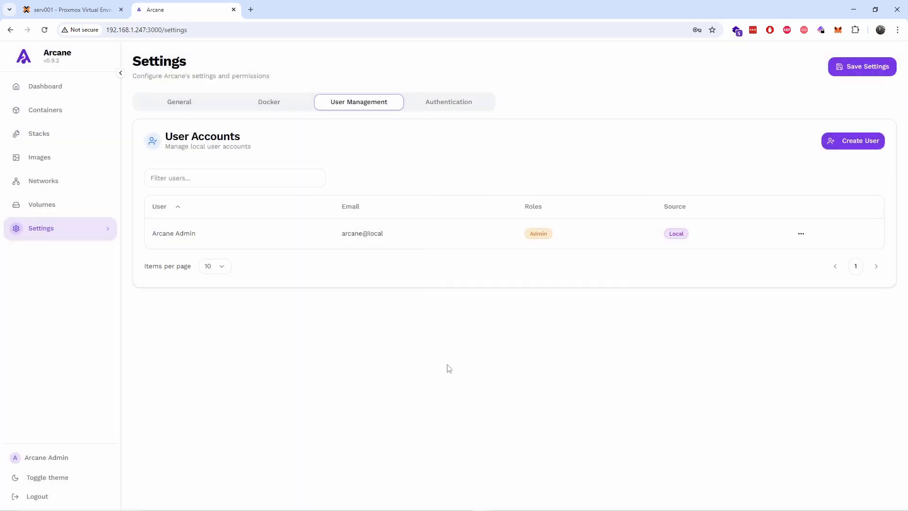
# Step: Review Authentication settings with local sign-in and strong password policy, then return to General
pyautogui.click(448, 101)
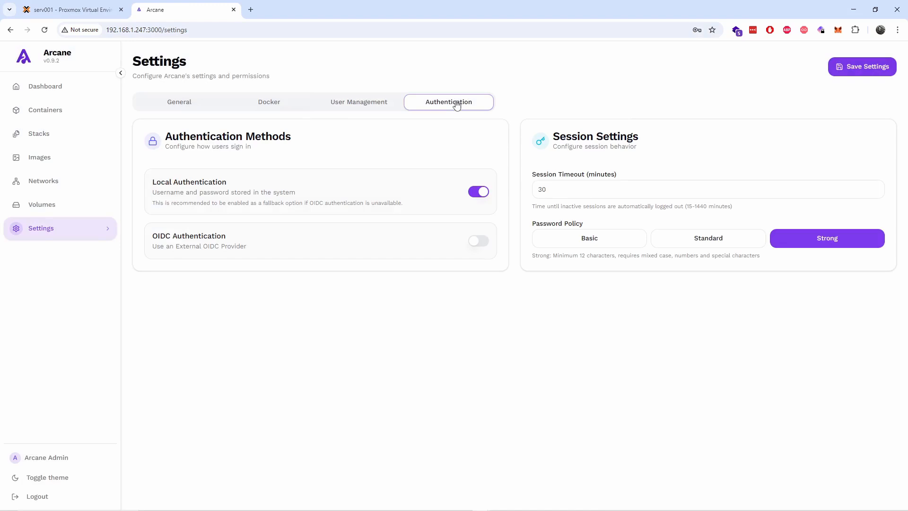
pyautogui.moveTo(477, 218)
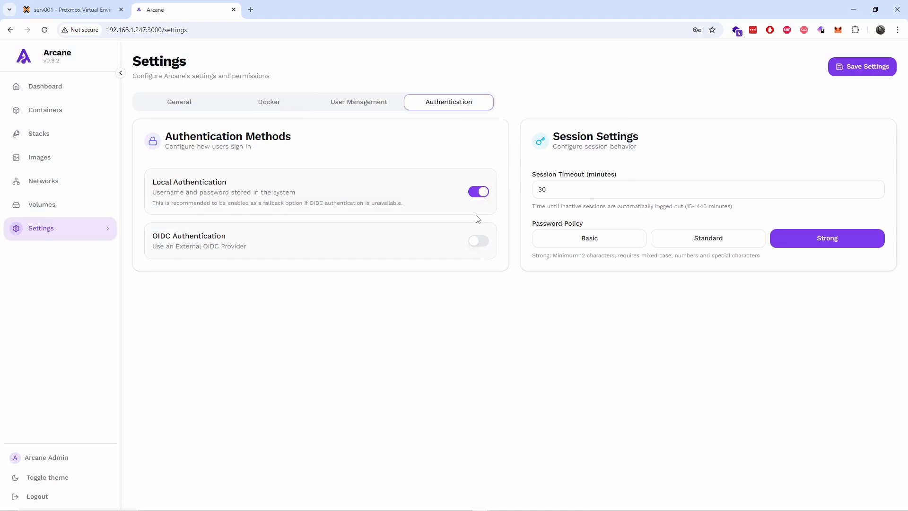
pyautogui.moveTo(442, 298)
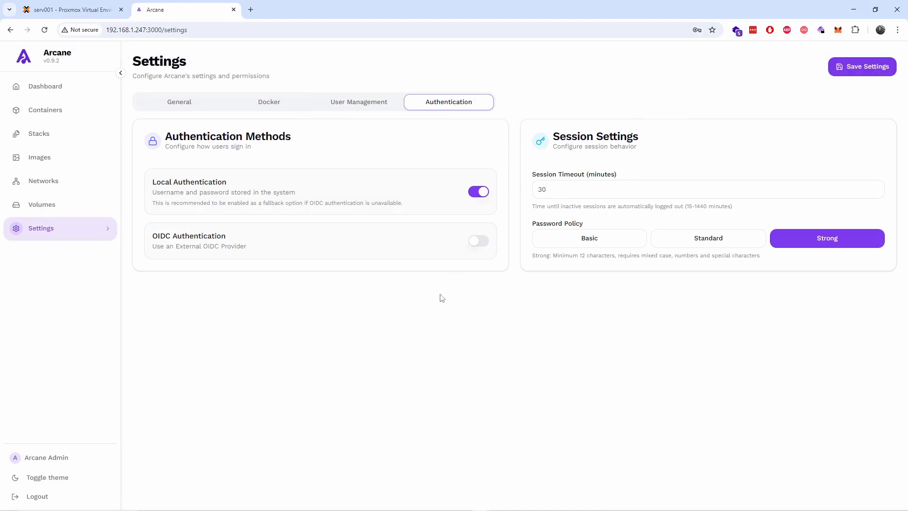
pyautogui.moveTo(476, 240)
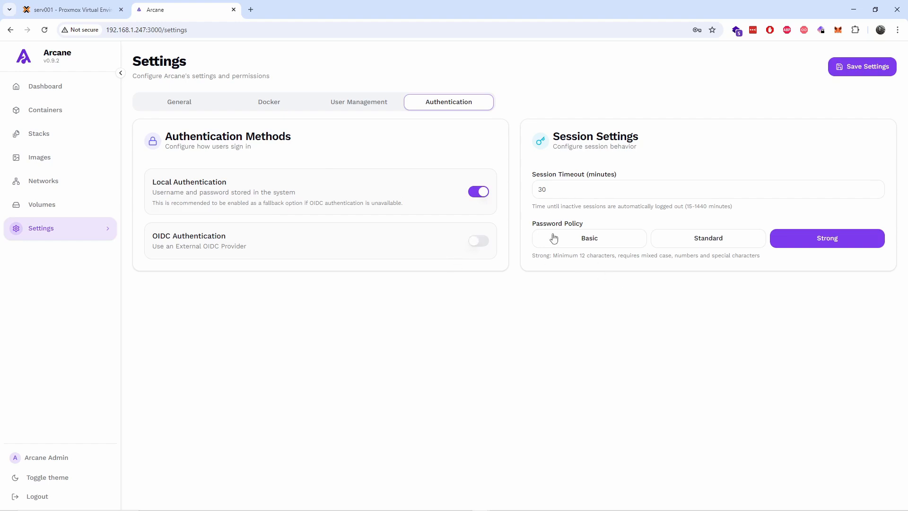
pyautogui.click(179, 102)
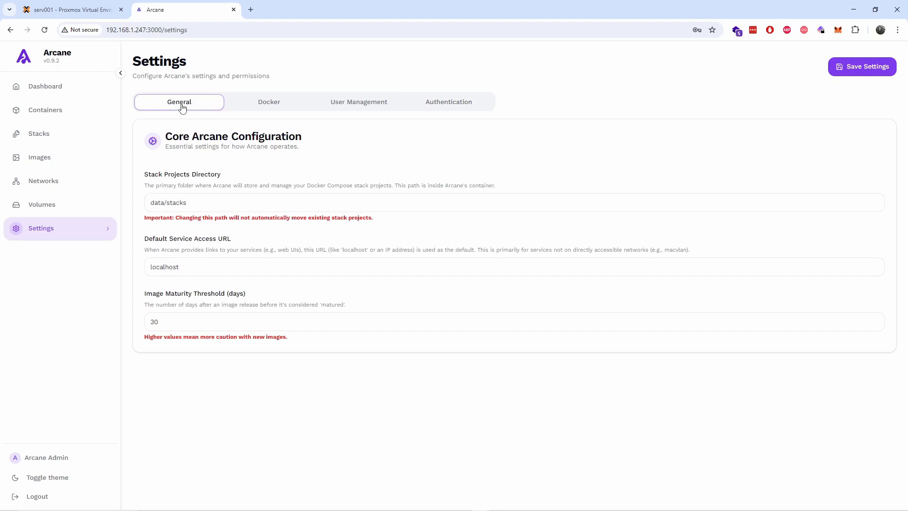
pyautogui.moveTo(47, 476)
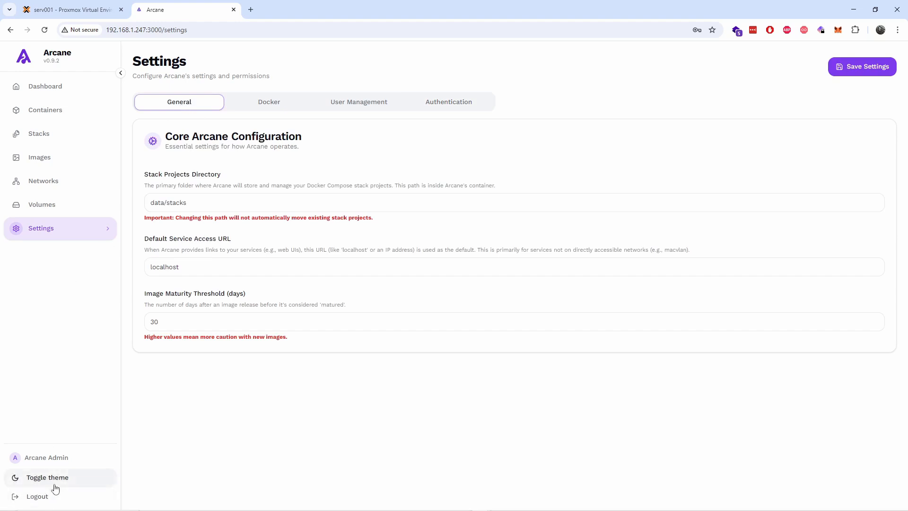
# Step: Switch Arcane to the dark theme and show the Docker settings again
pyautogui.click(47, 477)
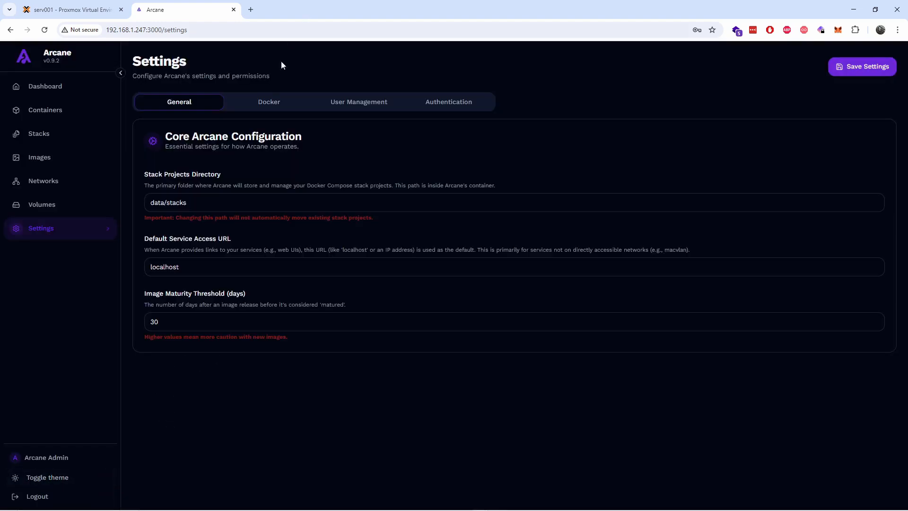
pyautogui.click(267, 102)
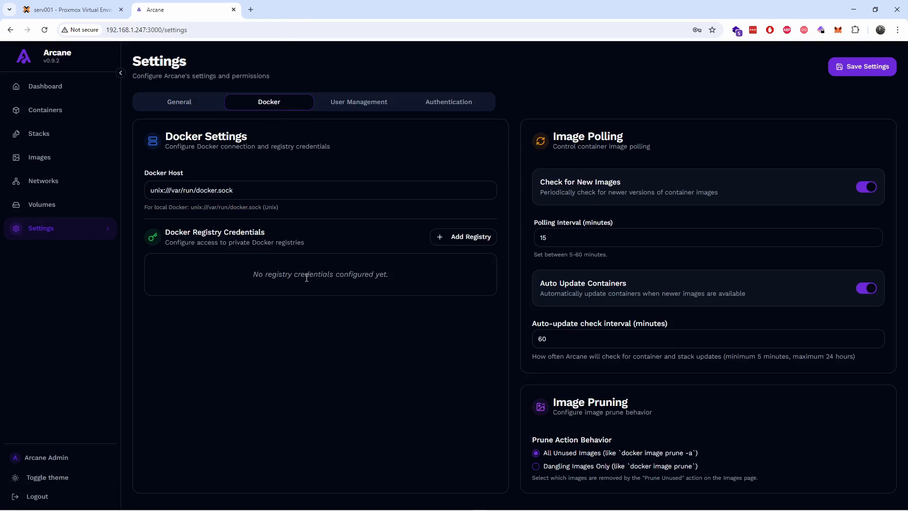
pyautogui.moveTo(446, 399)
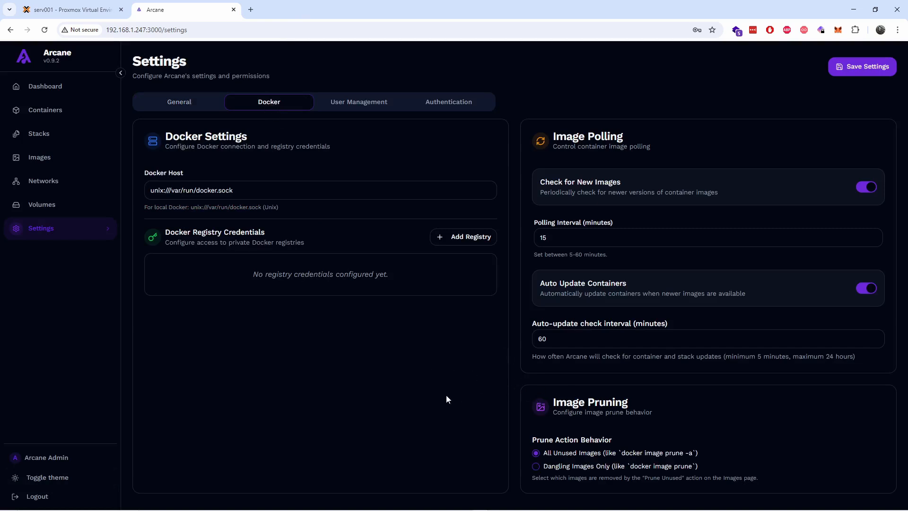
pyautogui.moveTo(391, 334)
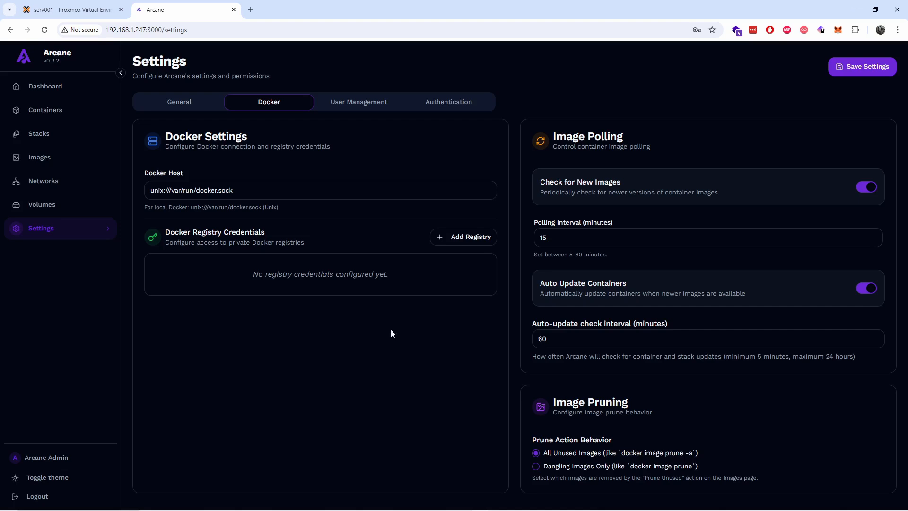
# Step: Go from the Dashboard to the Containers page listing the running arcane container
pyautogui.click(45, 86)
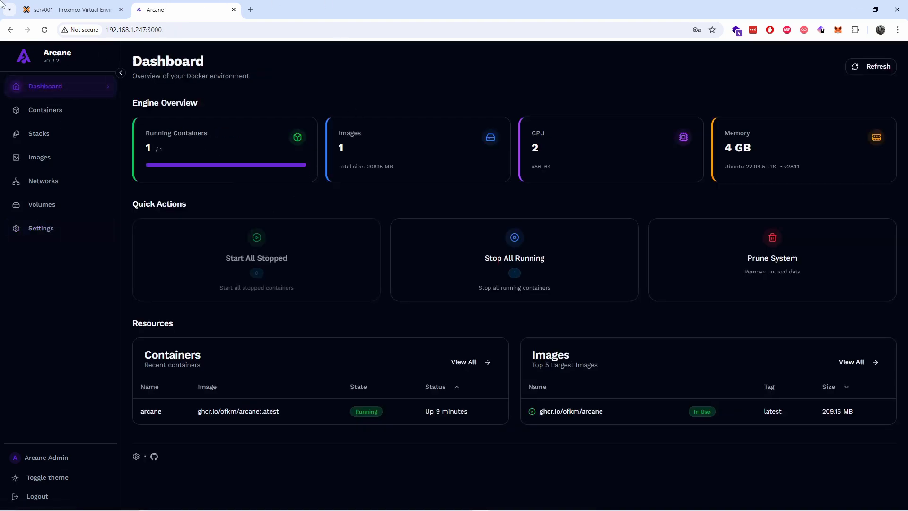
pyautogui.moveTo(479, 379)
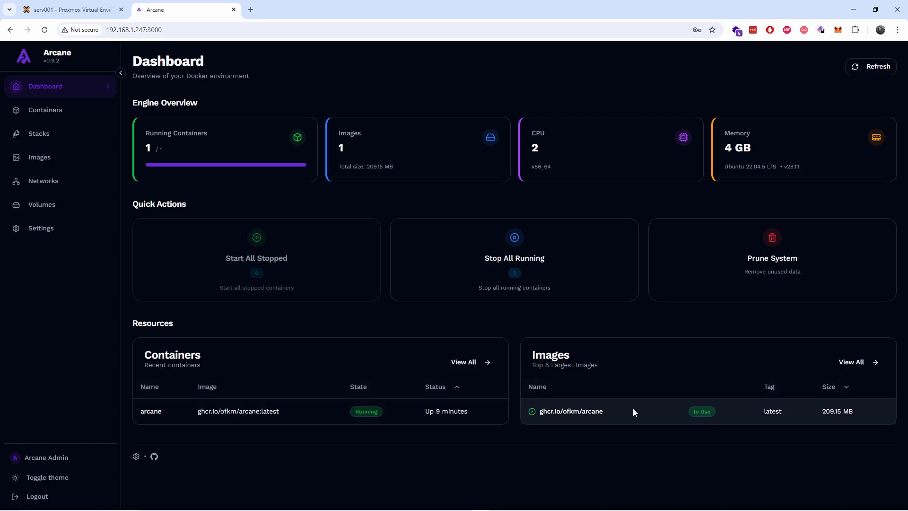
pyautogui.moveTo(728, 419)
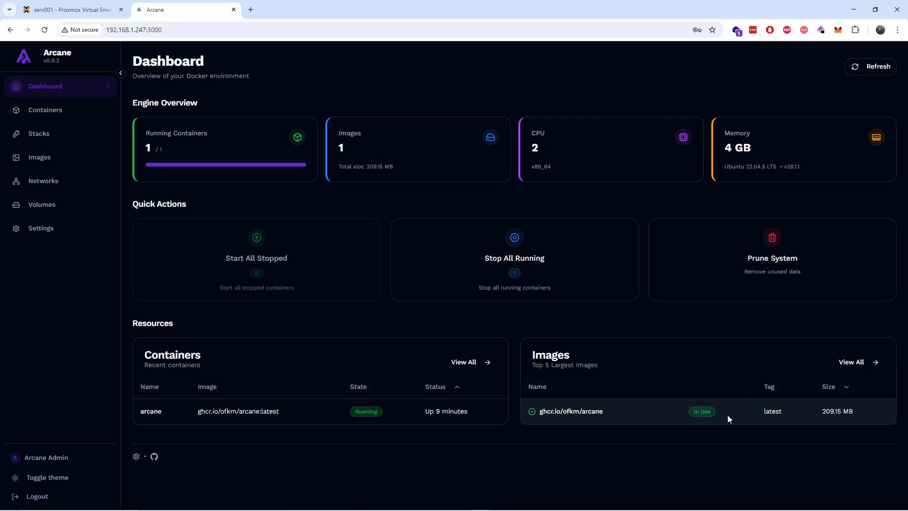
pyautogui.click(44, 110)
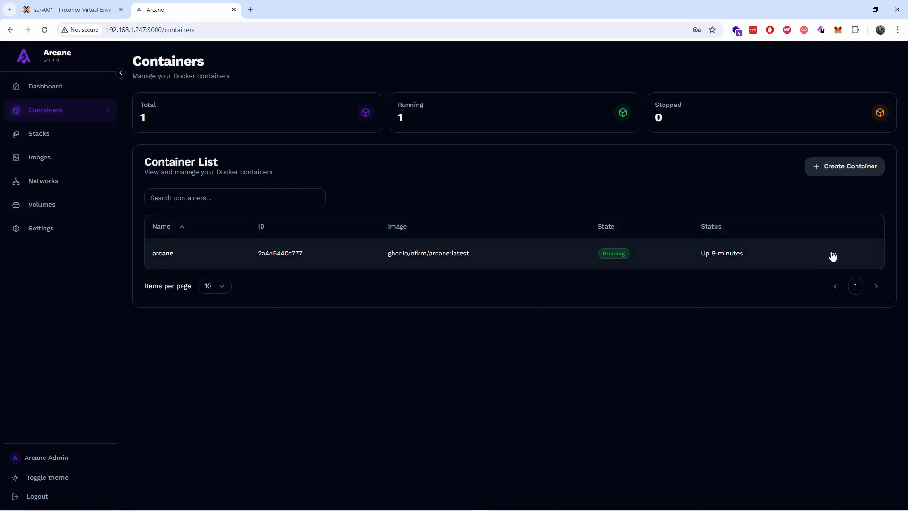
# Step: Inspect the arcane container from its row actions to see its detail page
pyautogui.click(832, 254)
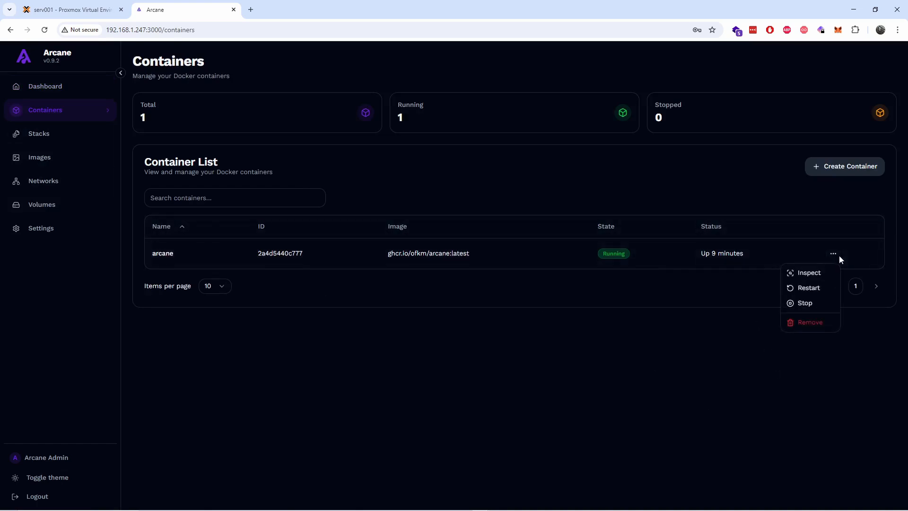
pyautogui.moveTo(805, 303)
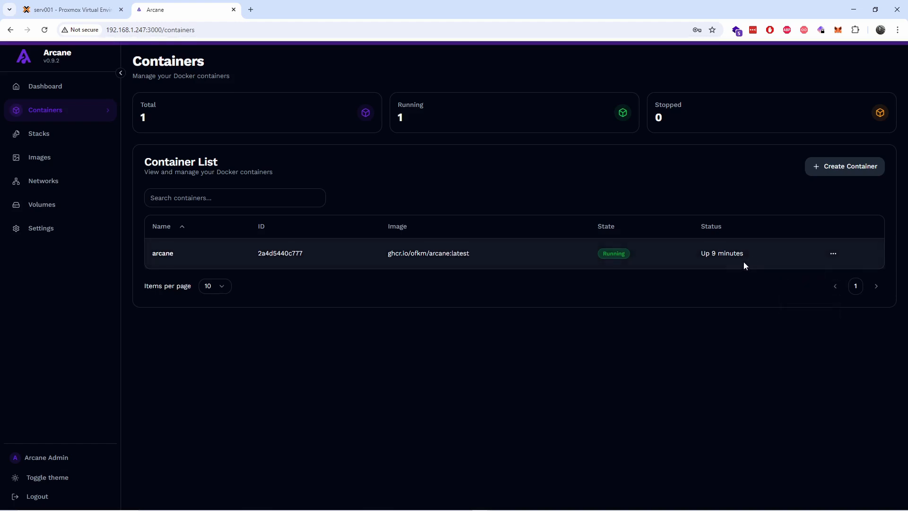
pyautogui.click(163, 253)
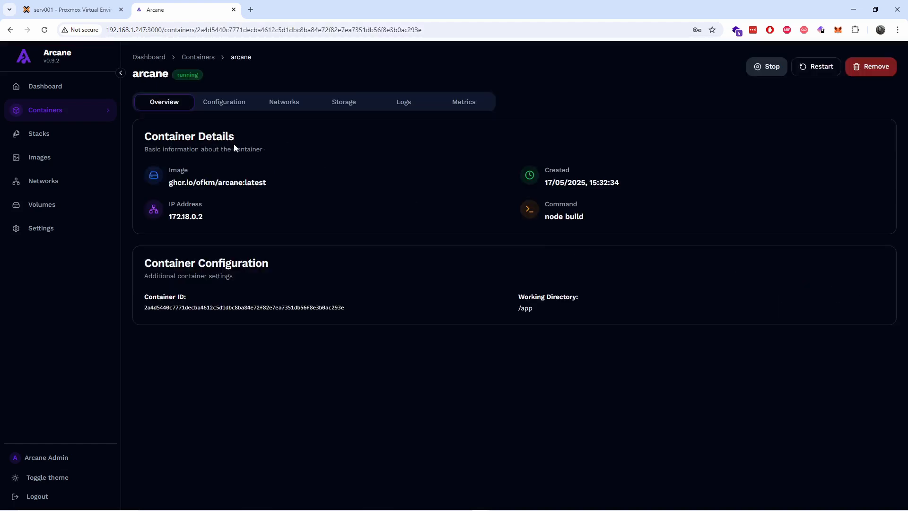
pyautogui.moveTo(211, 121)
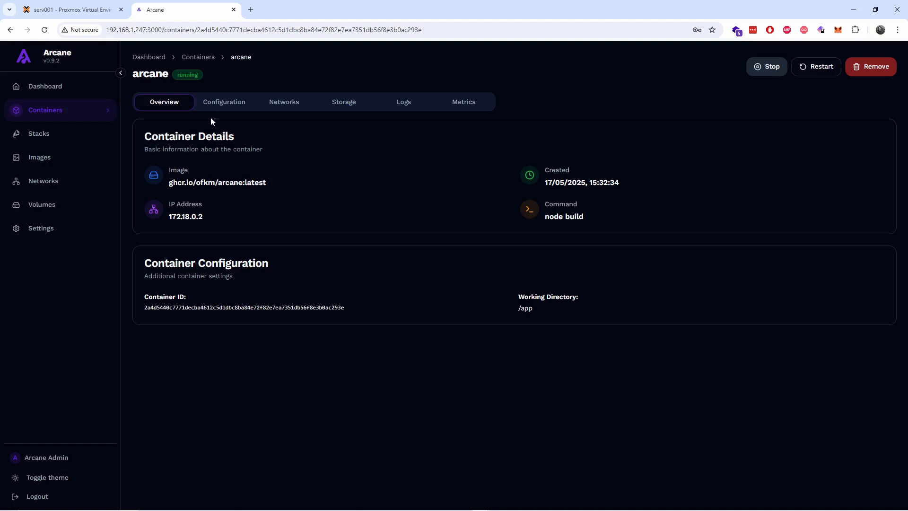
pyautogui.moveTo(559, 221)
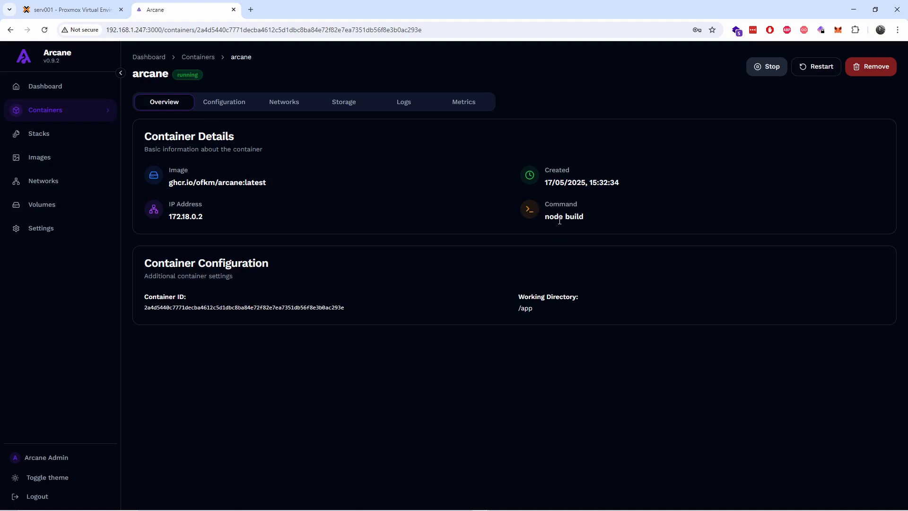
pyautogui.moveTo(213, 213)
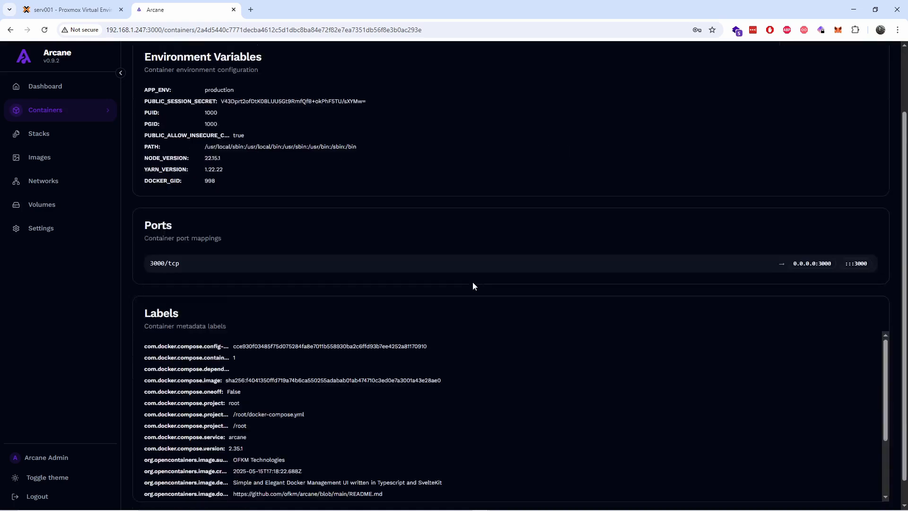
pyautogui.scroll(3)
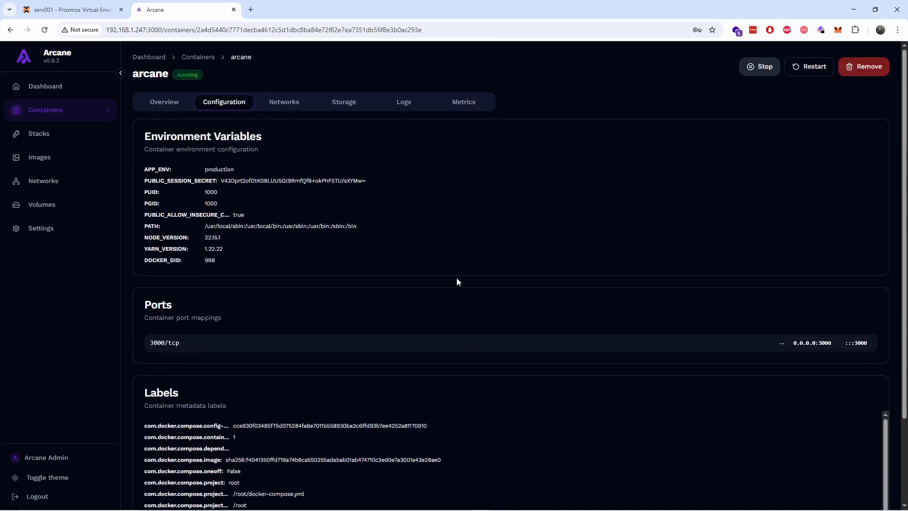
pyautogui.moveTo(409, 353)
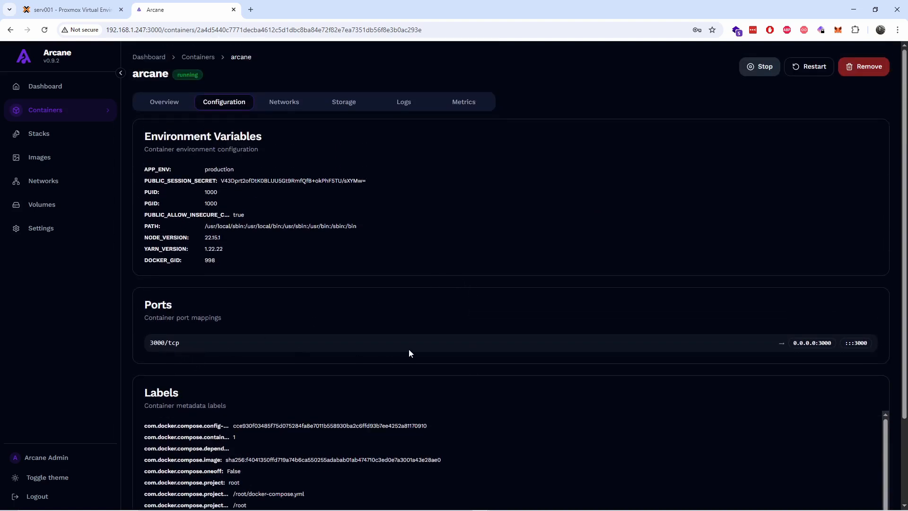
pyautogui.moveTo(820, 350)
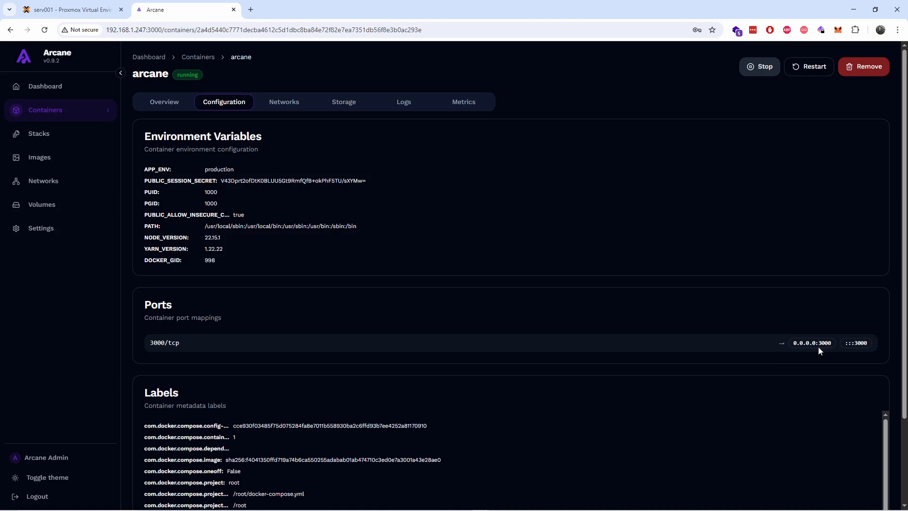
pyautogui.moveTo(269, 110)
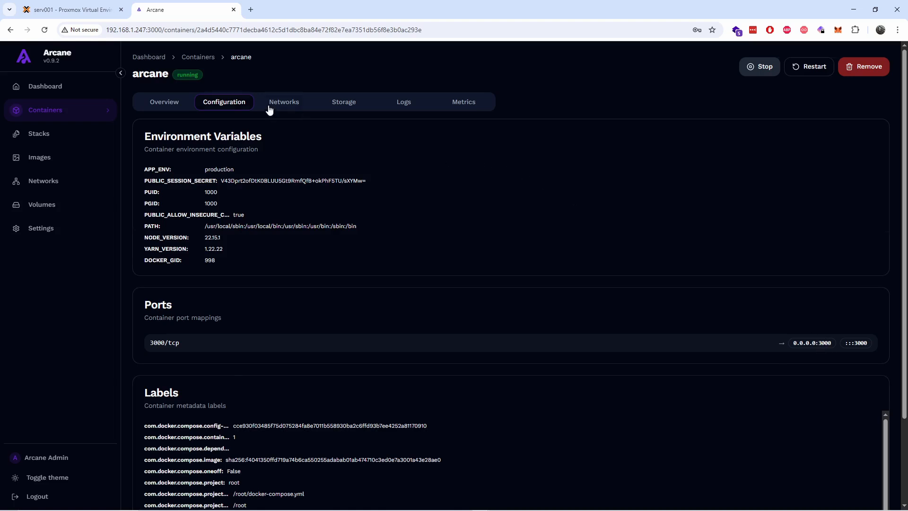
# Step: Check the container's connected network, then list all four Docker networks
pyautogui.click(283, 103)
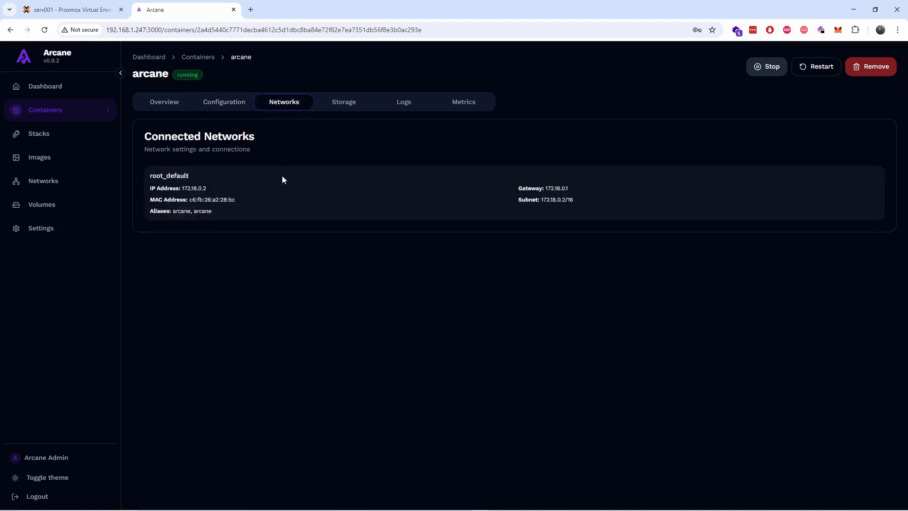
pyautogui.click(43, 180)
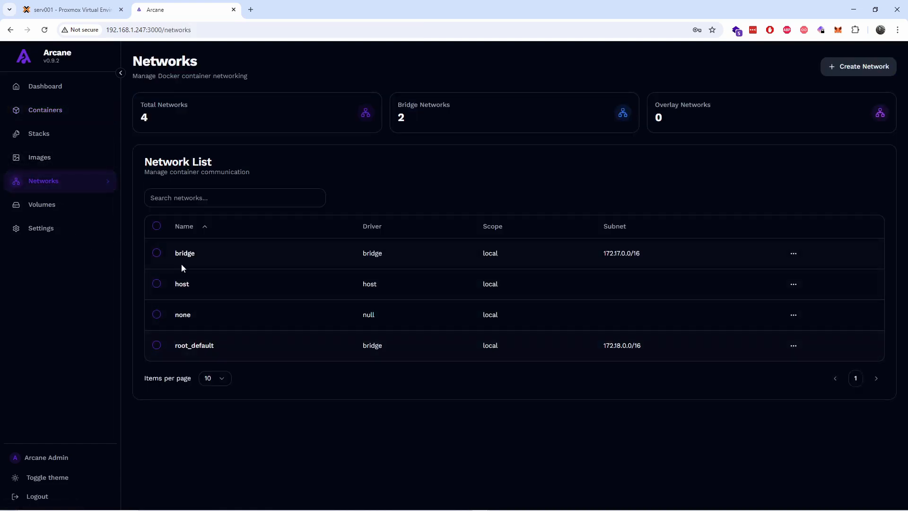
pyautogui.moveTo(370, 406)
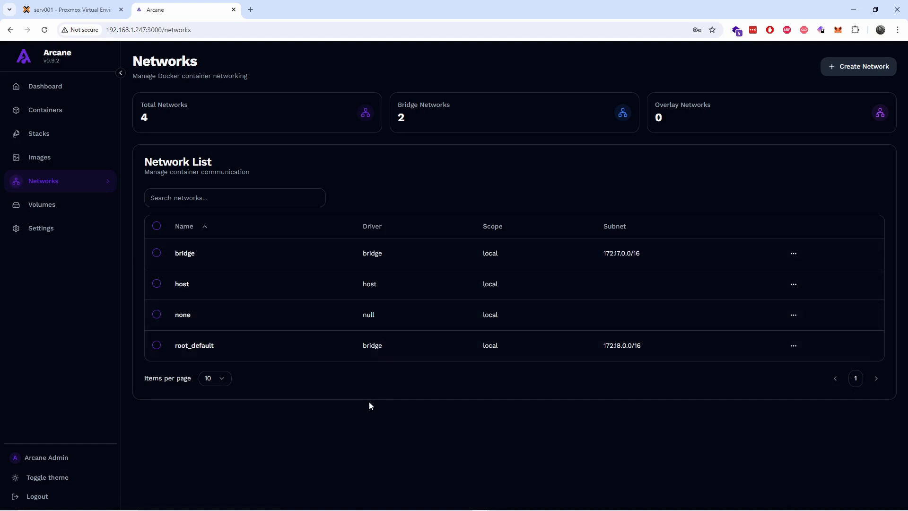
pyautogui.moveTo(380, 376)
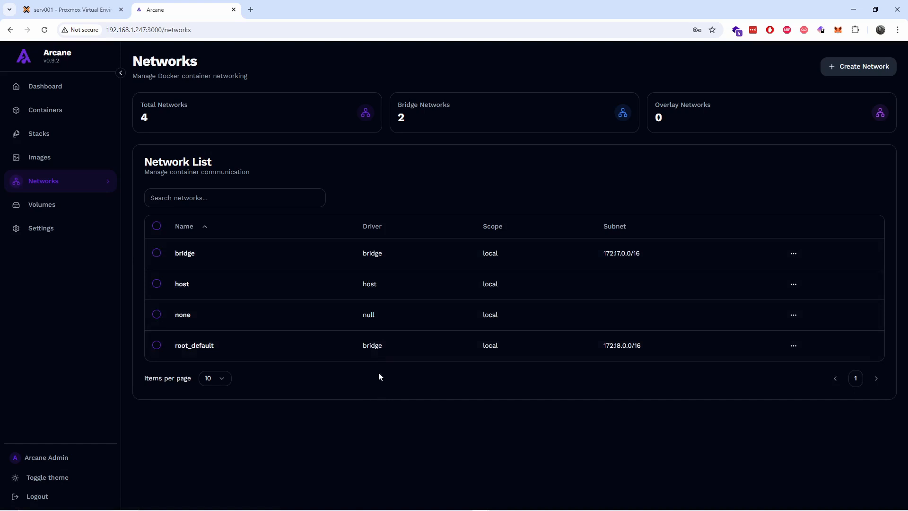
pyautogui.moveTo(858, 69)
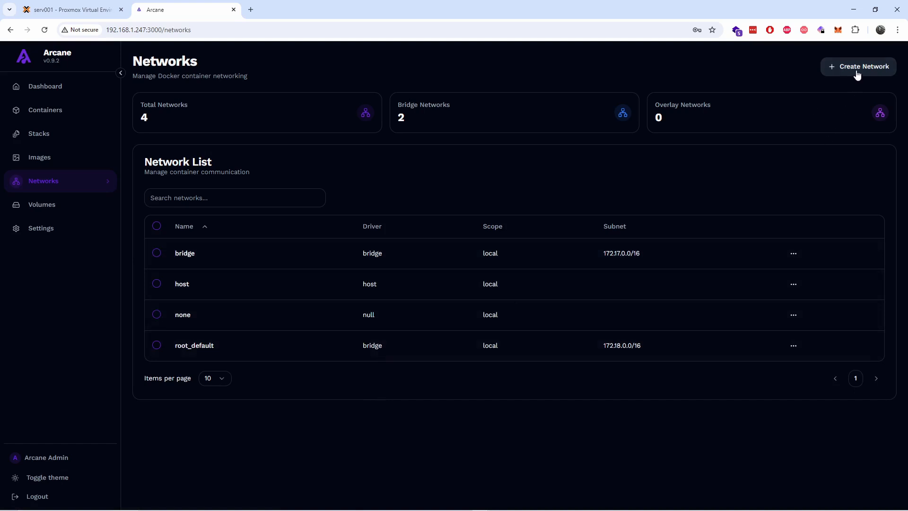
pyautogui.click(858, 66)
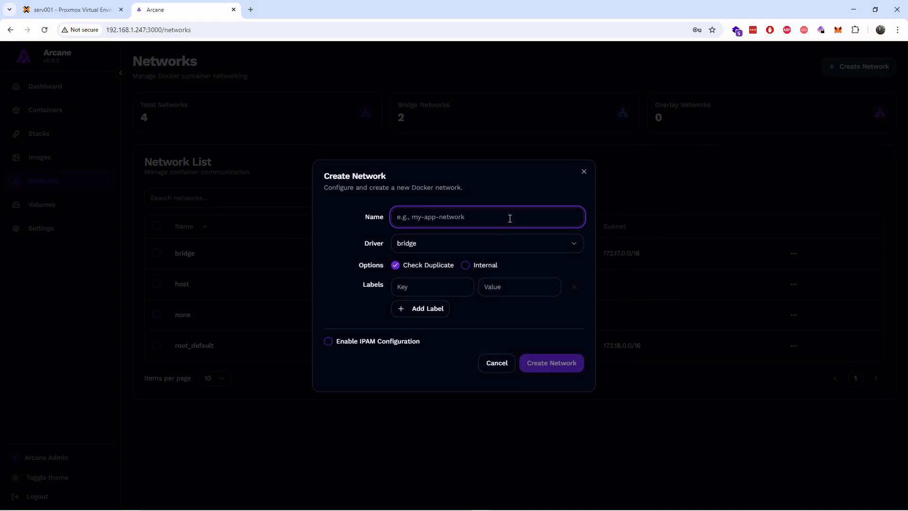
pyautogui.moveTo(531, 320)
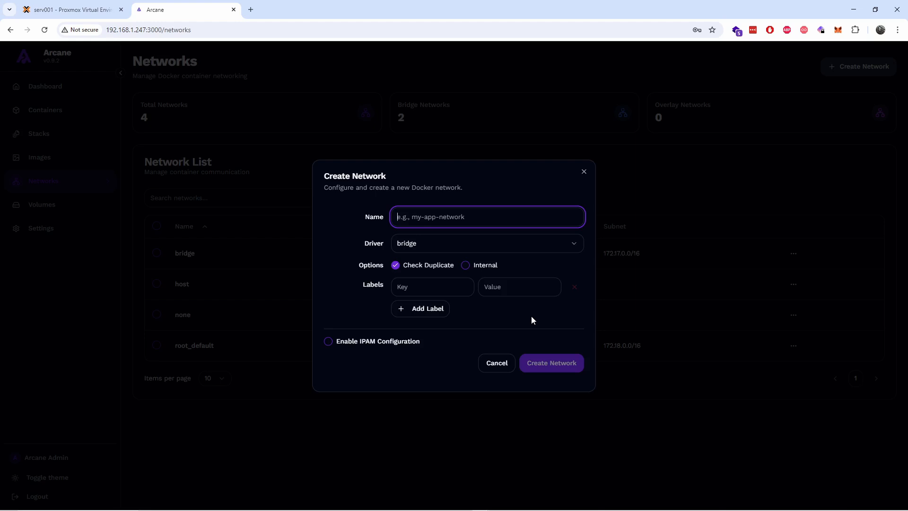
pyautogui.moveTo(549, 266)
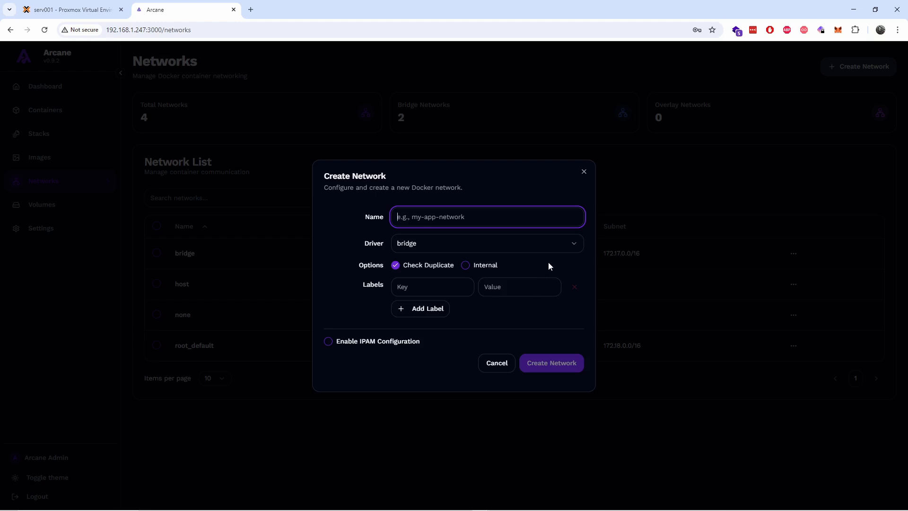
pyautogui.moveTo(559, 253)
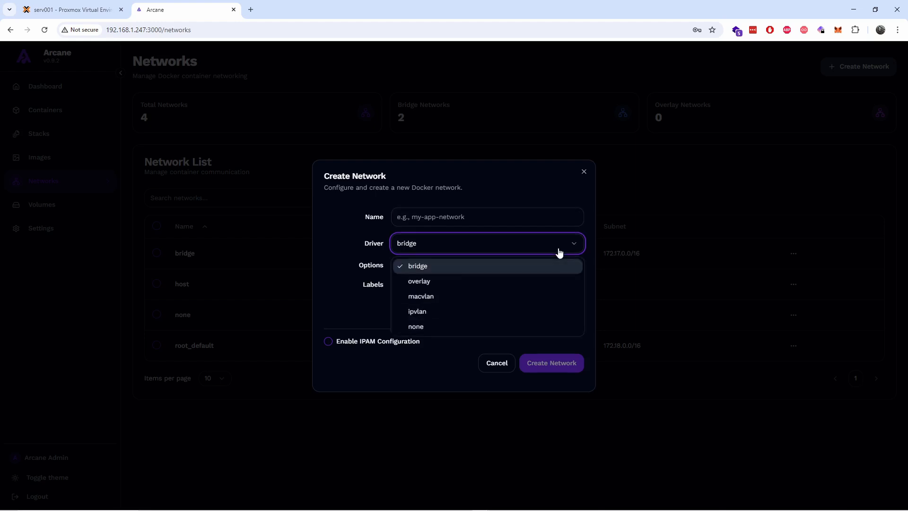
pyautogui.moveTo(415, 326)
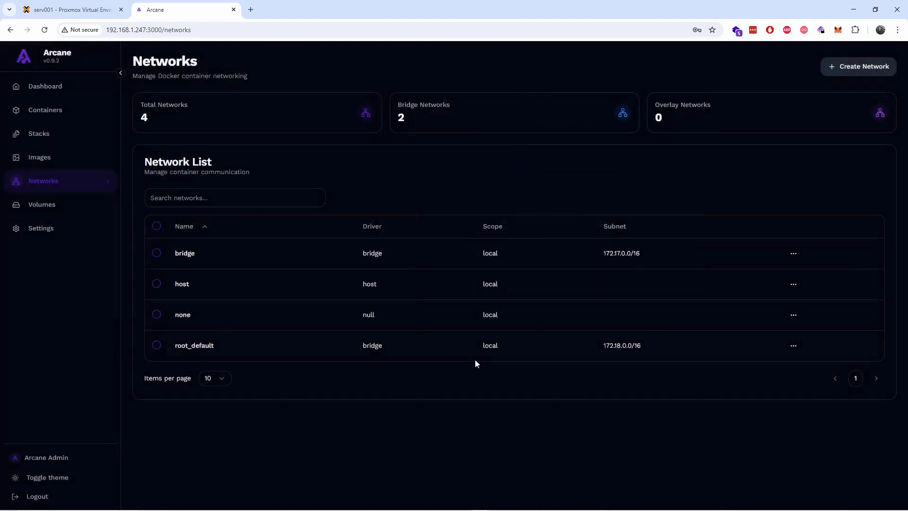
pyautogui.moveTo(343, 455)
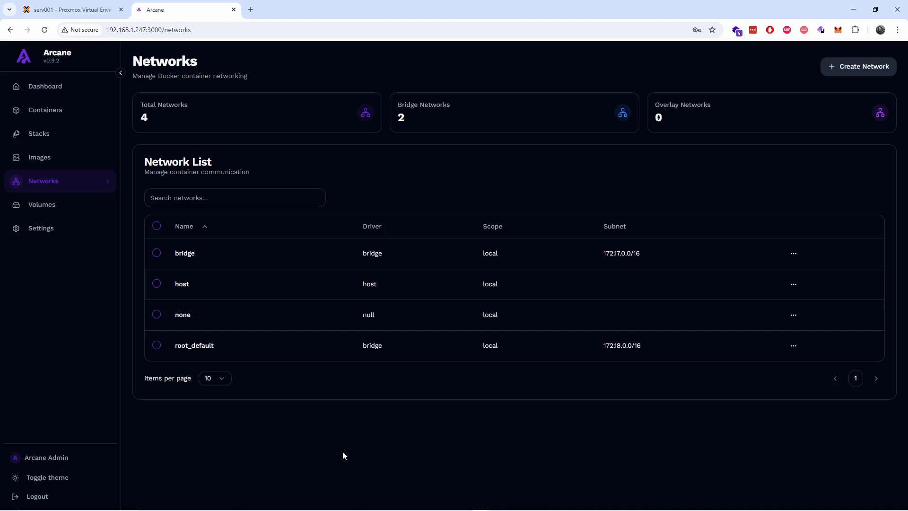
pyautogui.moveTo(42, 204)
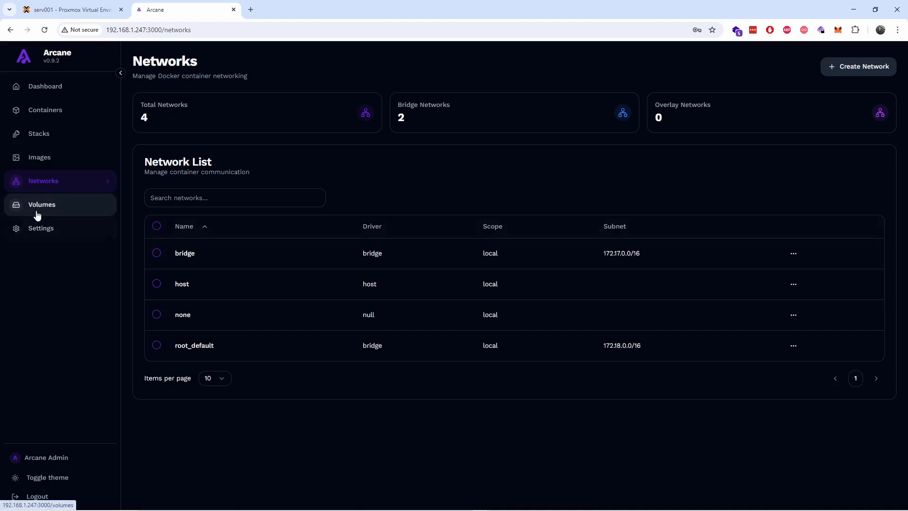
# Step: Look over the Volumes list, then show the Stacks page with the external root stack
pyautogui.click(41, 205)
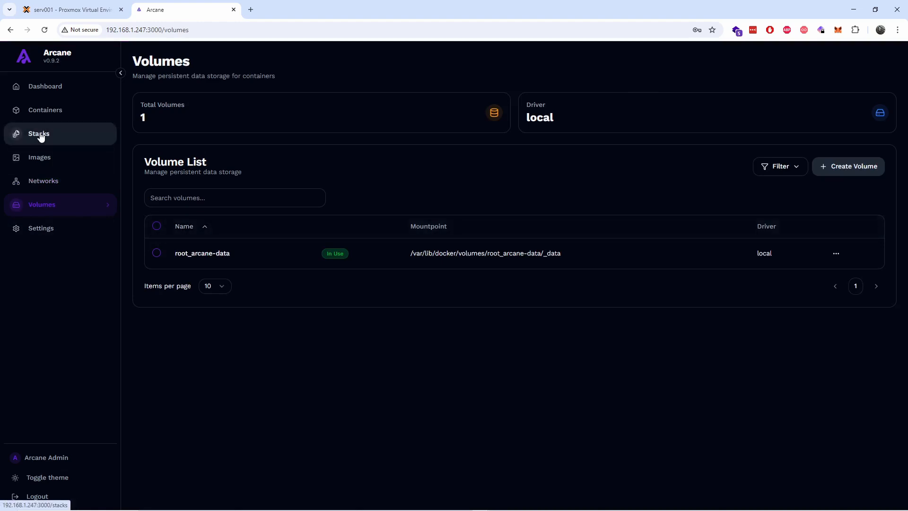
pyautogui.click(39, 133)
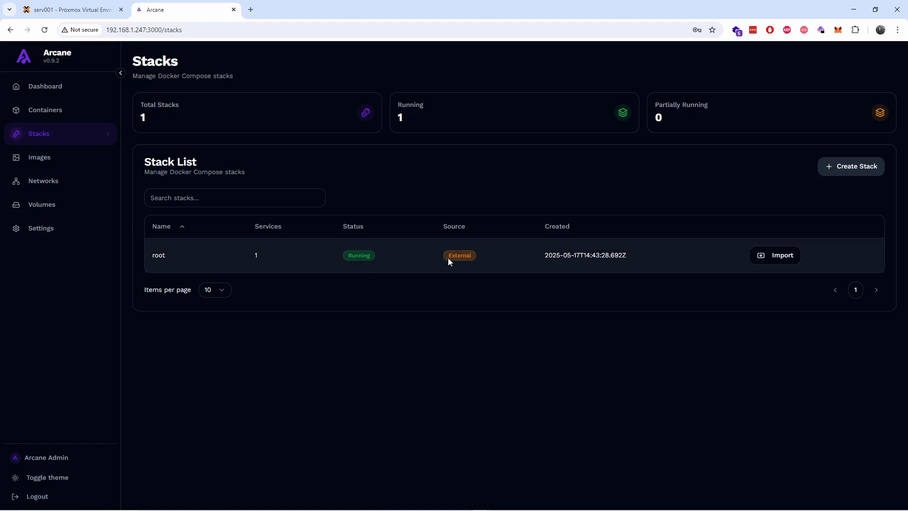
# Step: Import the external root stack into management and view its generated compose file
pyautogui.click(775, 255)
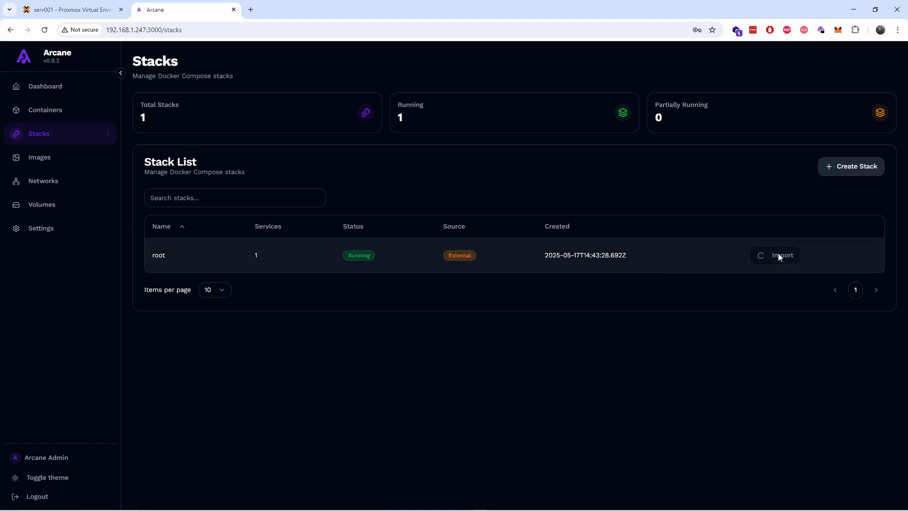
pyautogui.click(781, 255)
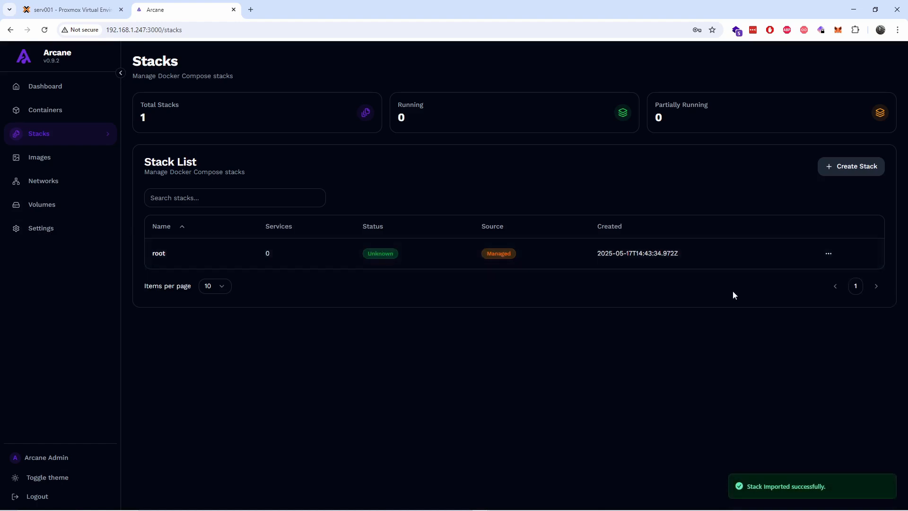
pyautogui.moveTo(847, 251)
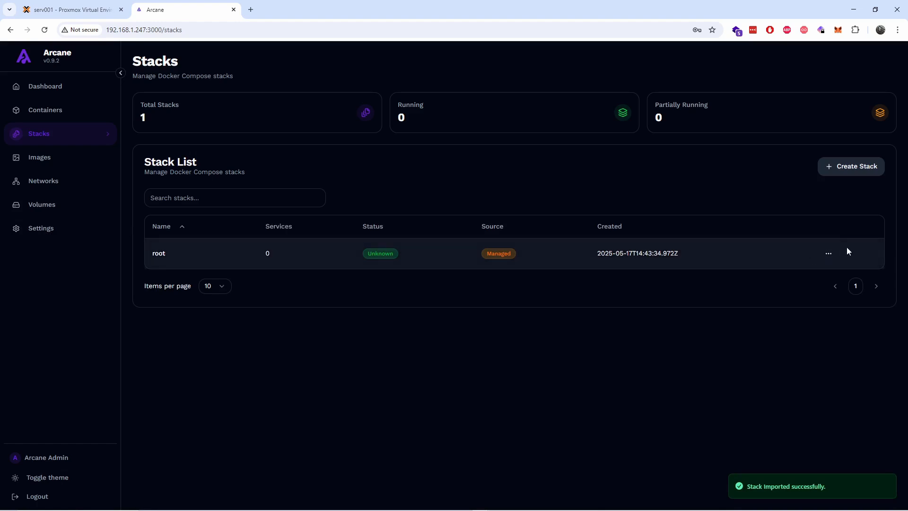
pyautogui.click(158, 253)
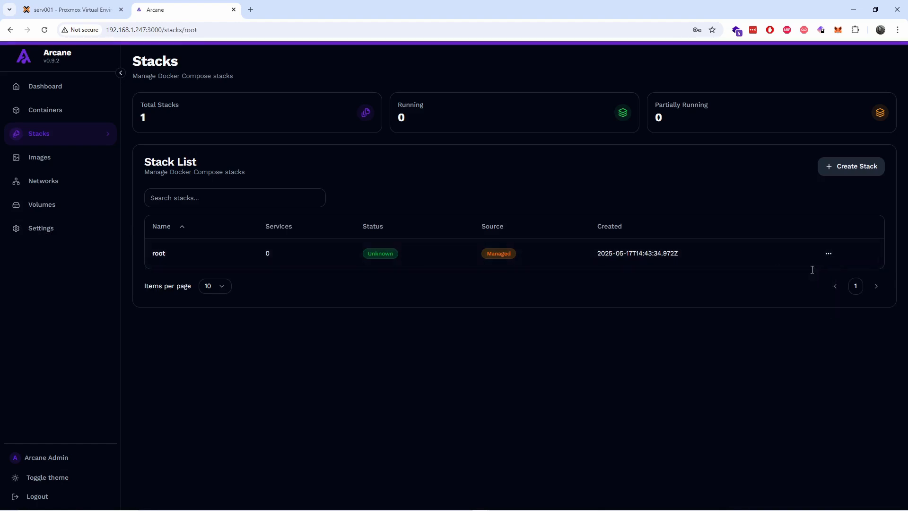
pyautogui.click(159, 253)
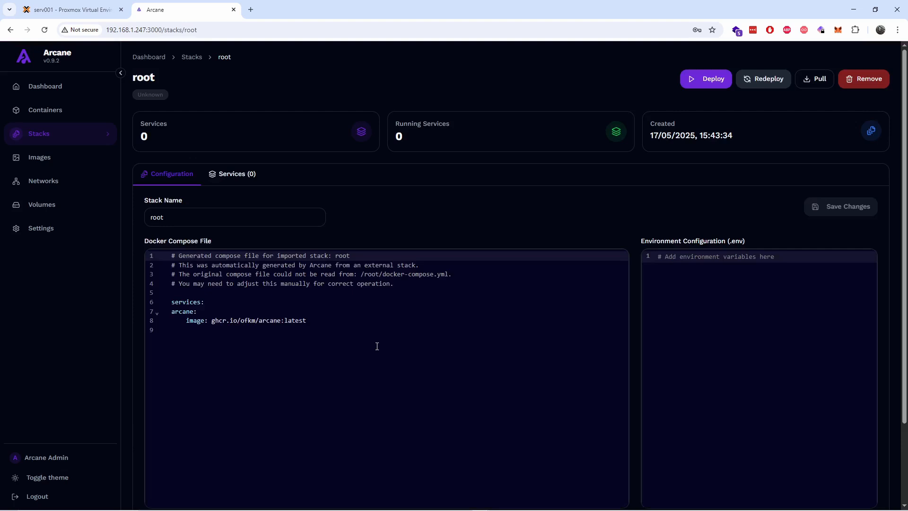
# Step: Check the stack's empty Services (0) list and return to its Configuration
pyautogui.click(237, 174)
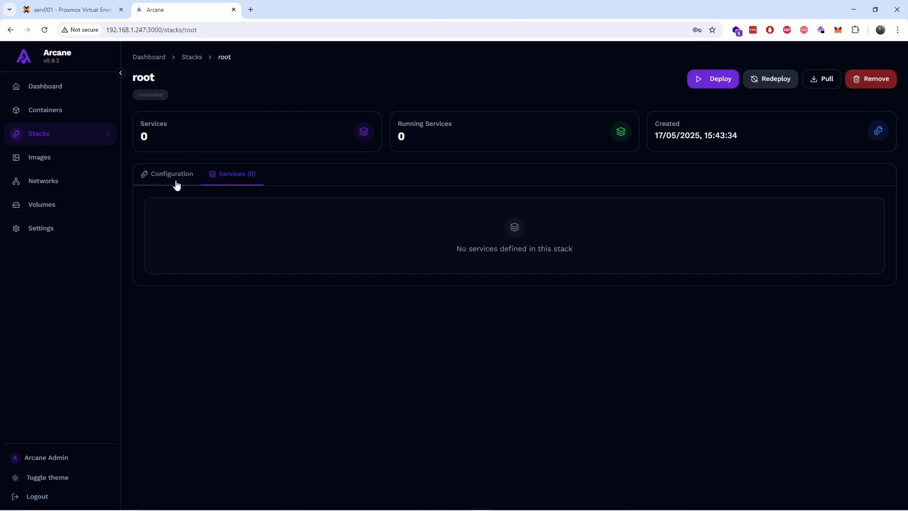
pyautogui.click(171, 174)
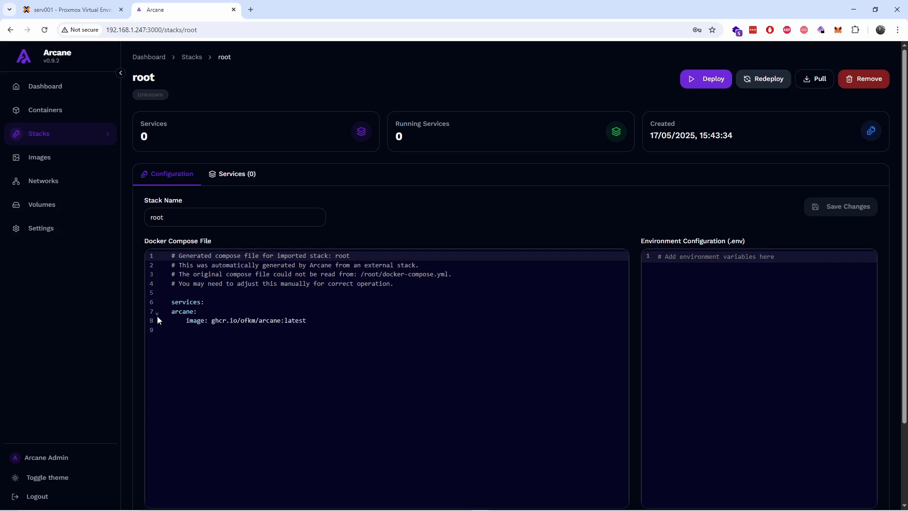
# Step: From Containers, start a Create Container form and browse its Healthcheck and Advanced options
pyautogui.click(45, 110)
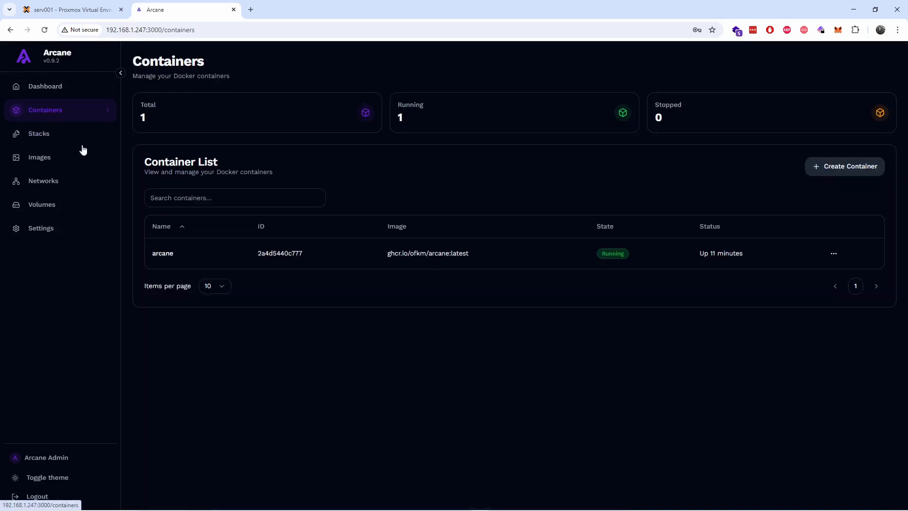
pyautogui.moveTo(825, 167)
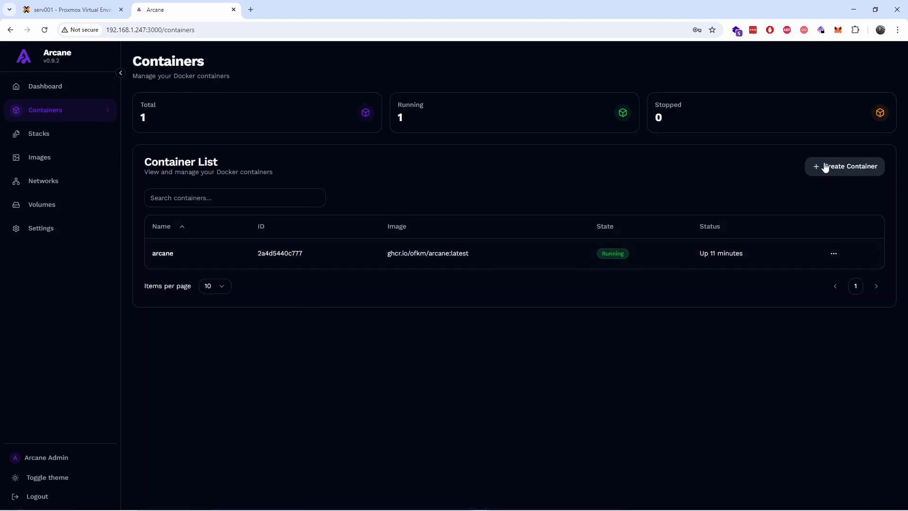
pyautogui.click(845, 167)
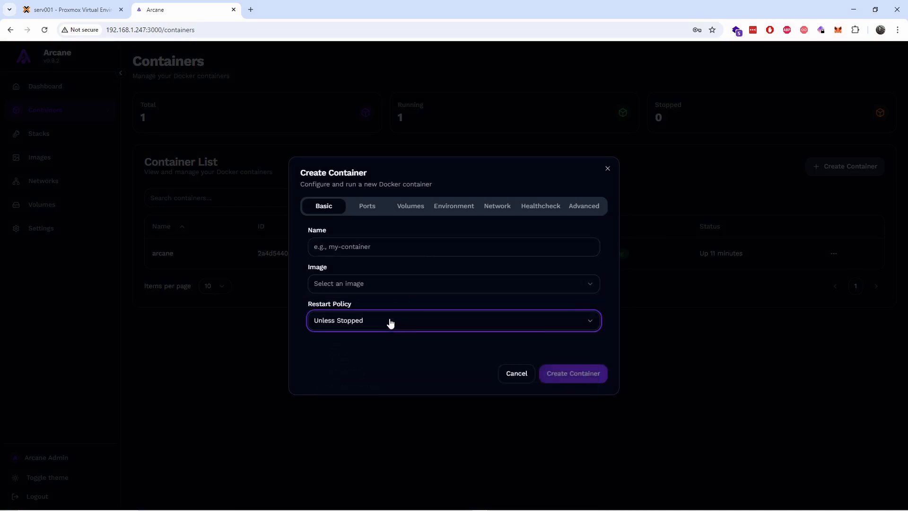
pyautogui.click(454, 205)
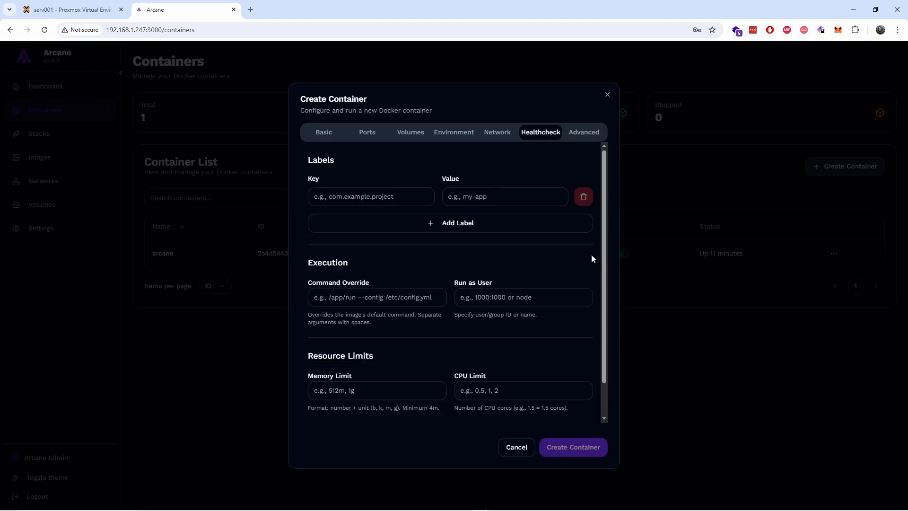
pyautogui.click(584, 132)
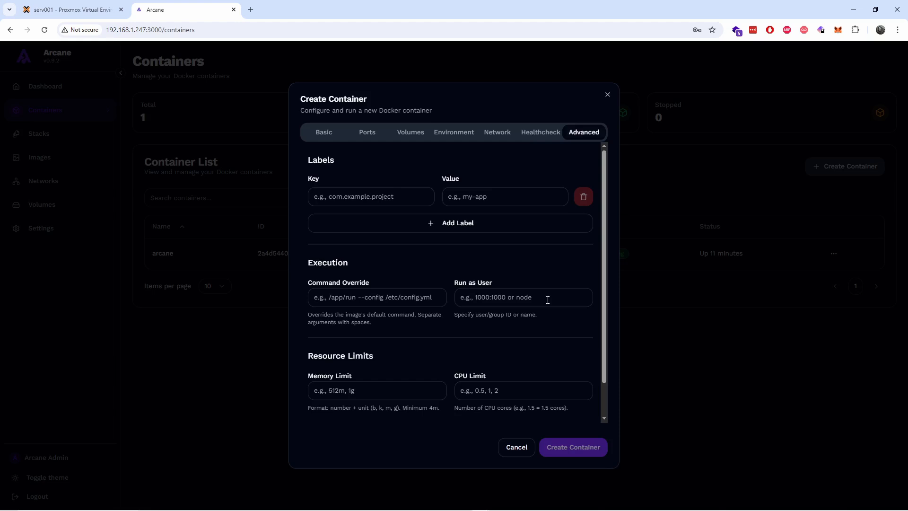
pyautogui.scroll(-3)
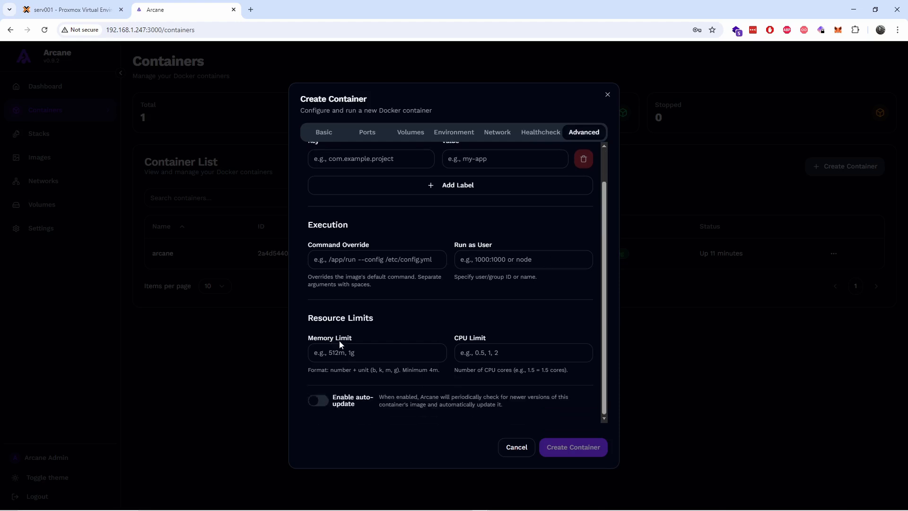
pyautogui.moveTo(602, 103)
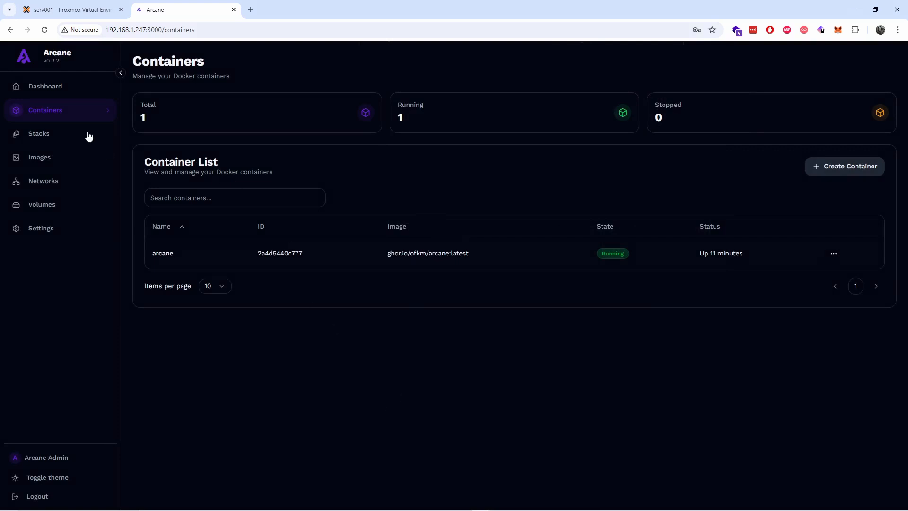
# Step: View the Dashboard's Engine Overview and Resources, then return to the Proxmox console tab
pyautogui.click(45, 86)
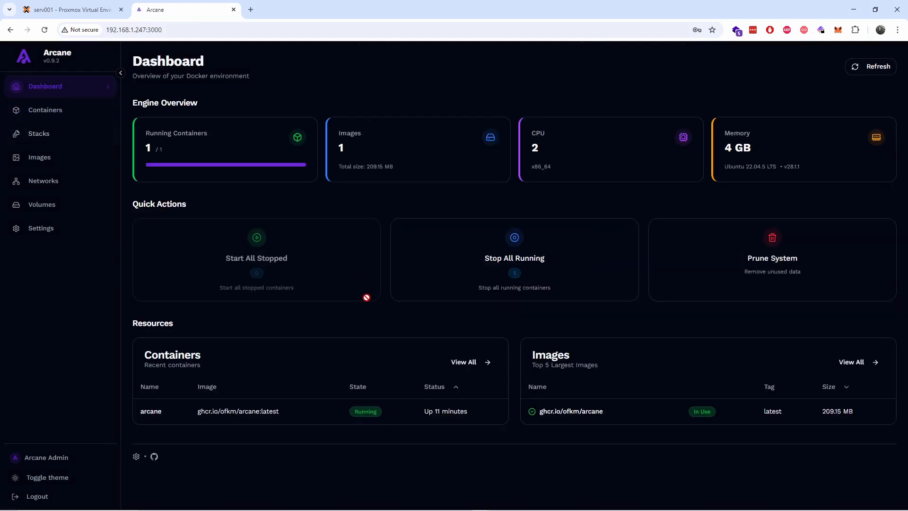
pyautogui.moveTo(701, 192)
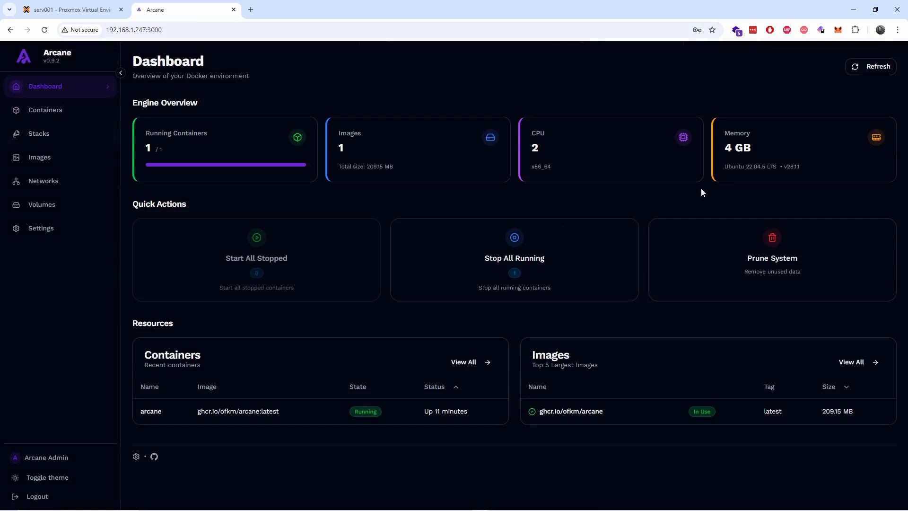
pyautogui.moveTo(871, 66)
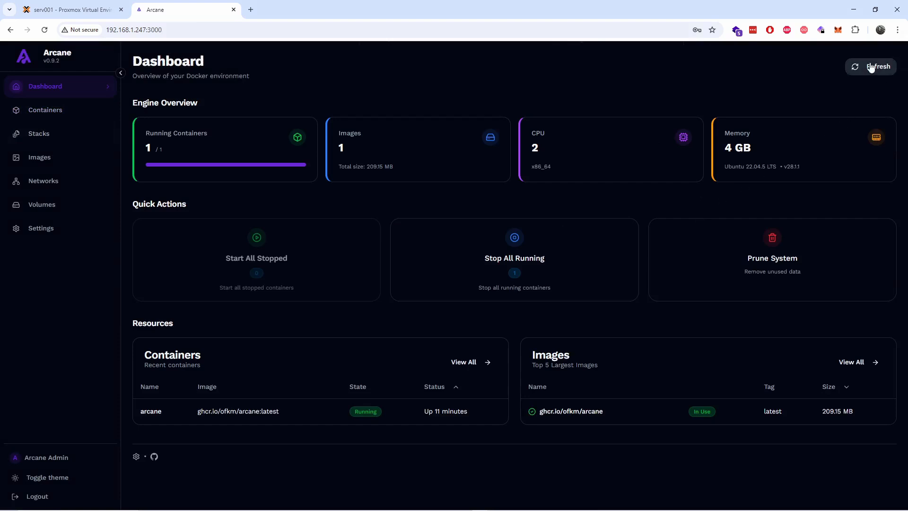
pyautogui.moveTo(788, 63)
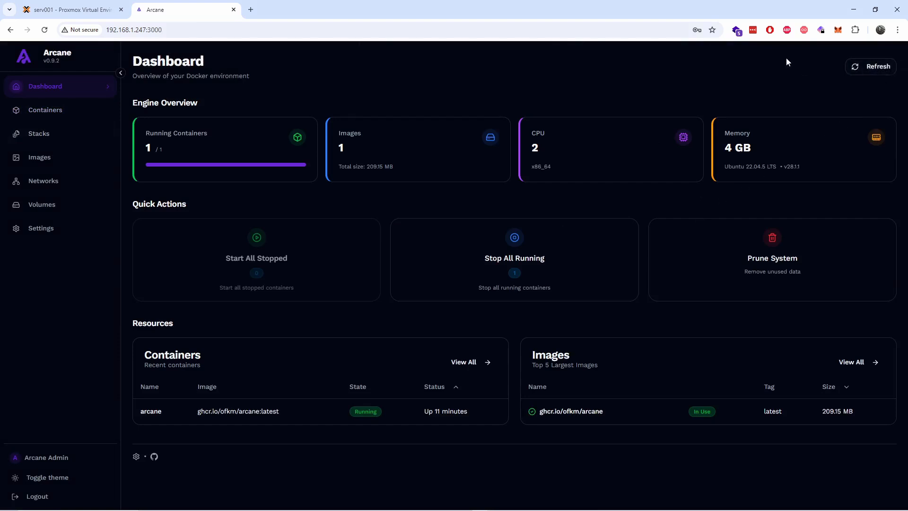
pyautogui.moveTo(638, 154)
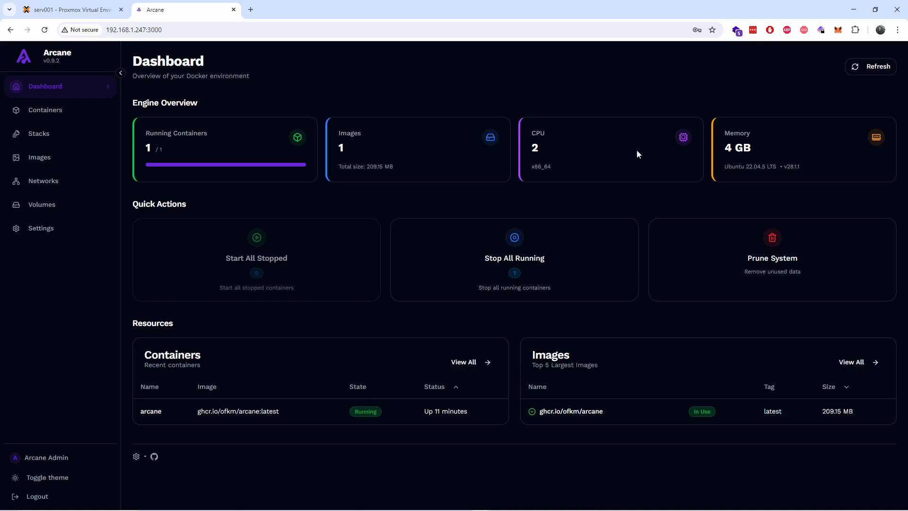
pyautogui.click(68, 10)
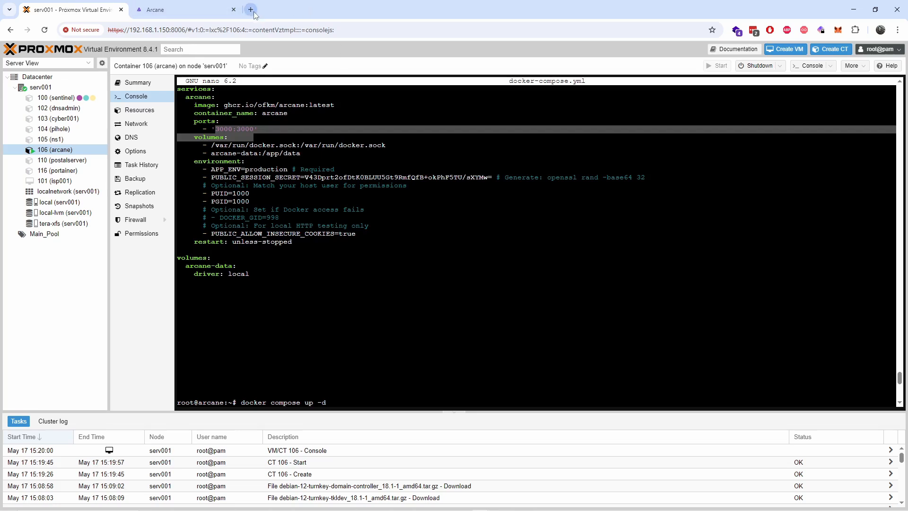
# Step: Browse the My Server Cloud YouTube channel details, revealing its contact email past the robot check
pyautogui.click(250, 9)
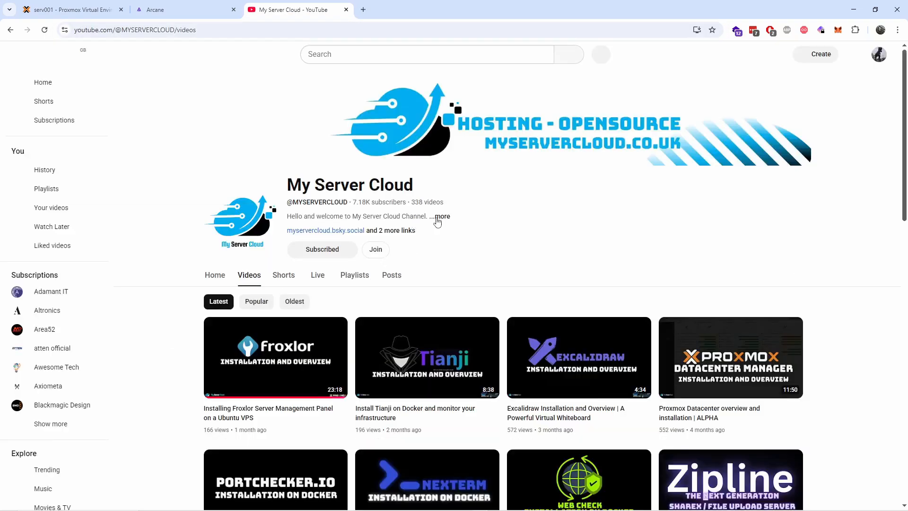
pyautogui.click(442, 216)
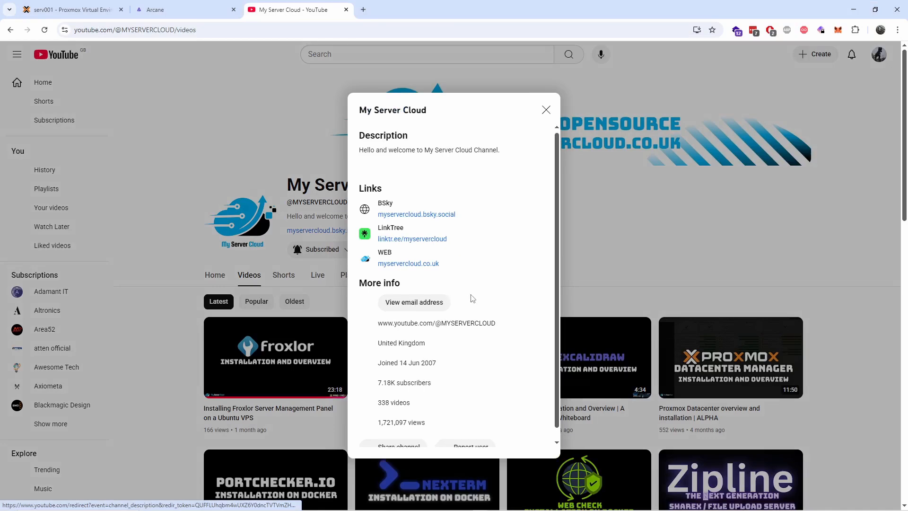
pyautogui.scroll(-3)
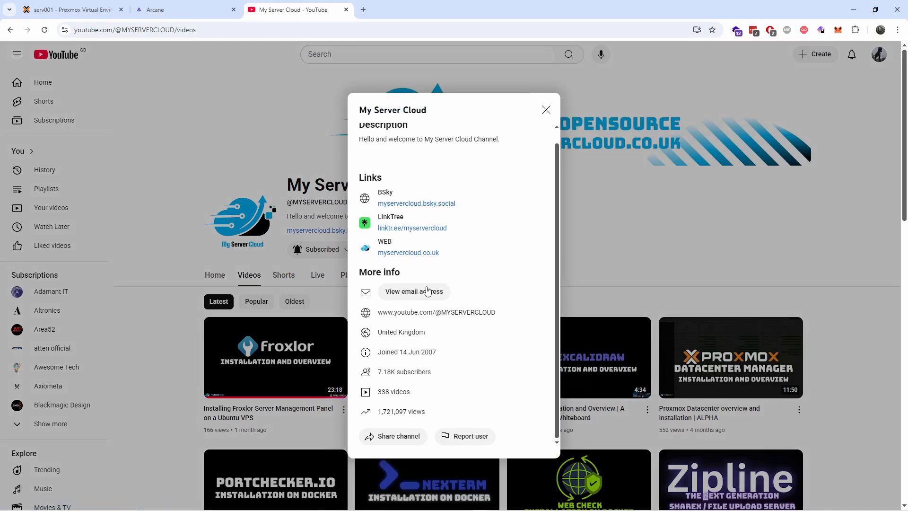
pyautogui.click(414, 292)
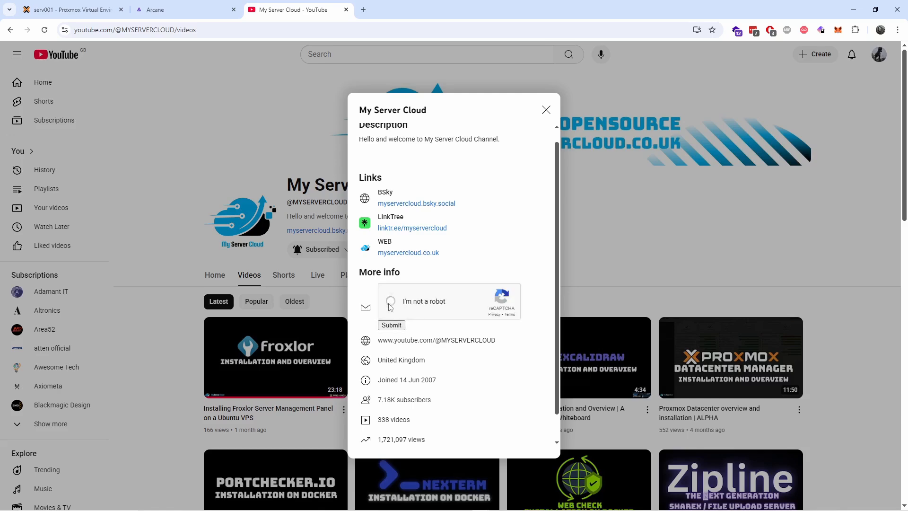
pyautogui.click(392, 300)
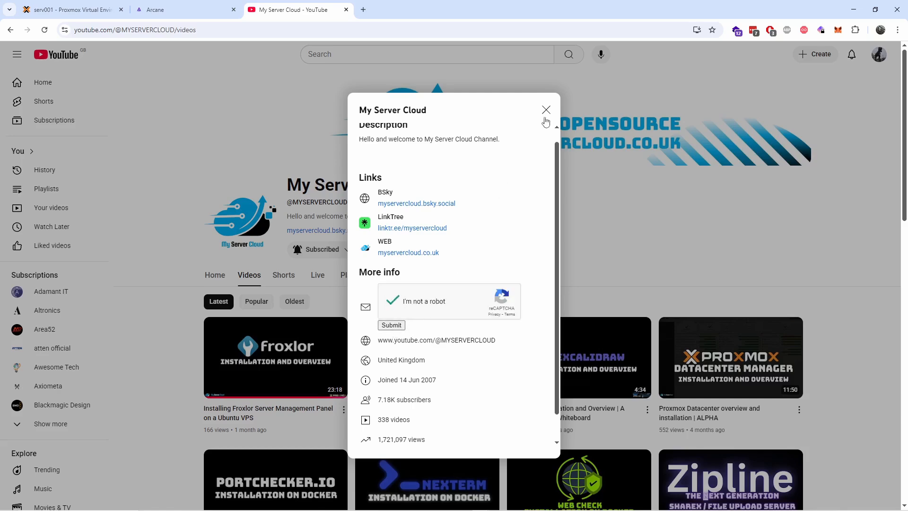
pyautogui.click(545, 110)
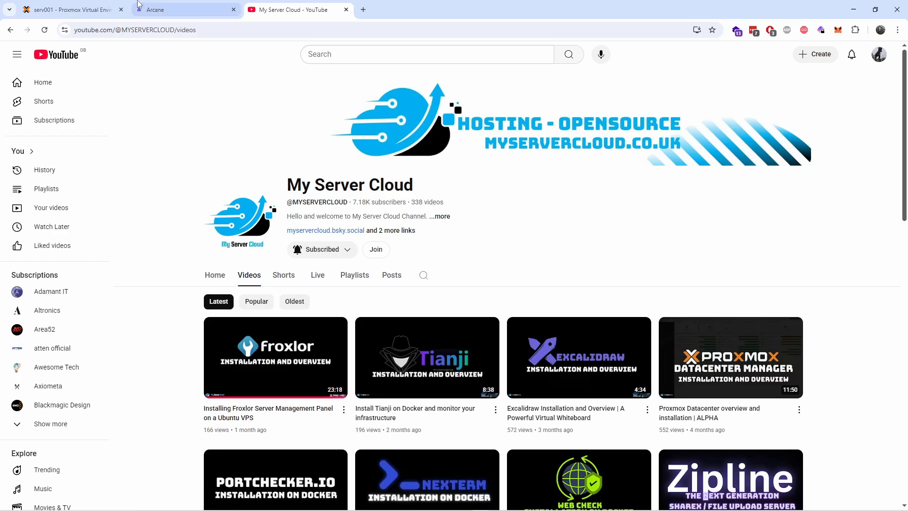
# Step: Switch back to the Proxmox console showing docker-compose.yml
pyautogui.click(69, 10)
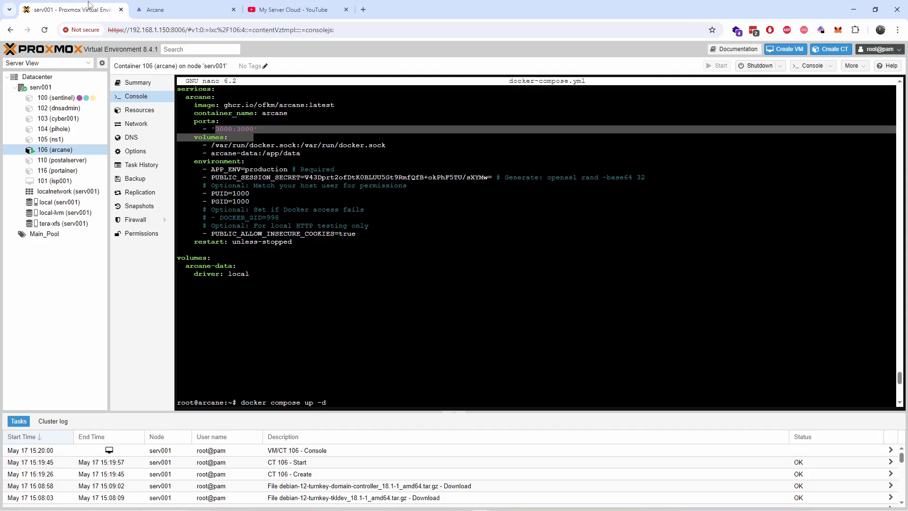